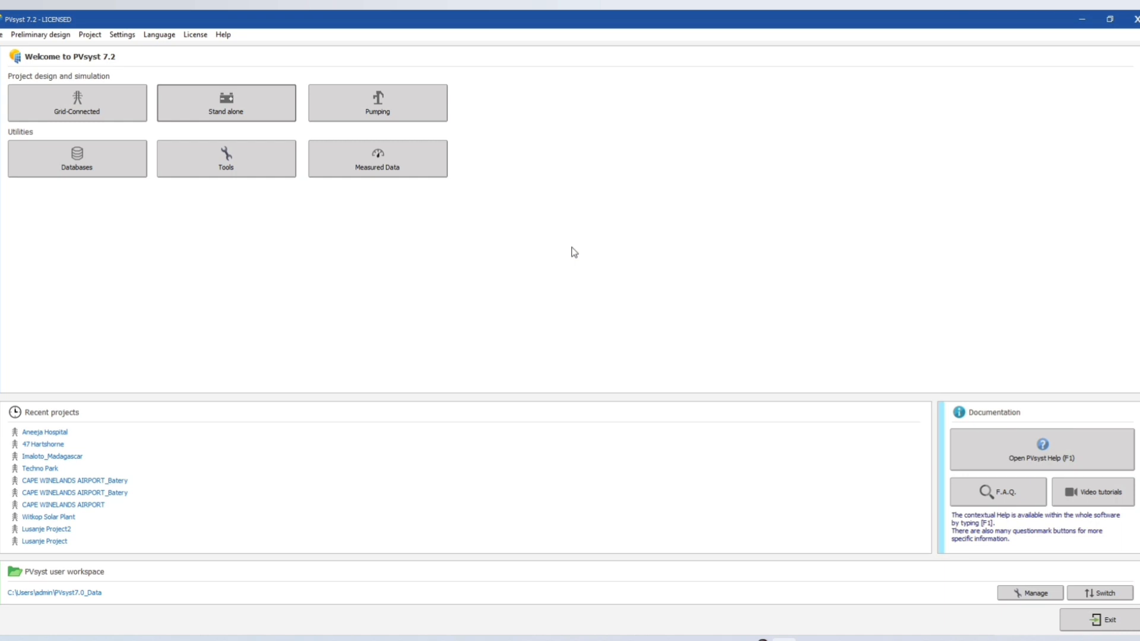
mouse_move(242, 114)
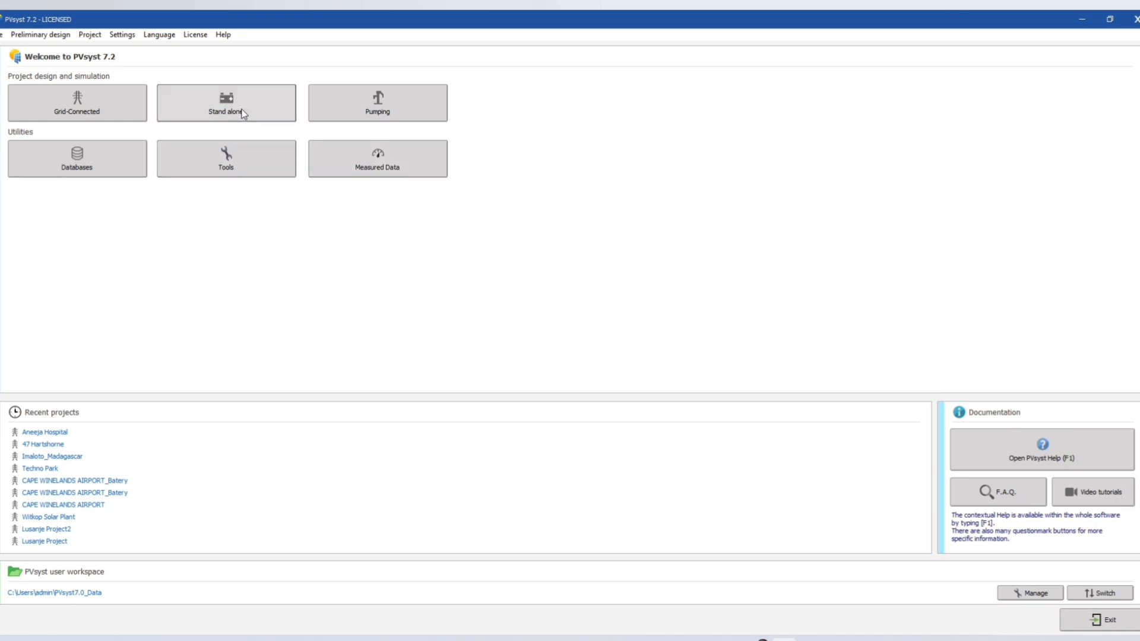
Start a new stand-alone project and begin creating a new geographical site.
click(225, 102)
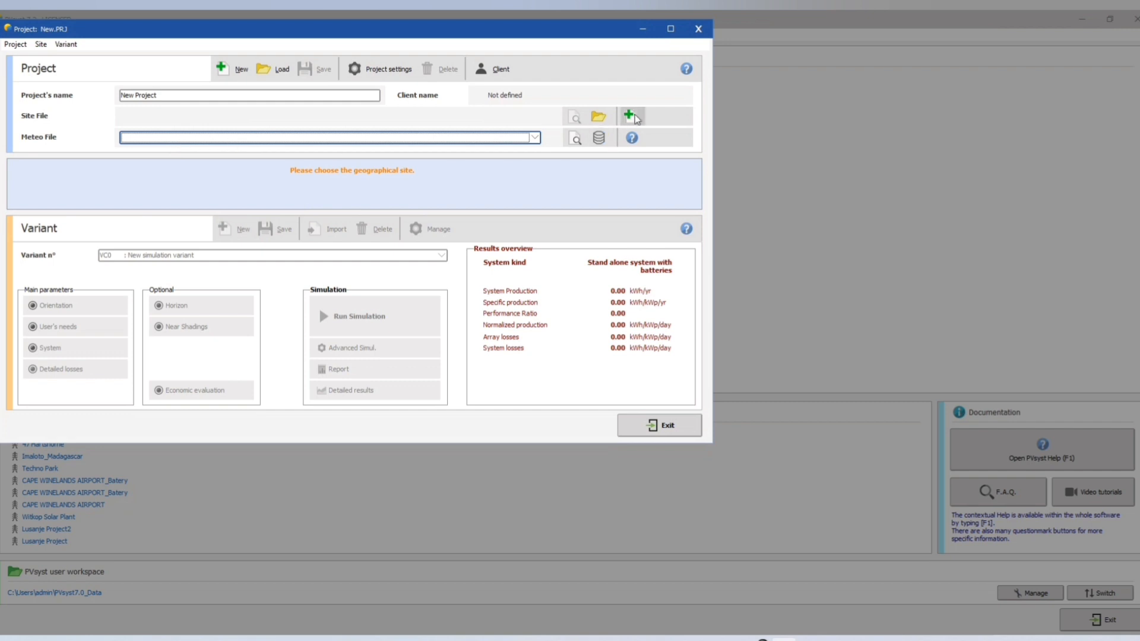
click(631, 116)
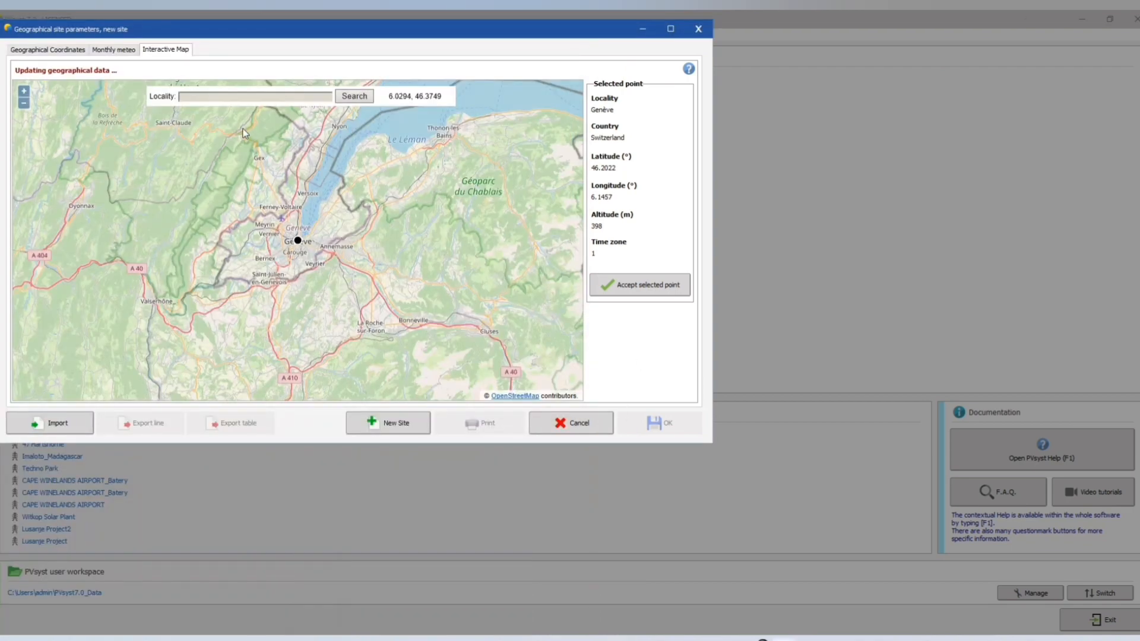
Search the map for the Limpopo locality and accept the point near Alldays, South Africa as the site.
click(254, 97)
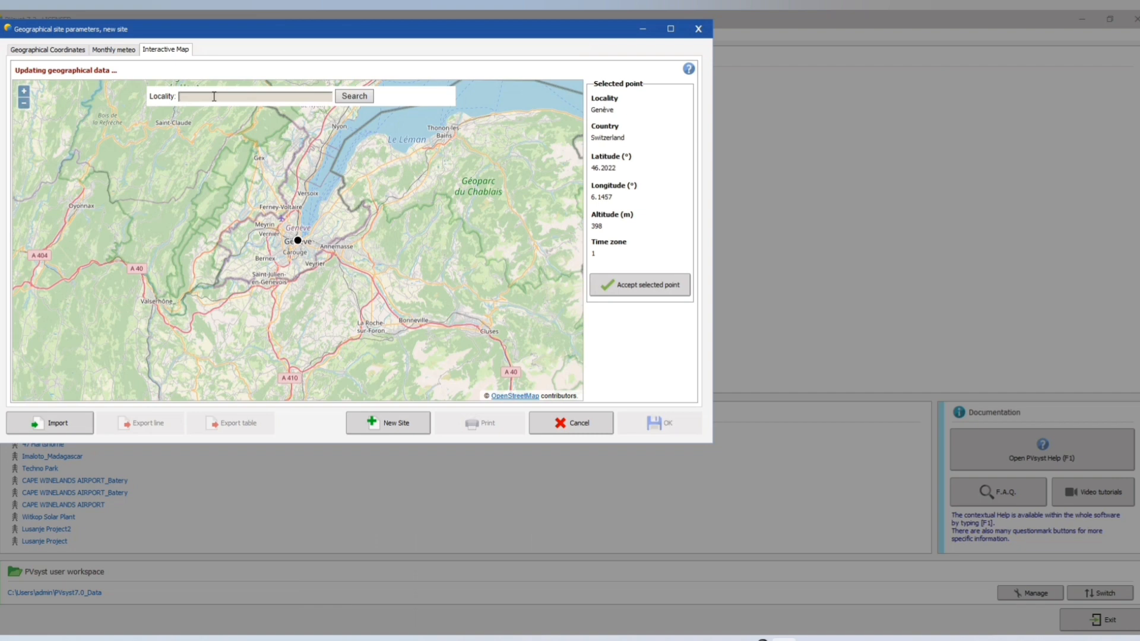
text(Br)
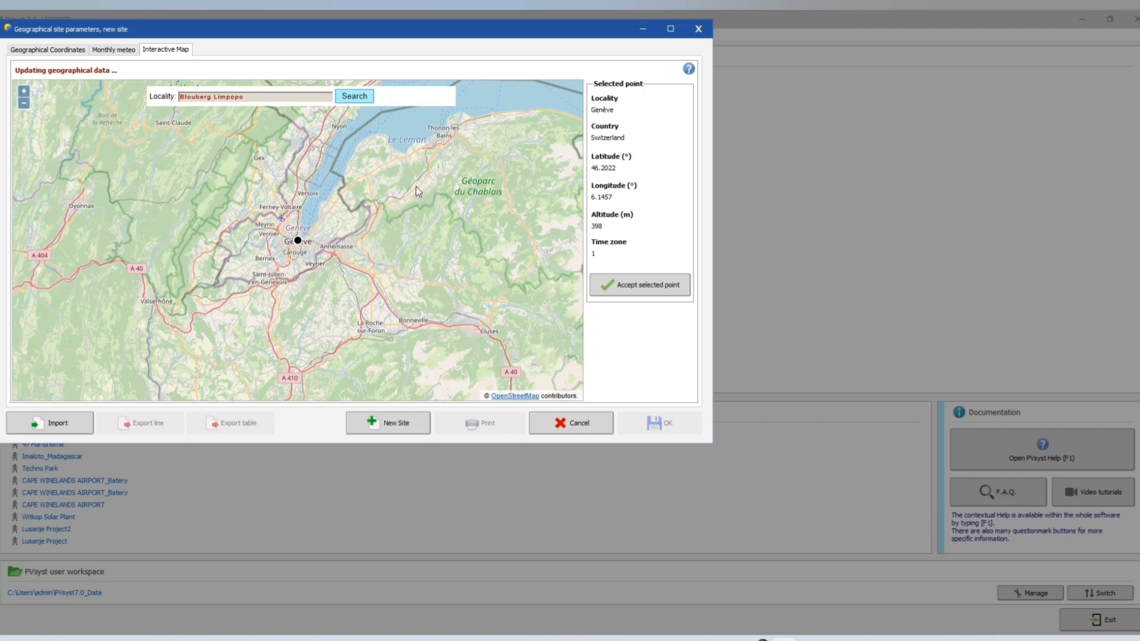
mouse_move(424, 202)
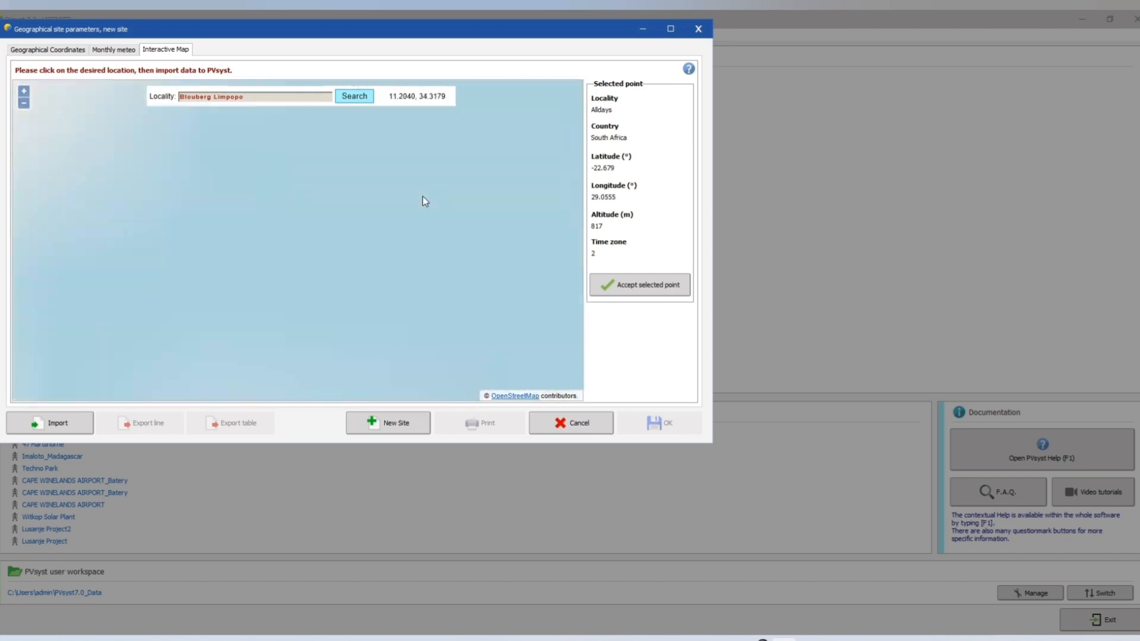
click(297, 240)
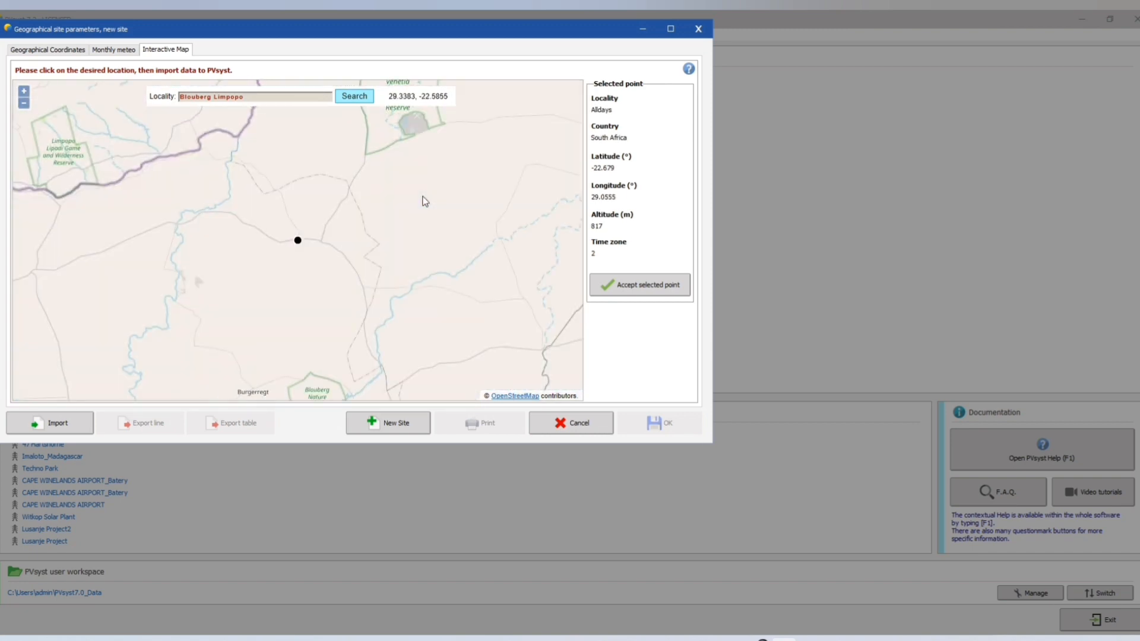
mouse_move(356, 256)
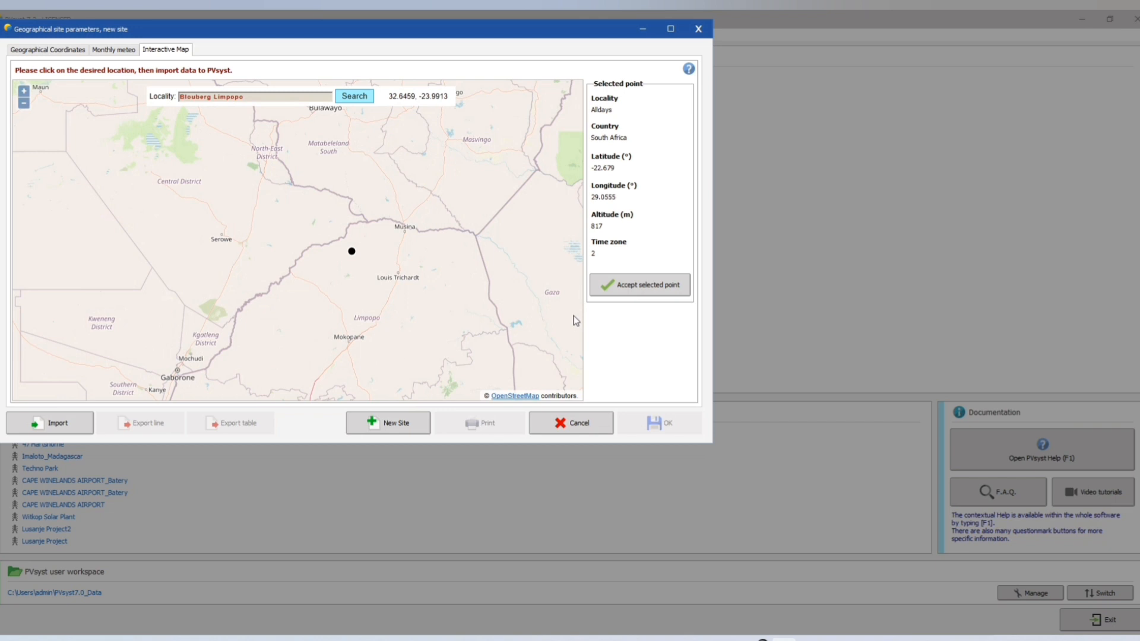
click(48, 50)
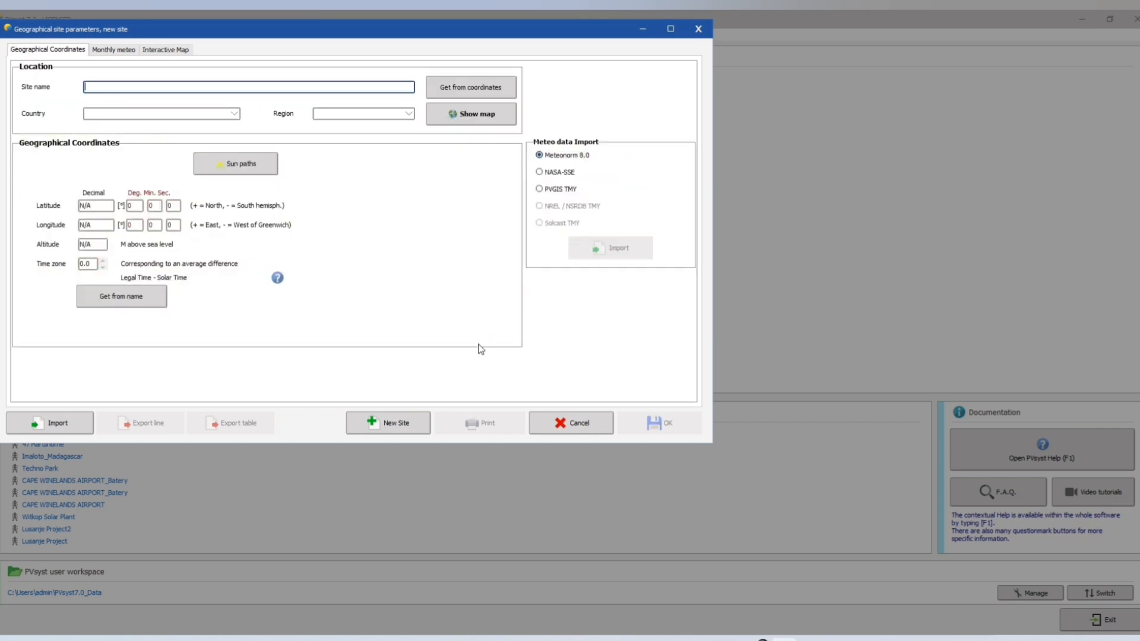
Name the site Steamboat Farm.
click(471, 114)
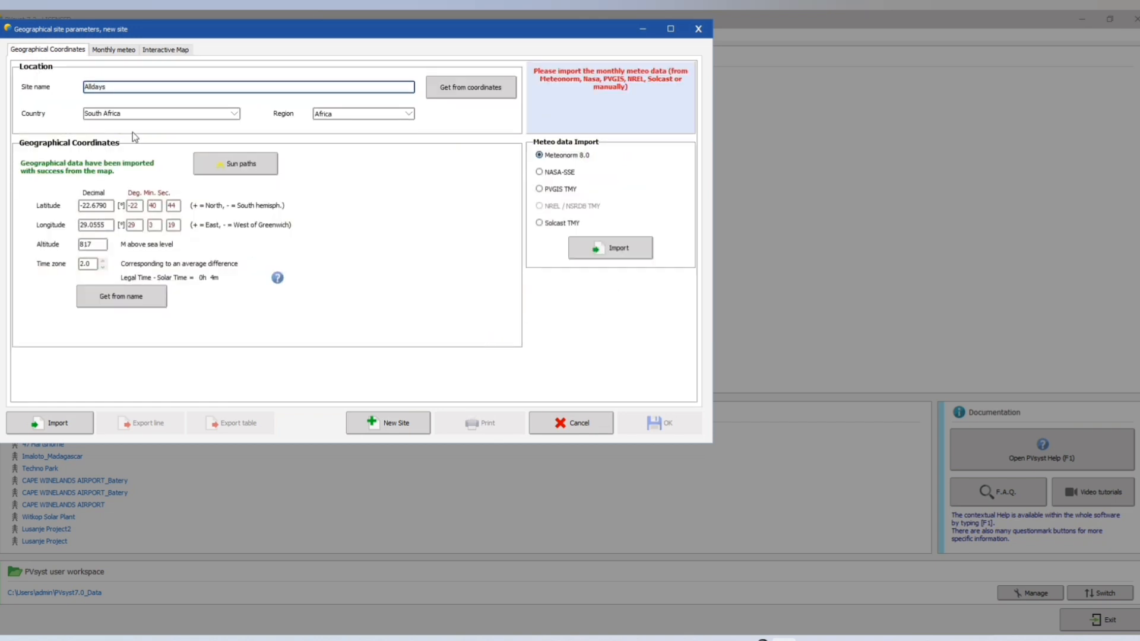
click(247, 87)
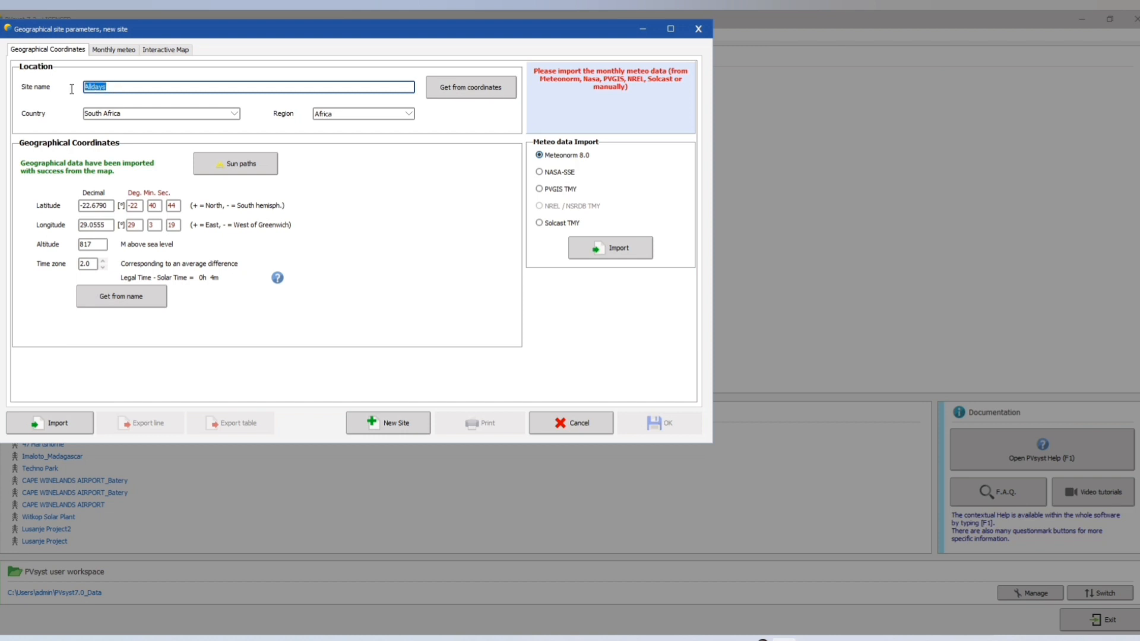
text(Steamboat)
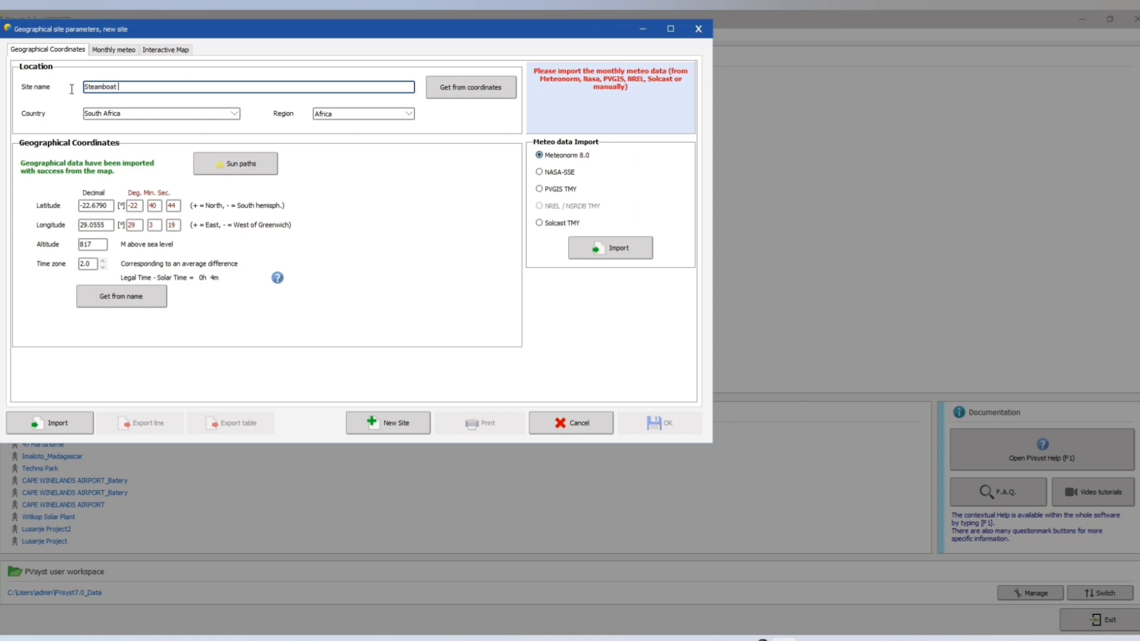
text(Farm)
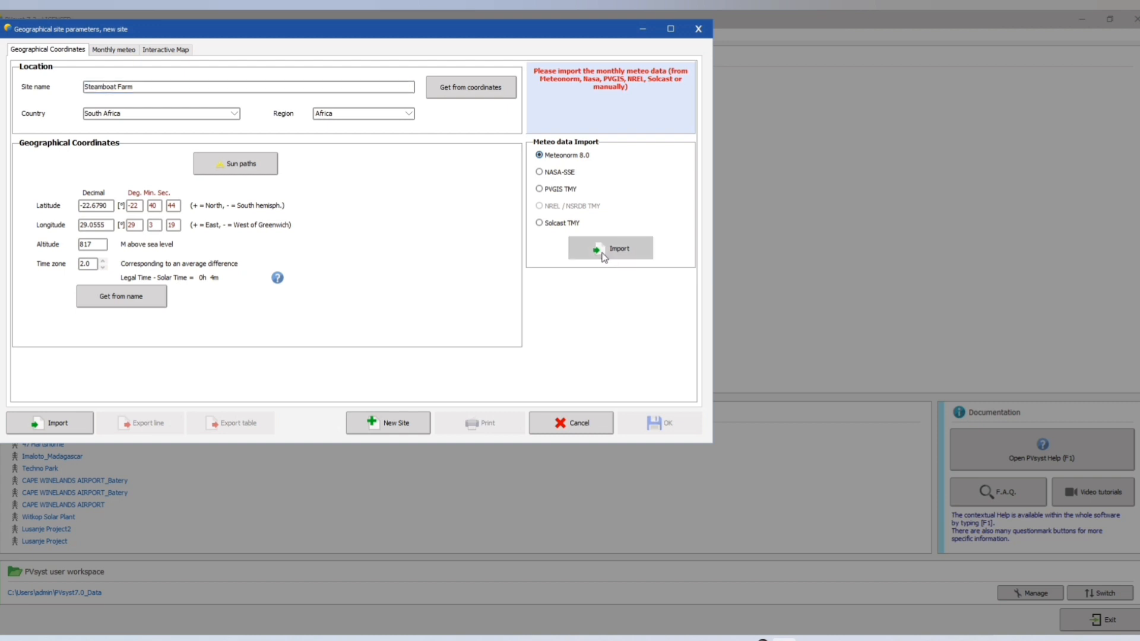
Import Meteonorm 8.0 monthly meteo data for the site (2233.7 kWh/m² per year).
click(611, 248)
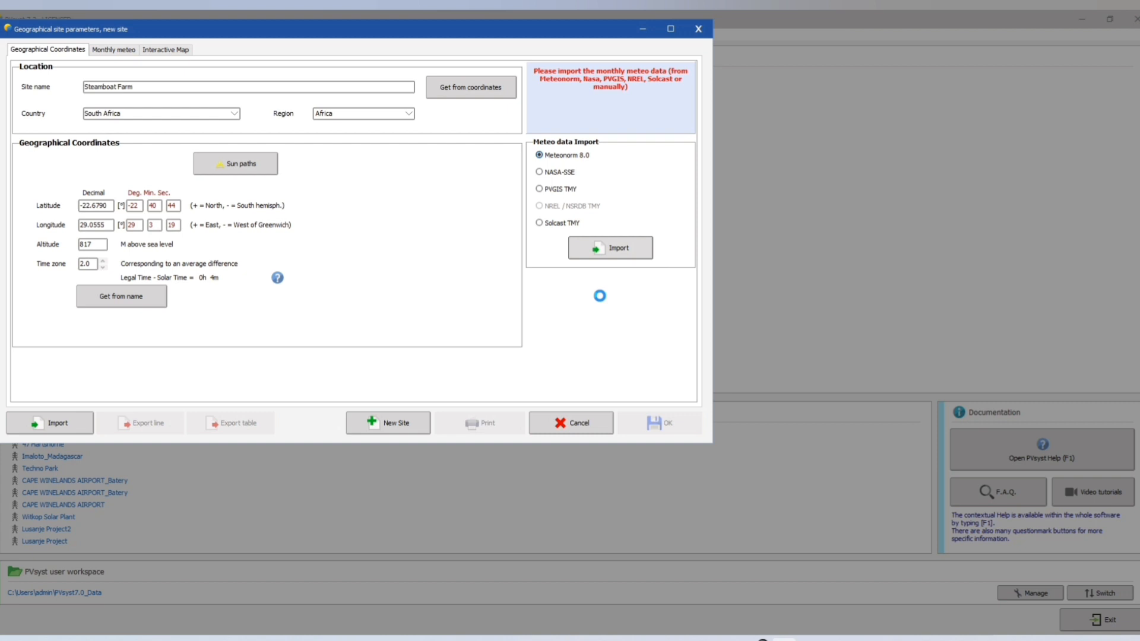
click(114, 50)
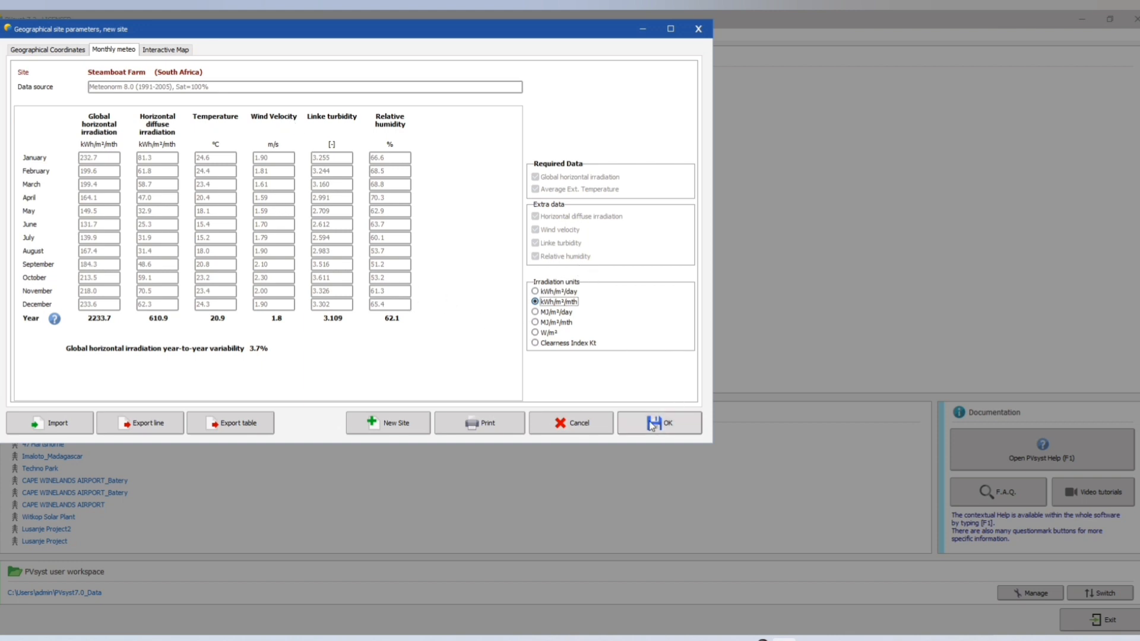
Save the site as Steamboat Farm_MN80 and save the synthetic hourly meteo file.
click(659, 423)
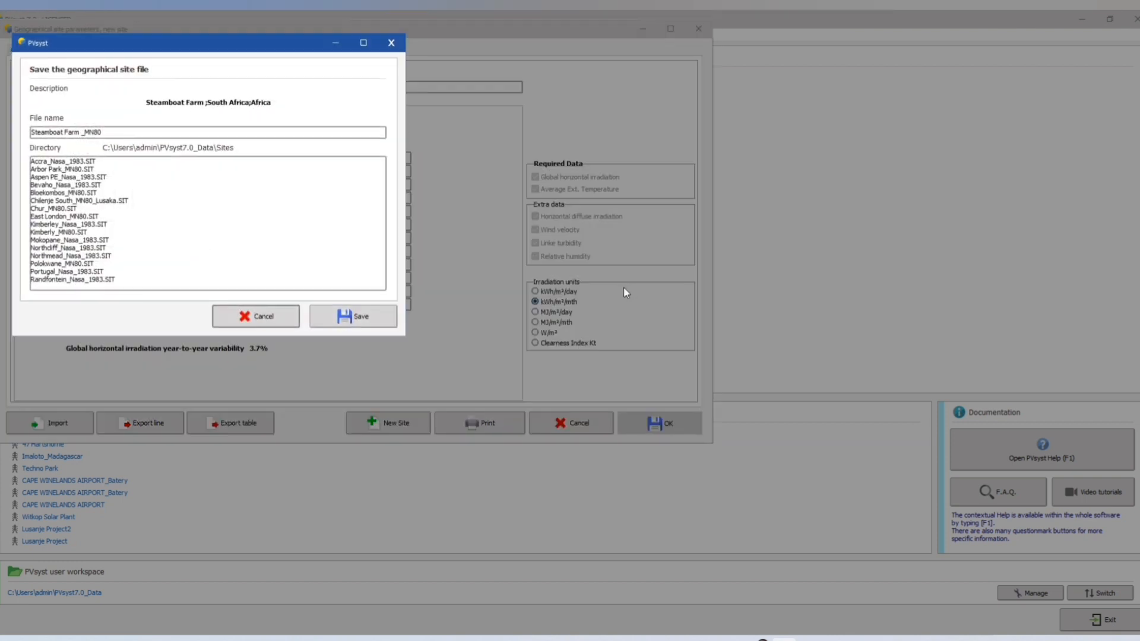
click(207, 132)
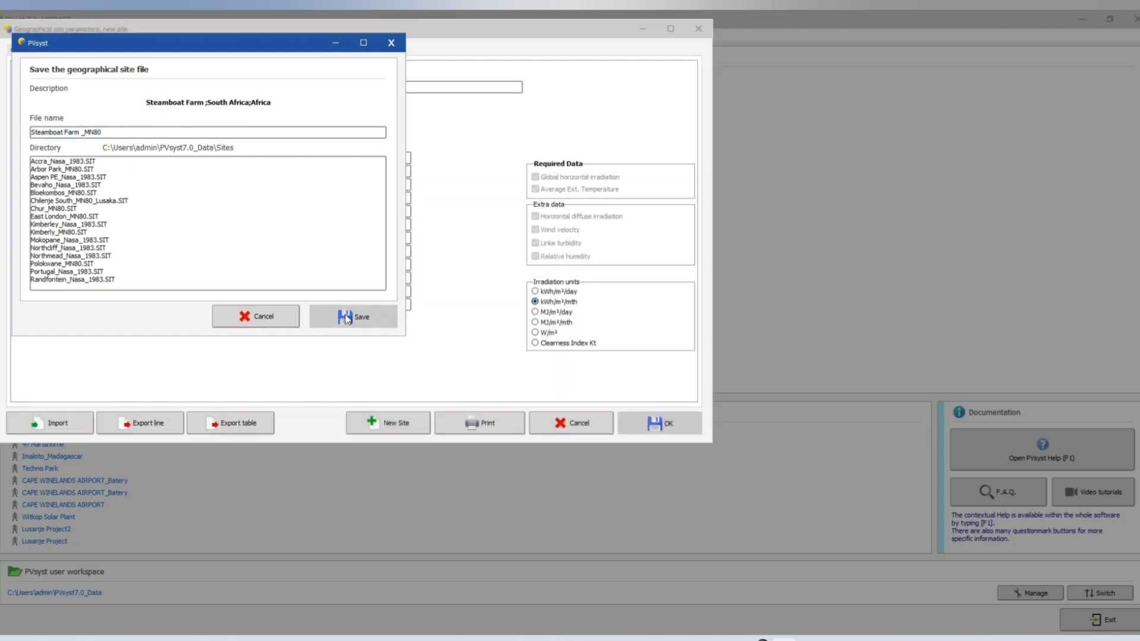
click(353, 316)
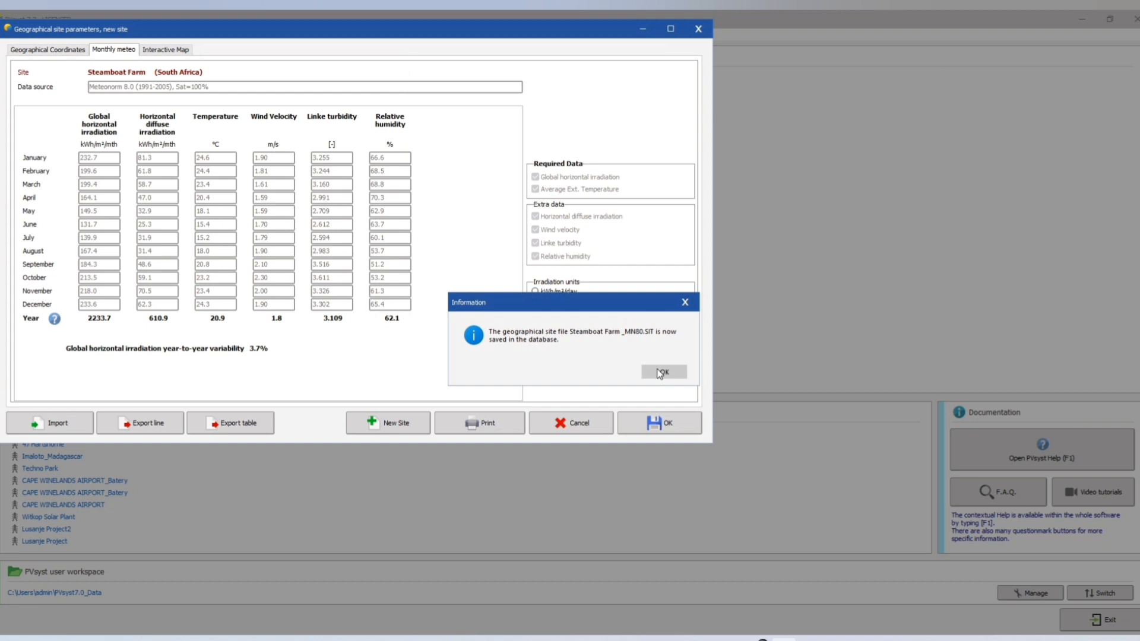
click(663, 372)
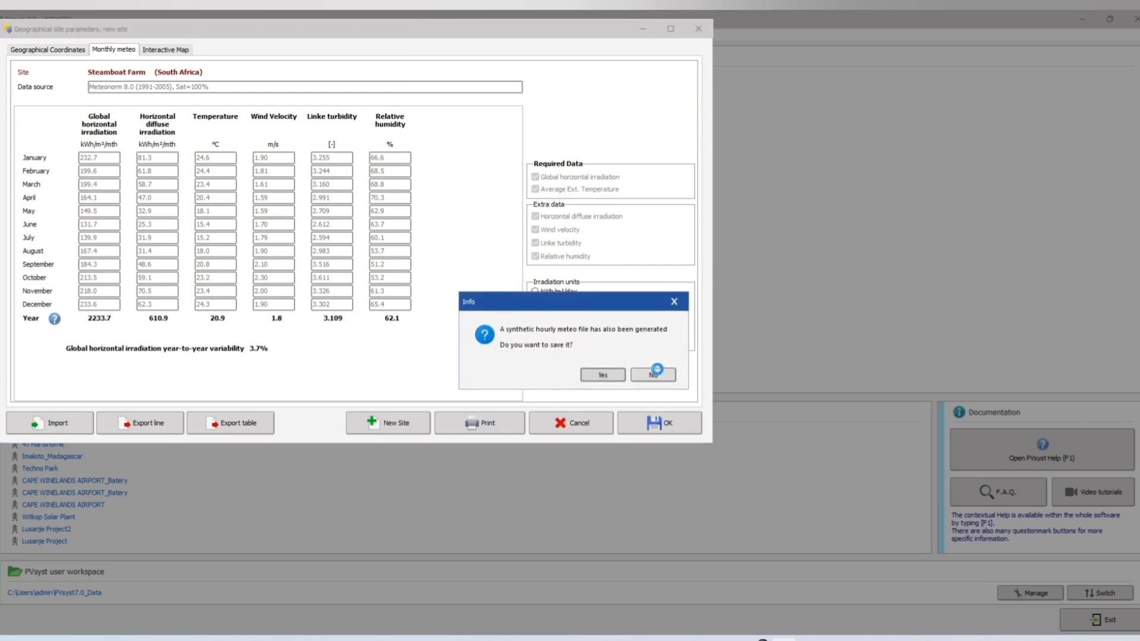
click(602, 374)
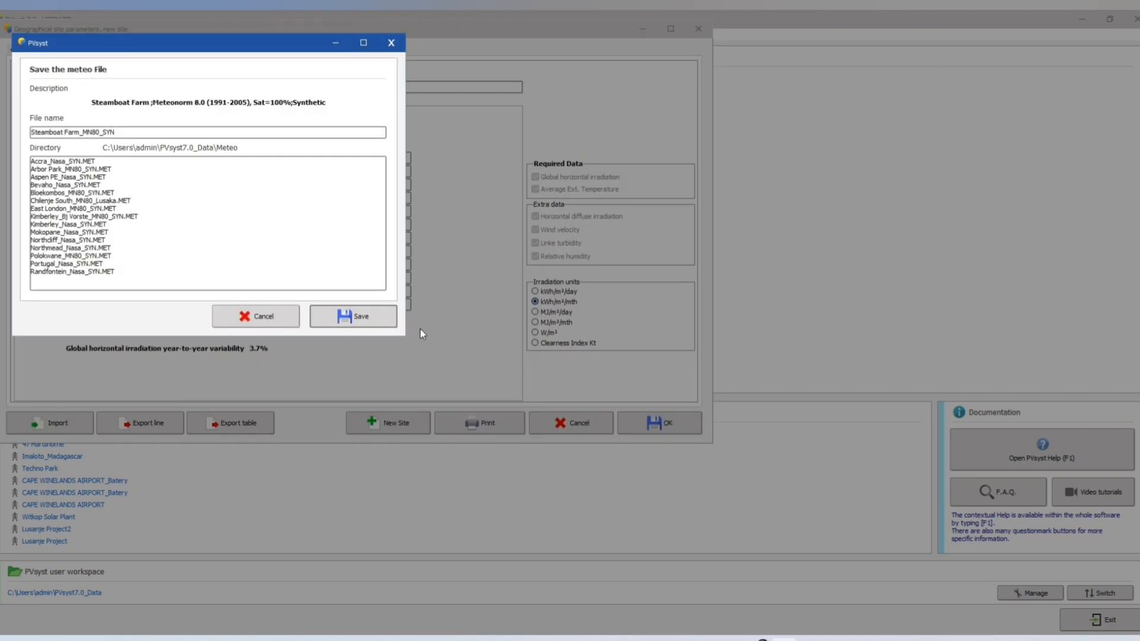
click(353, 316)
text(Graphite Mine Limpopo)
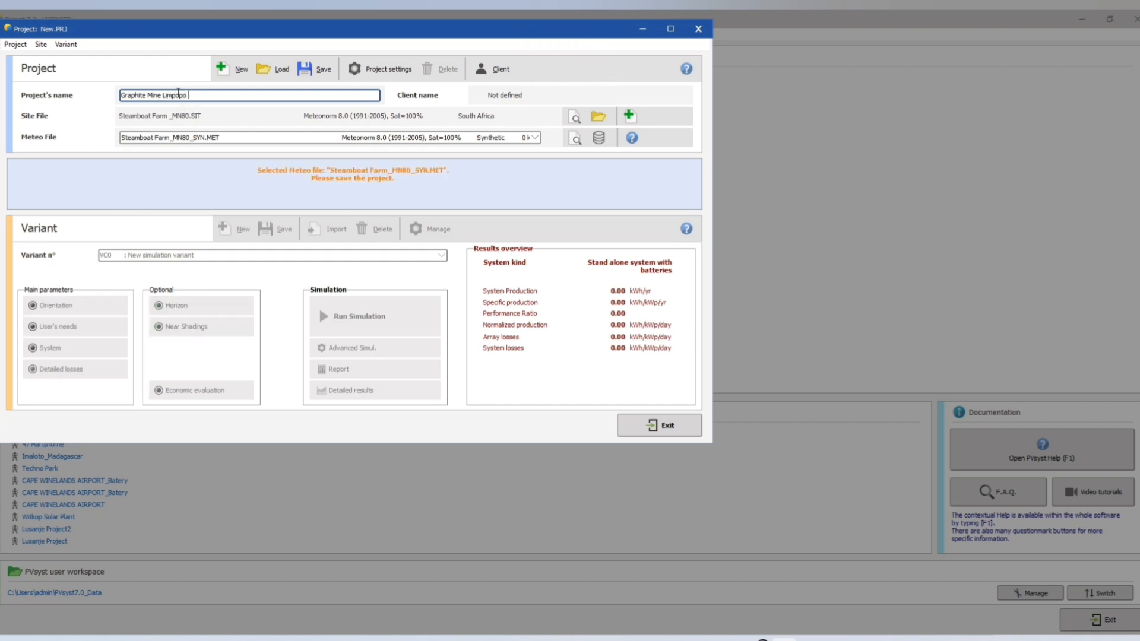
Save the project as Graphite Mine Limpopo_Project.
click(323, 69)
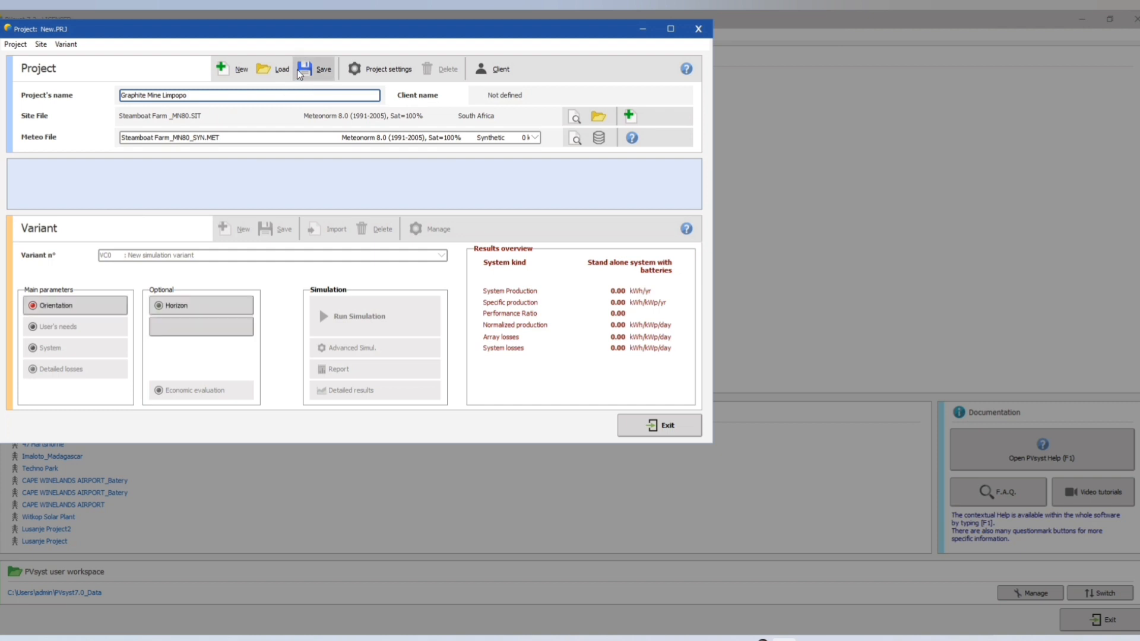
click(315, 69)
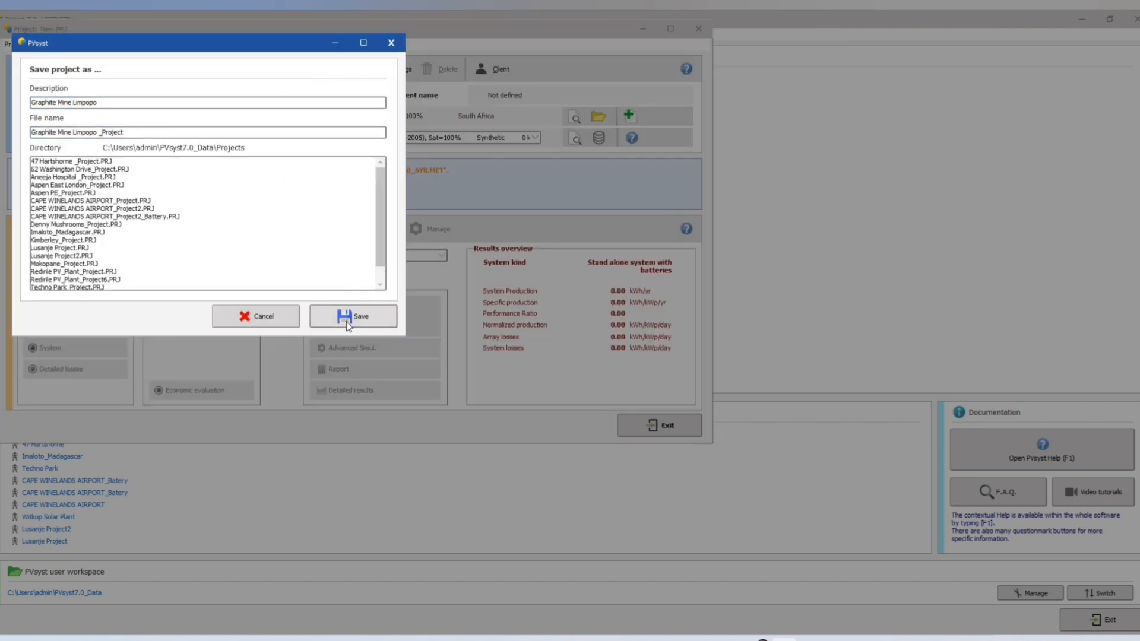
click(353, 316)
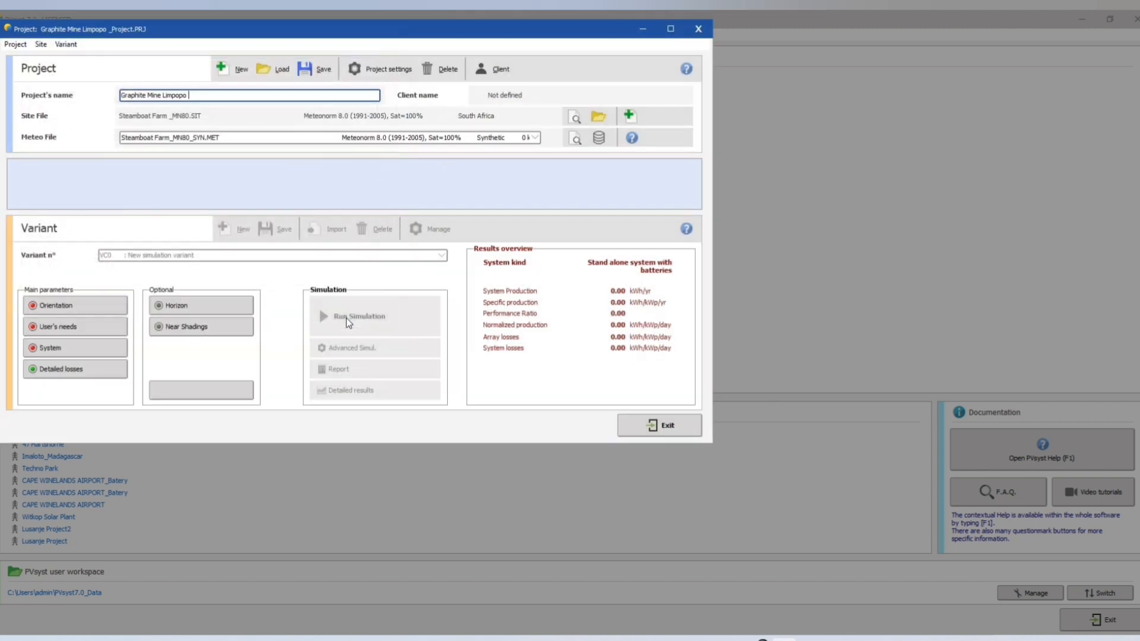
click(56, 305)
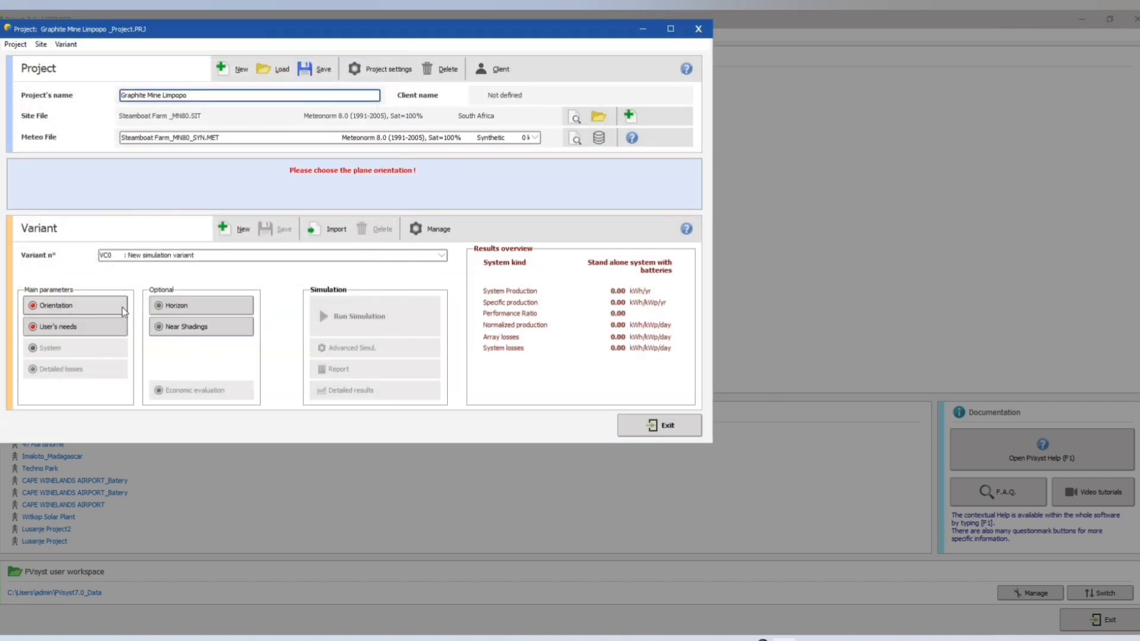
Set a fixed tilted plane with 15° tilt and 0° azimuth.
click(56, 305)
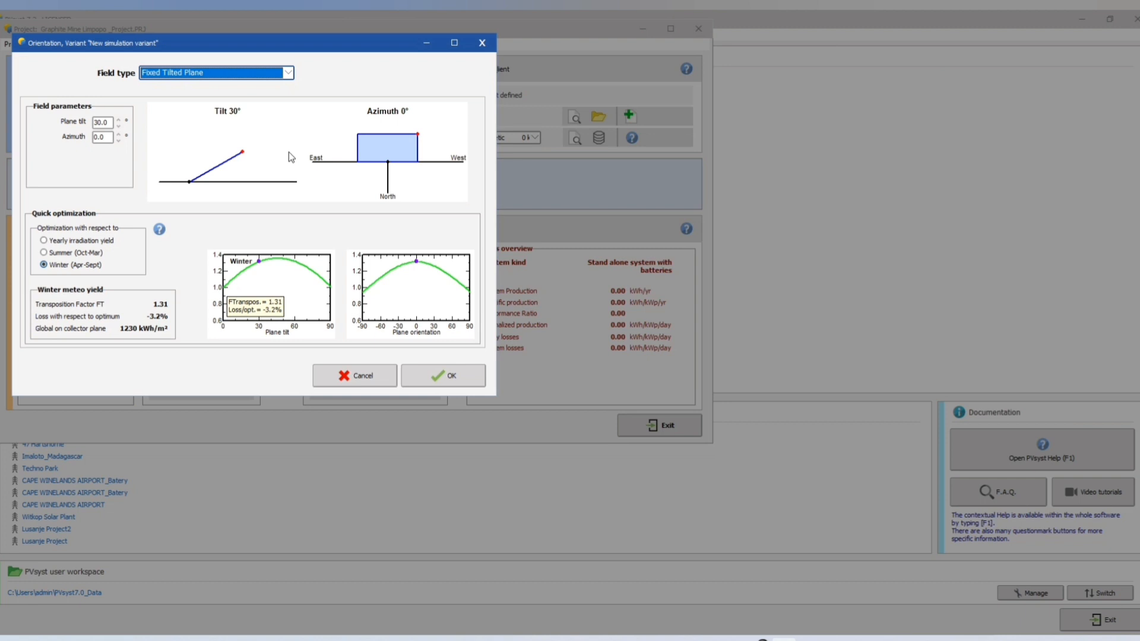
click(120, 125)
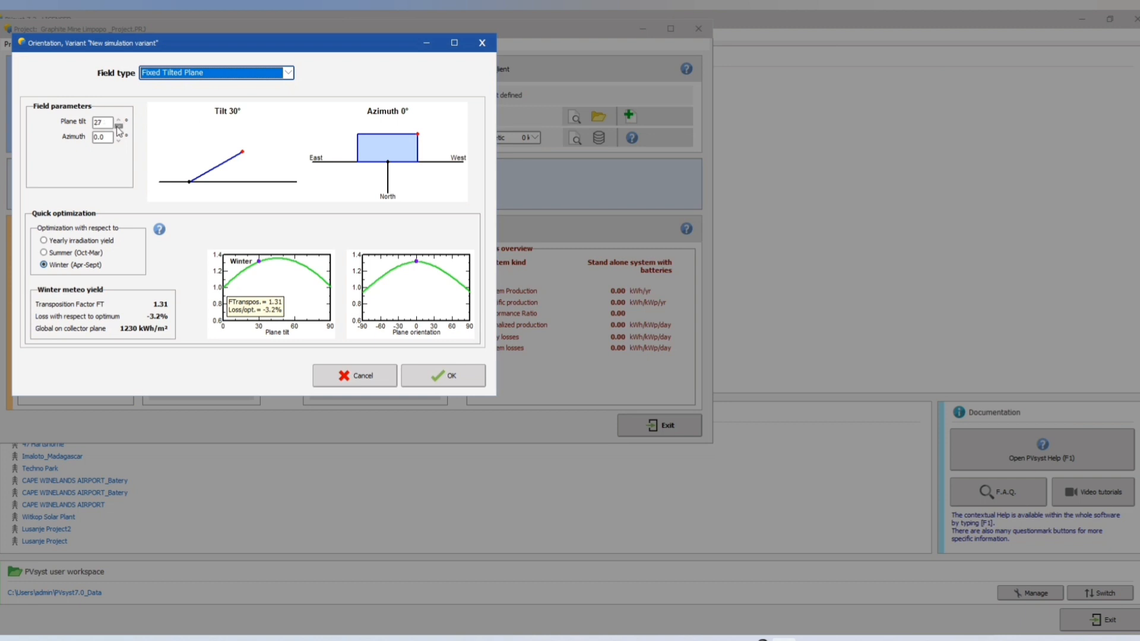
click(119, 125)
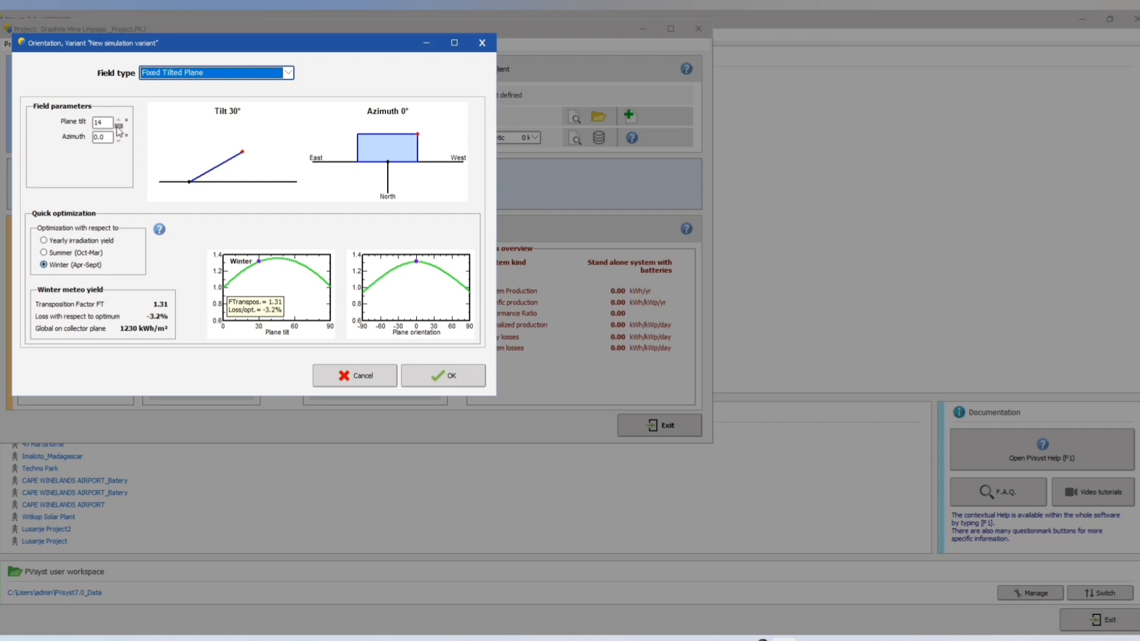
click(117, 119)
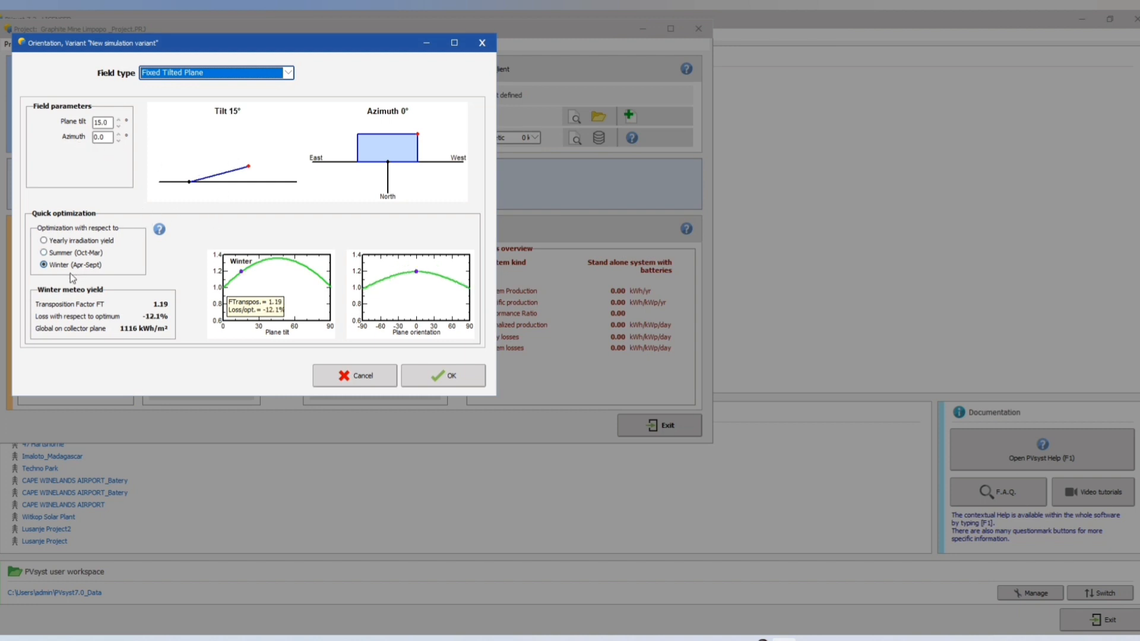
Compare summer, winter and yearly optimisation views, then confirm the orientation.
click(44, 251)
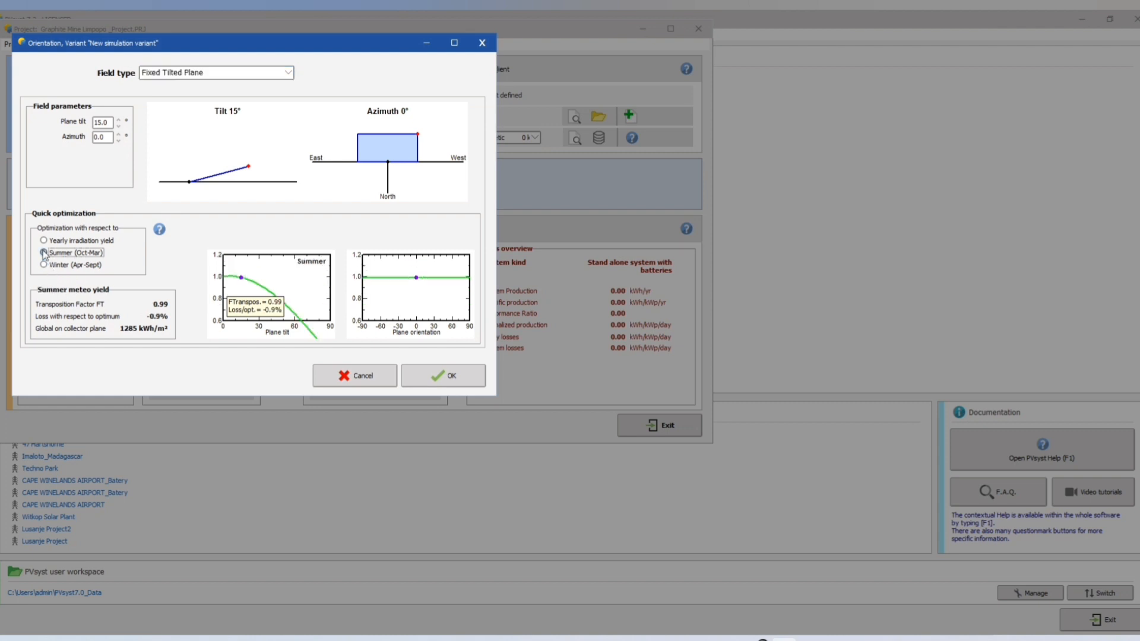
click(43, 251)
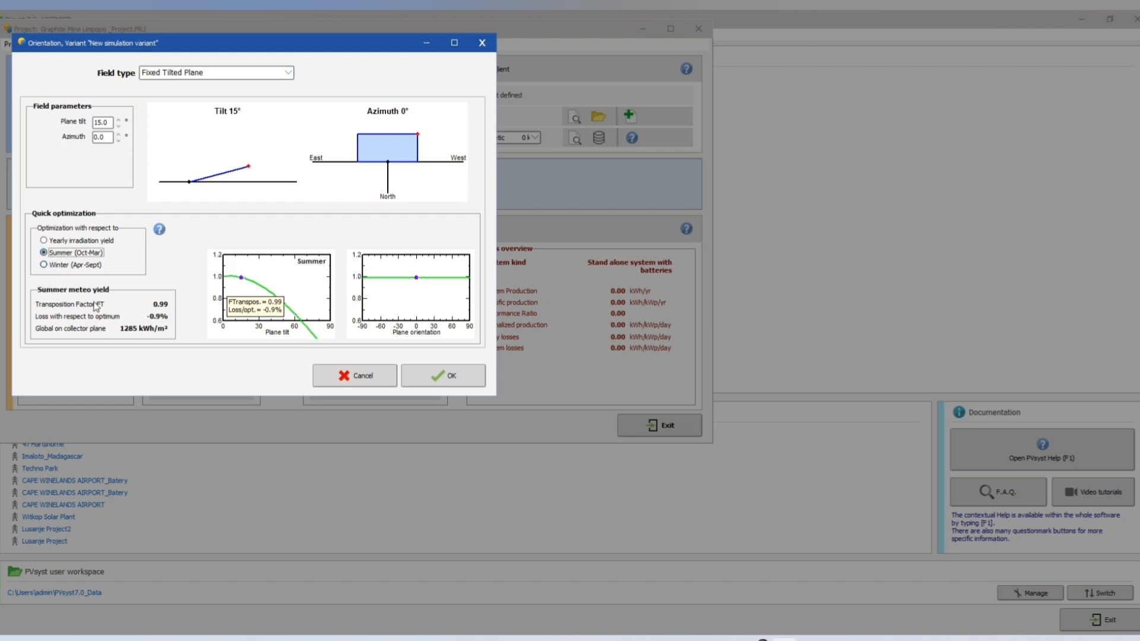
click(43, 264)
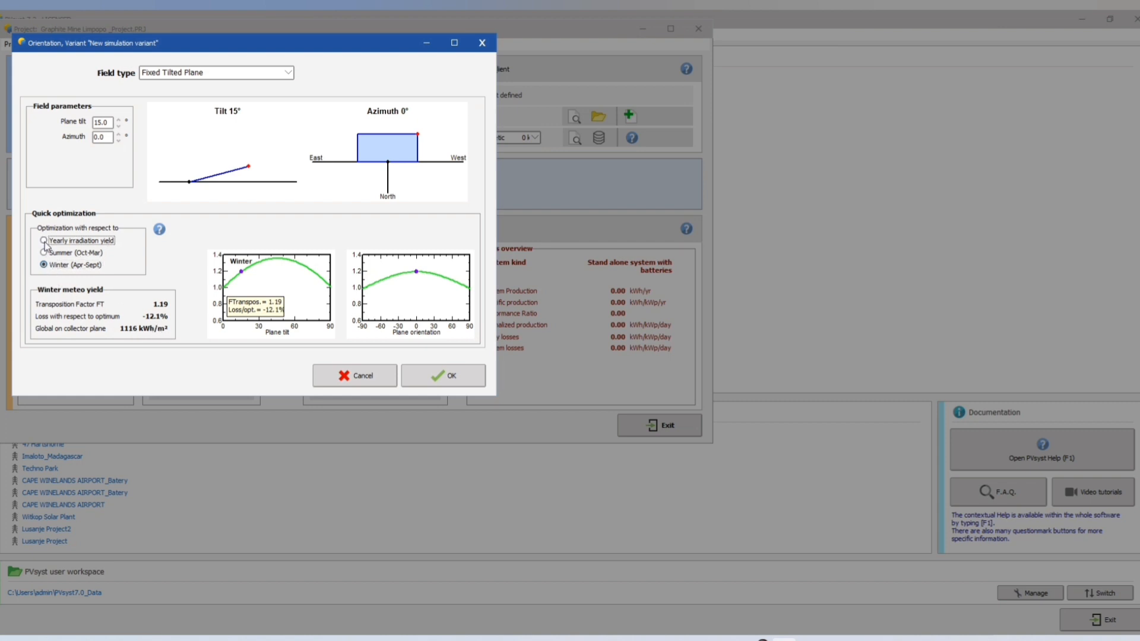
click(45, 240)
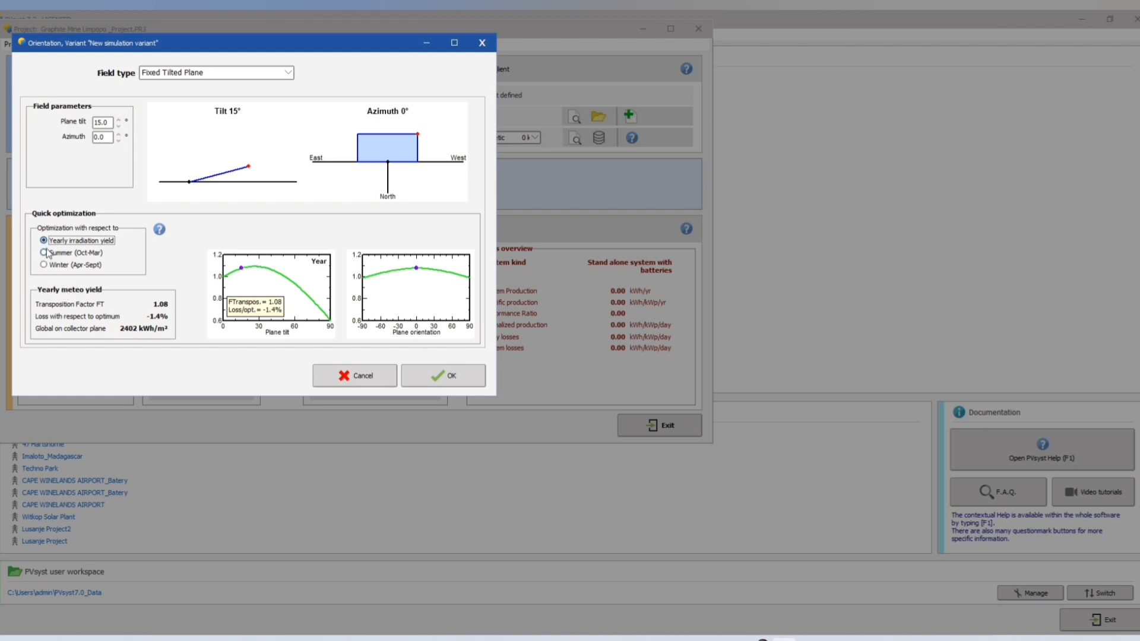
click(43, 252)
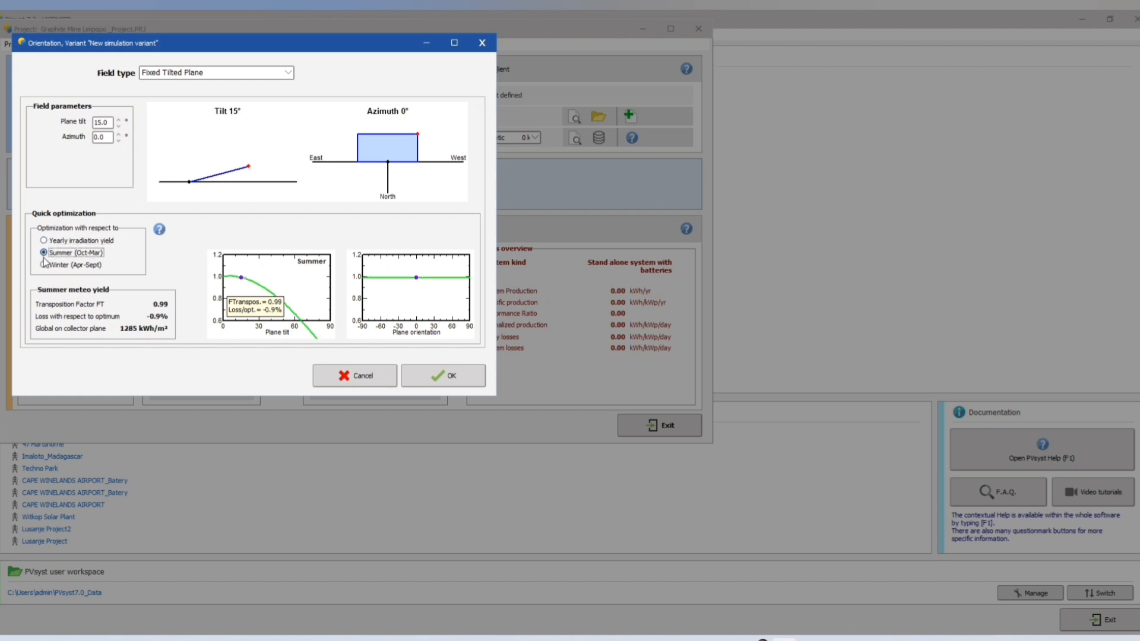
click(44, 240)
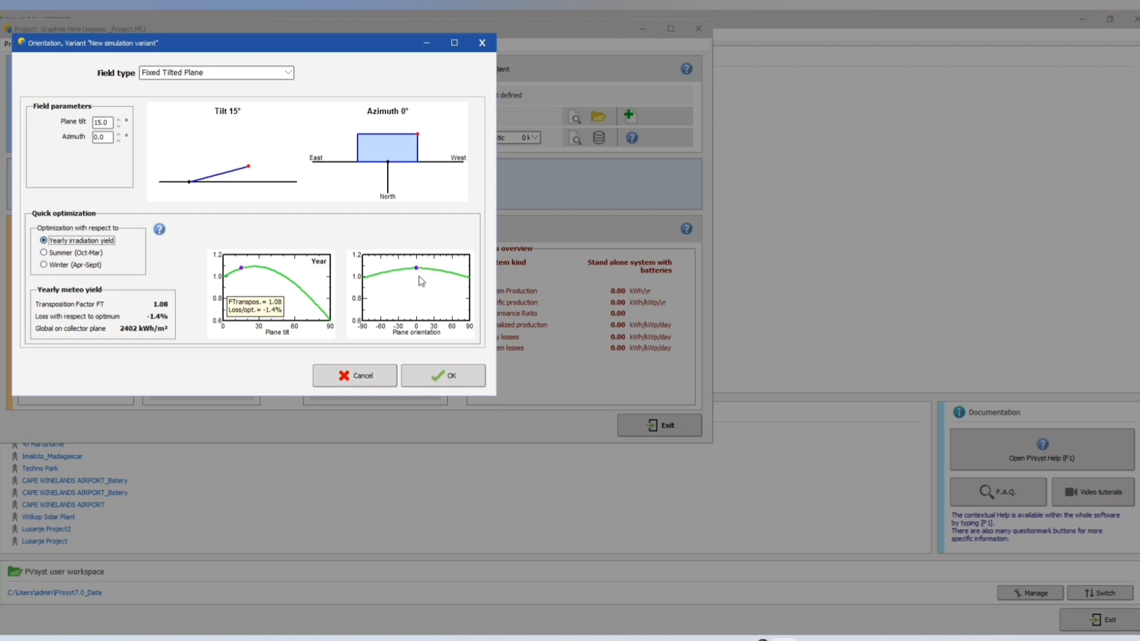
mouse_move(378, 281)
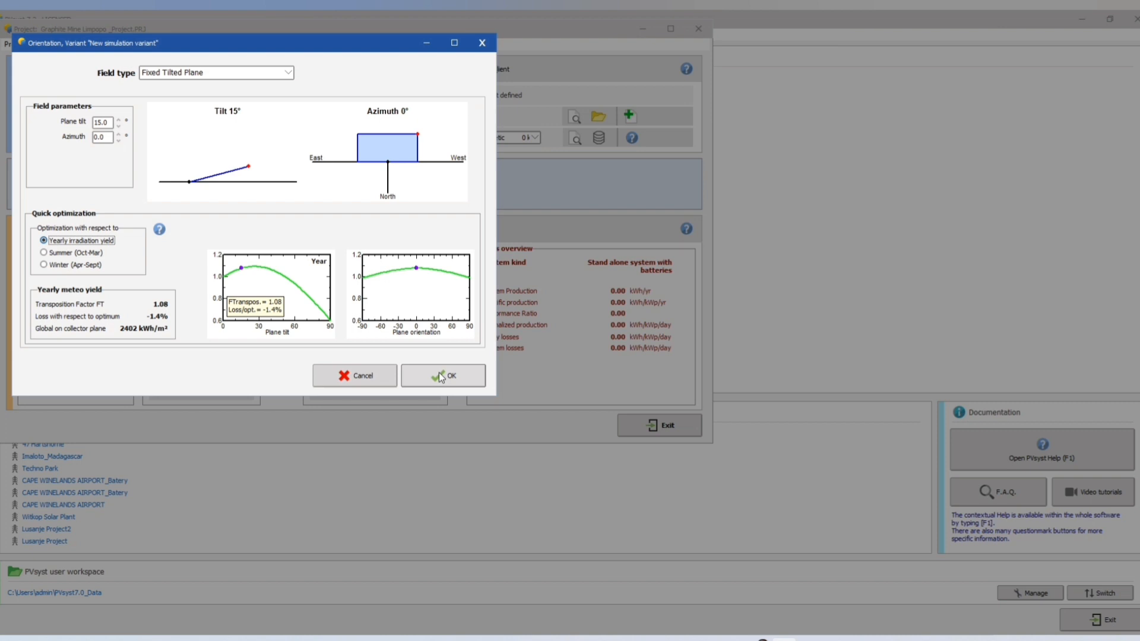
click(443, 376)
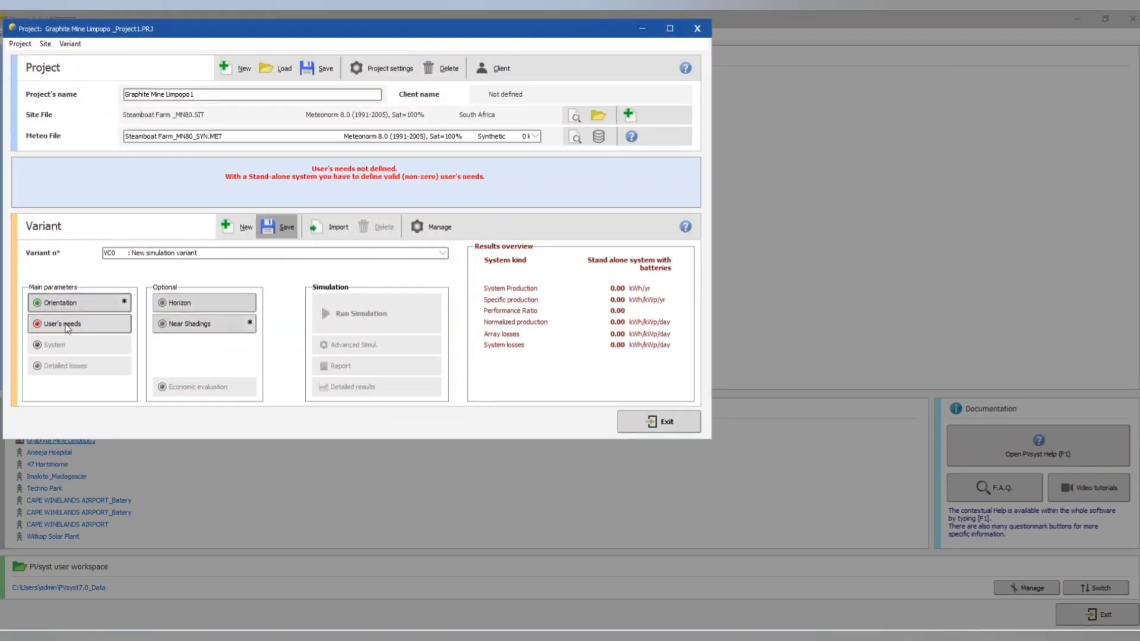
Add two other-uses loads named Total Load demand and Auxilaire Load, one unit each.
click(60, 323)
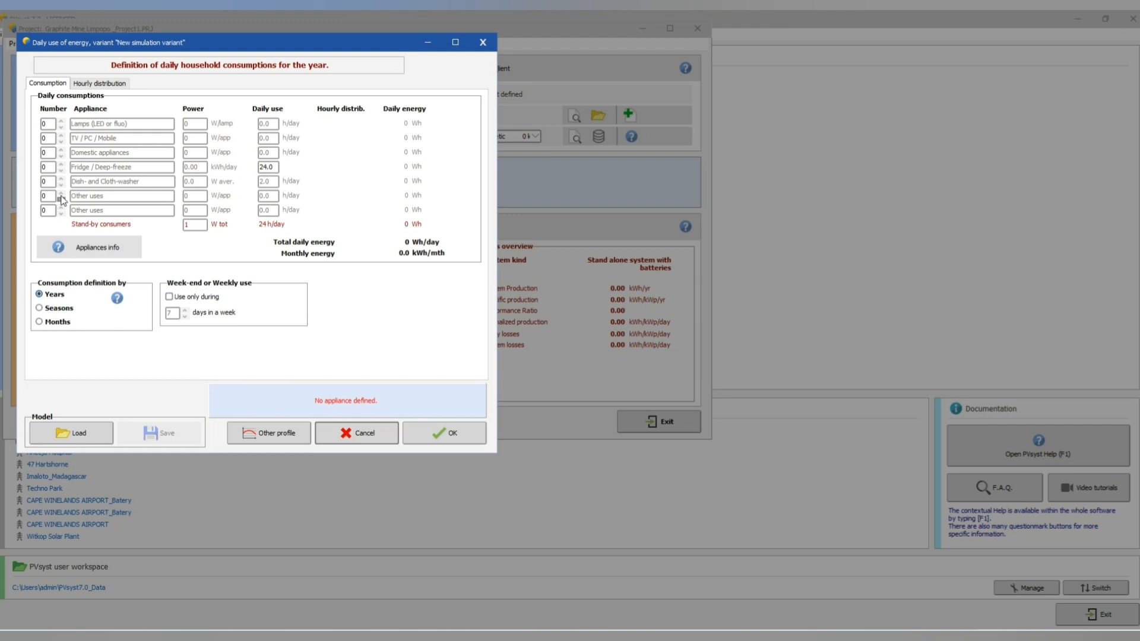
click(61, 209)
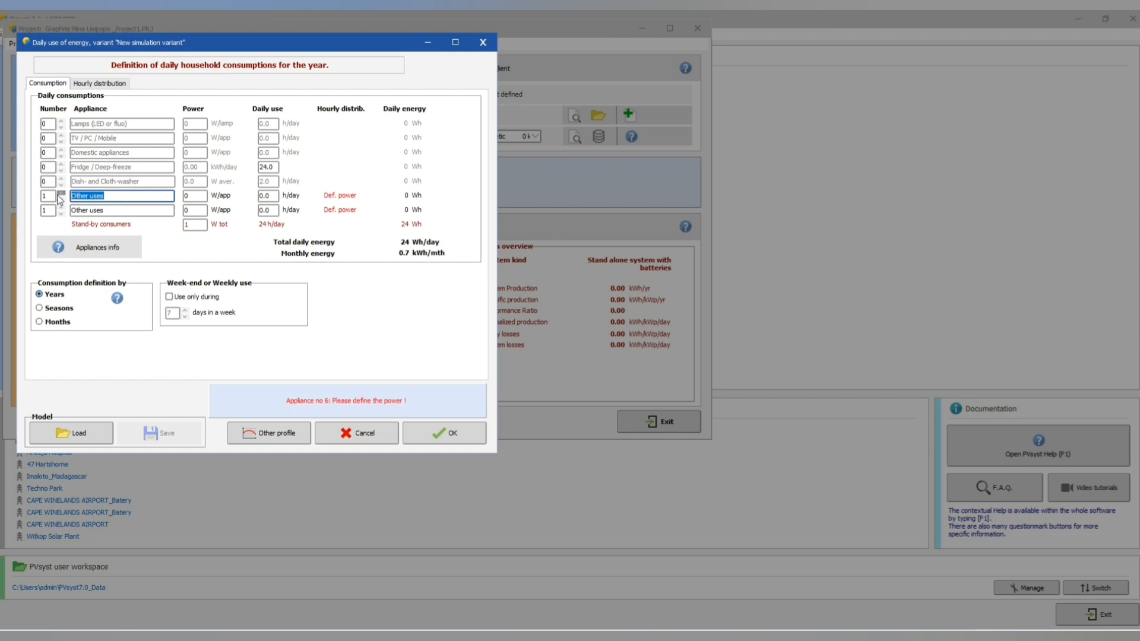
text(1)
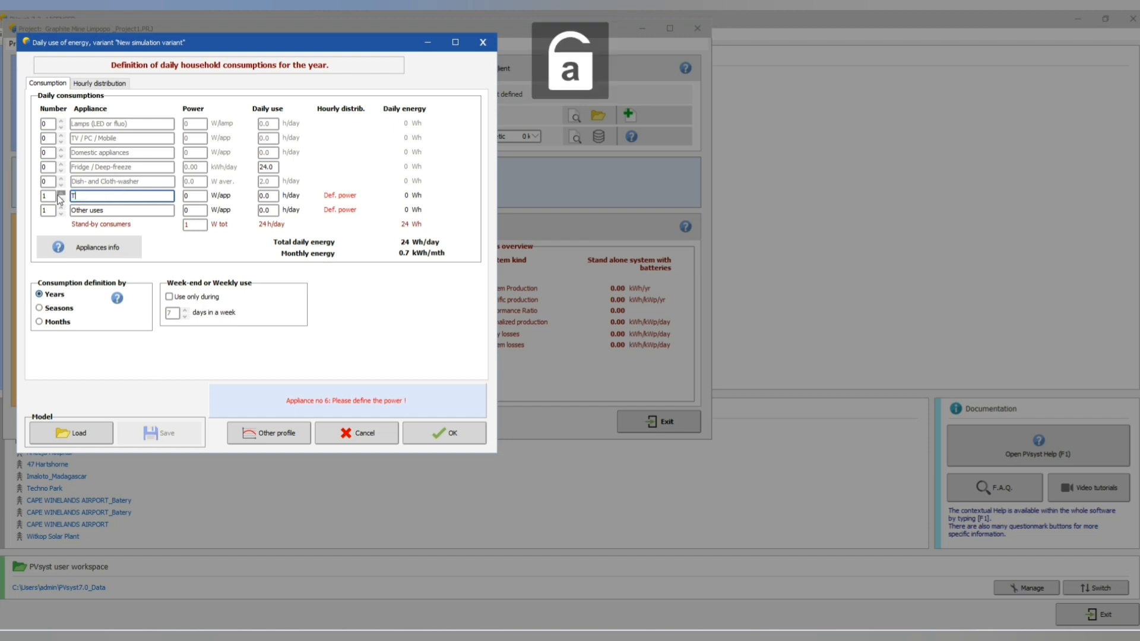
text(Total Load de)
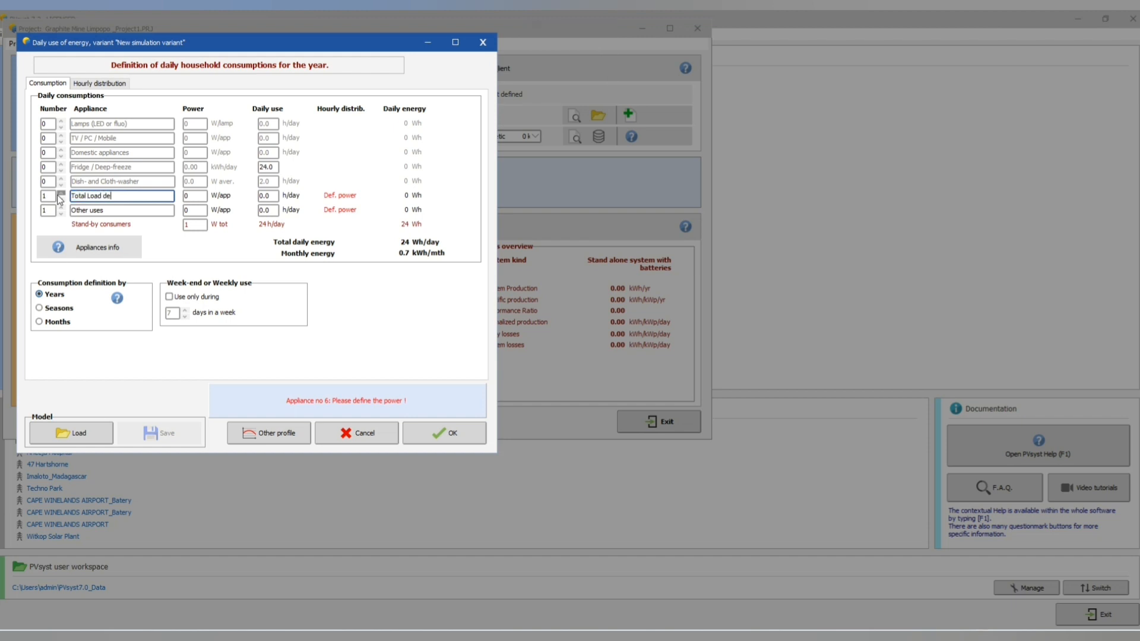
click(121, 210)
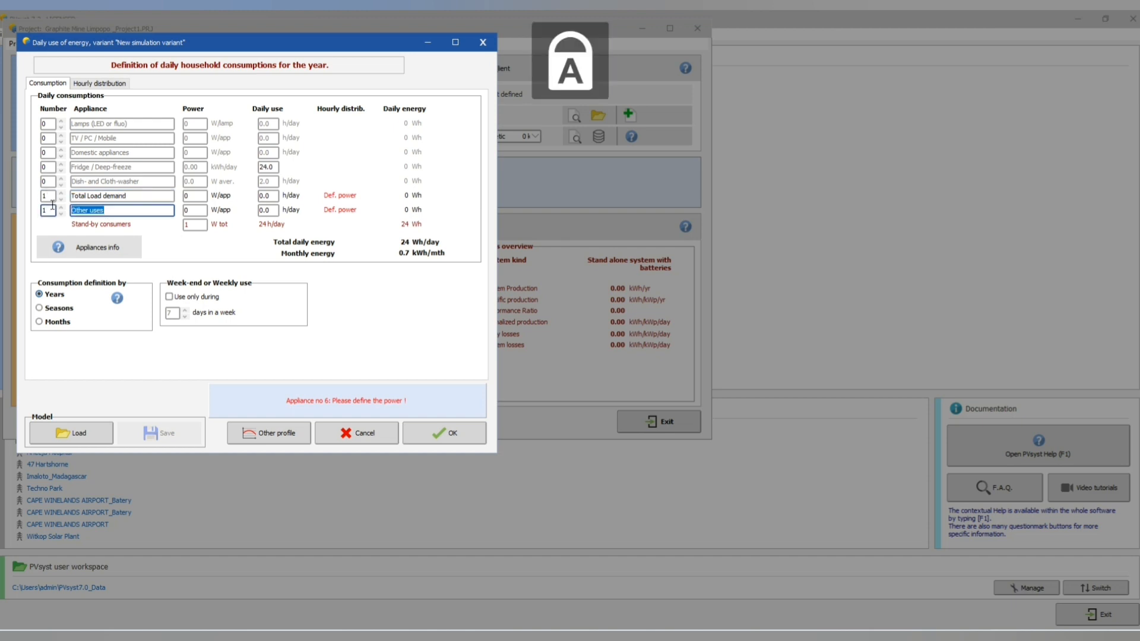
text(Auxilare Load)
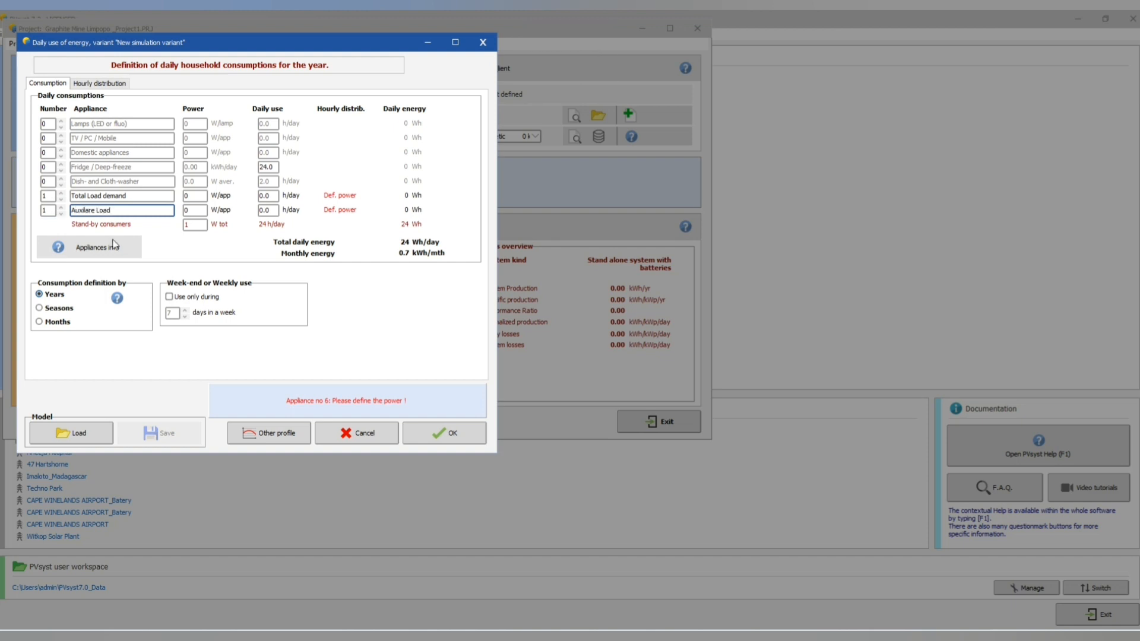
Give both loads 750000 W power and 12 h/day use, totalling 18000024 Wh/day.
click(194, 196)
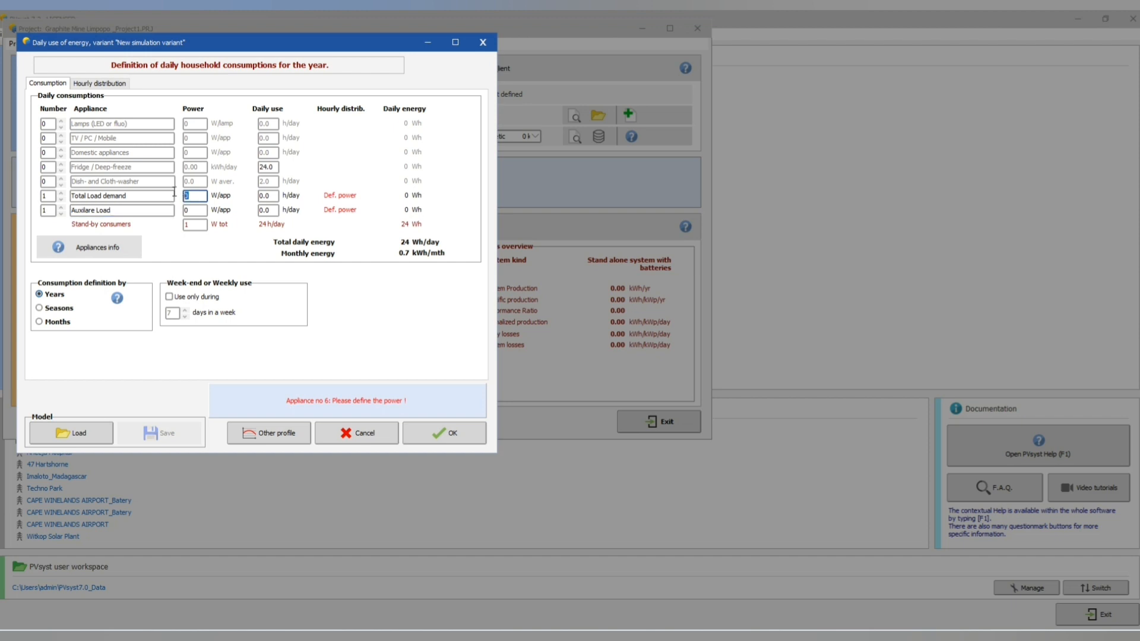
text(750000)
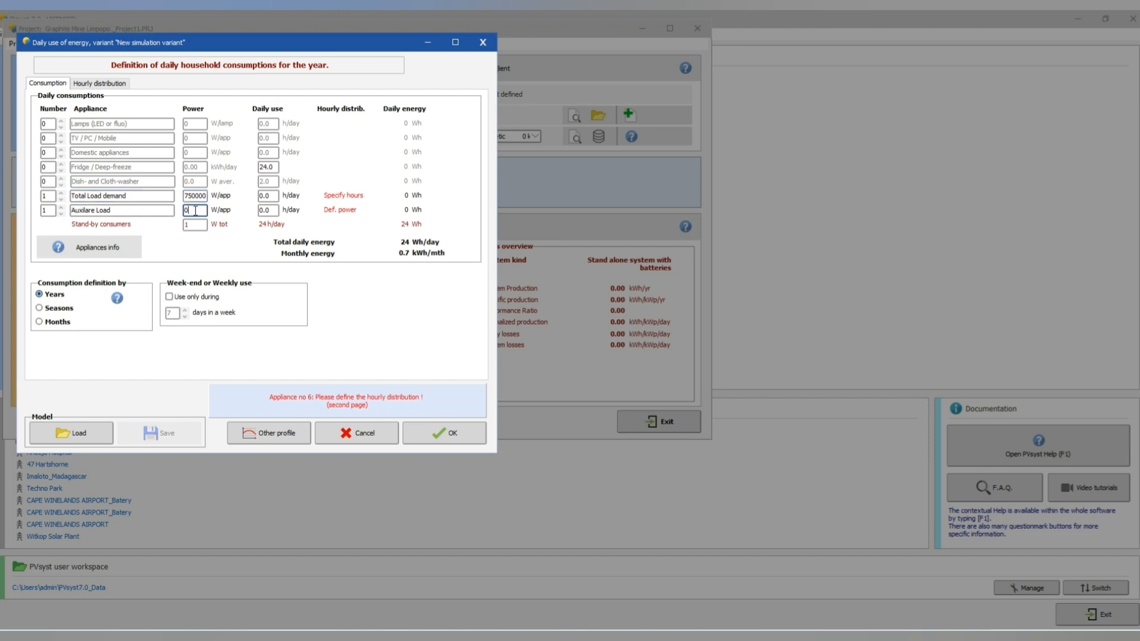
text(7)
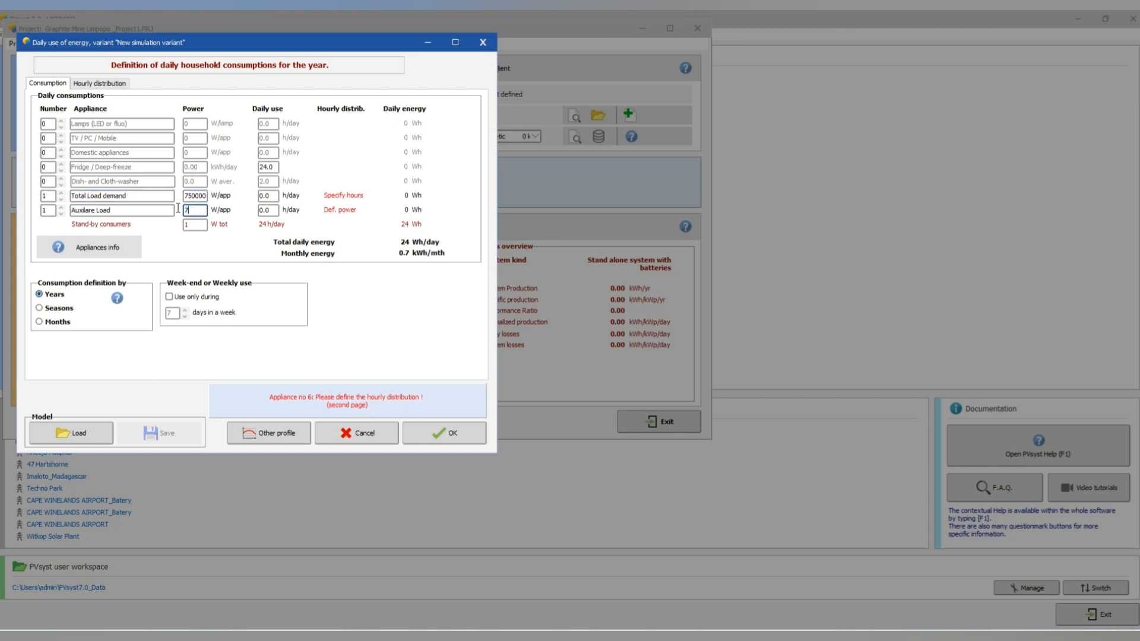
text(750000)
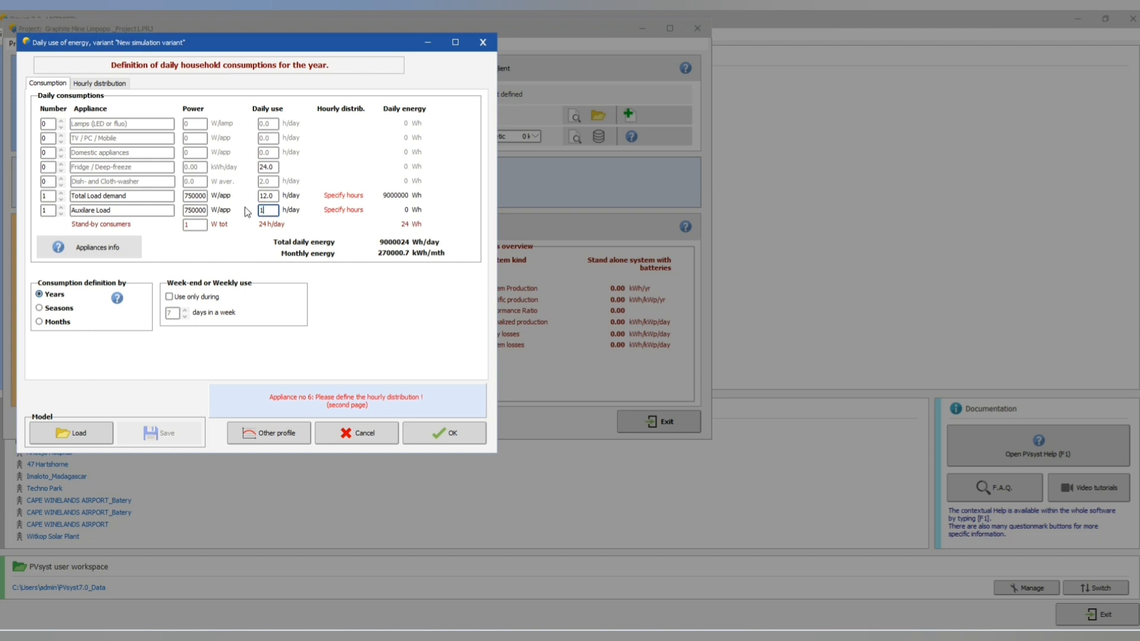
text(12.0)
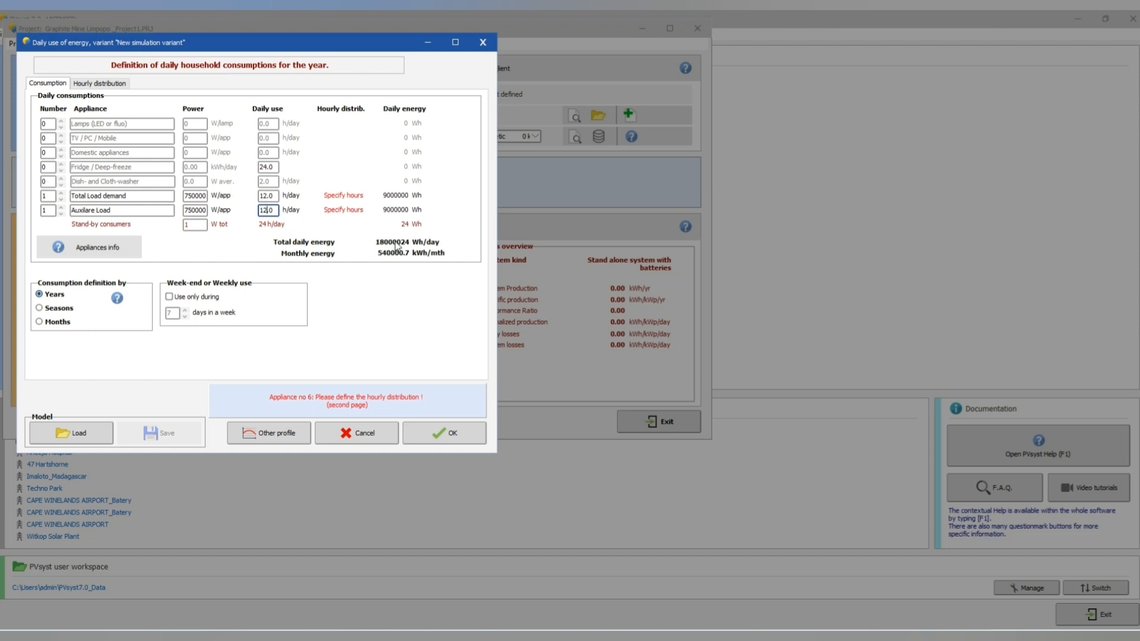
mouse_move(349, 231)
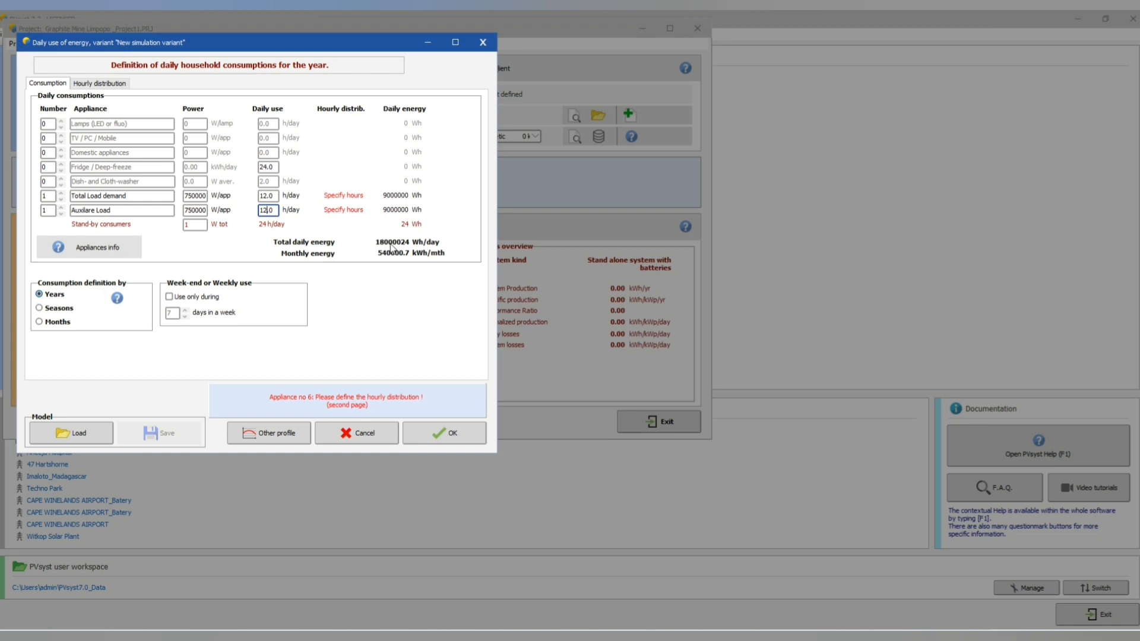
mouse_move(432, 239)
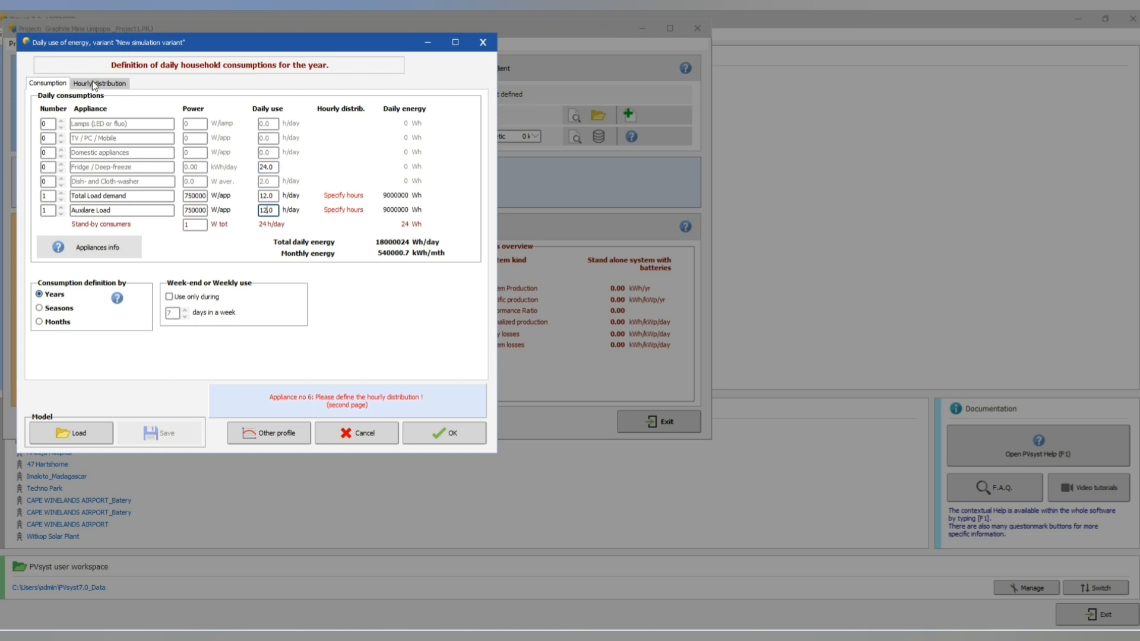
Set both load clocks active from midnight to noon so each shows Total 12 H.
click(99, 83)
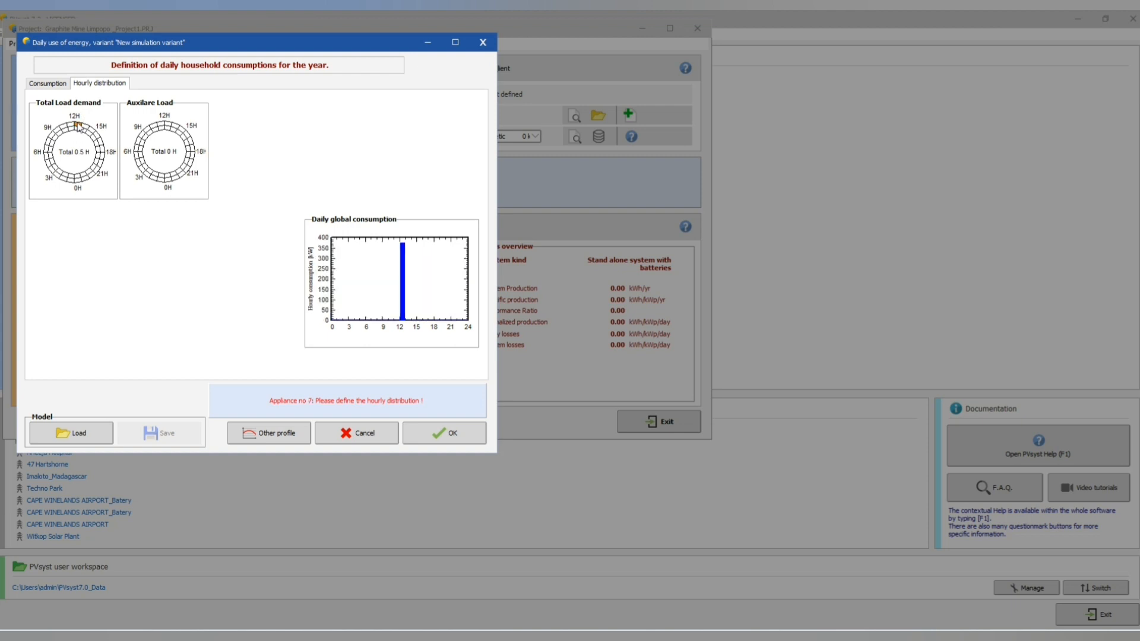
click(80, 131)
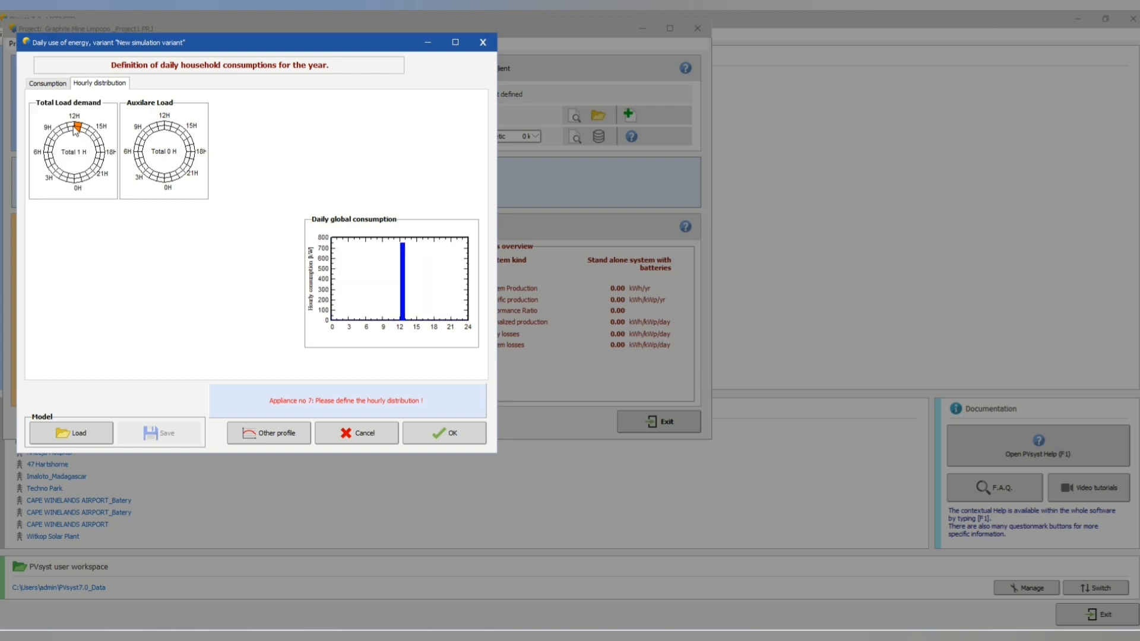
click(73, 127)
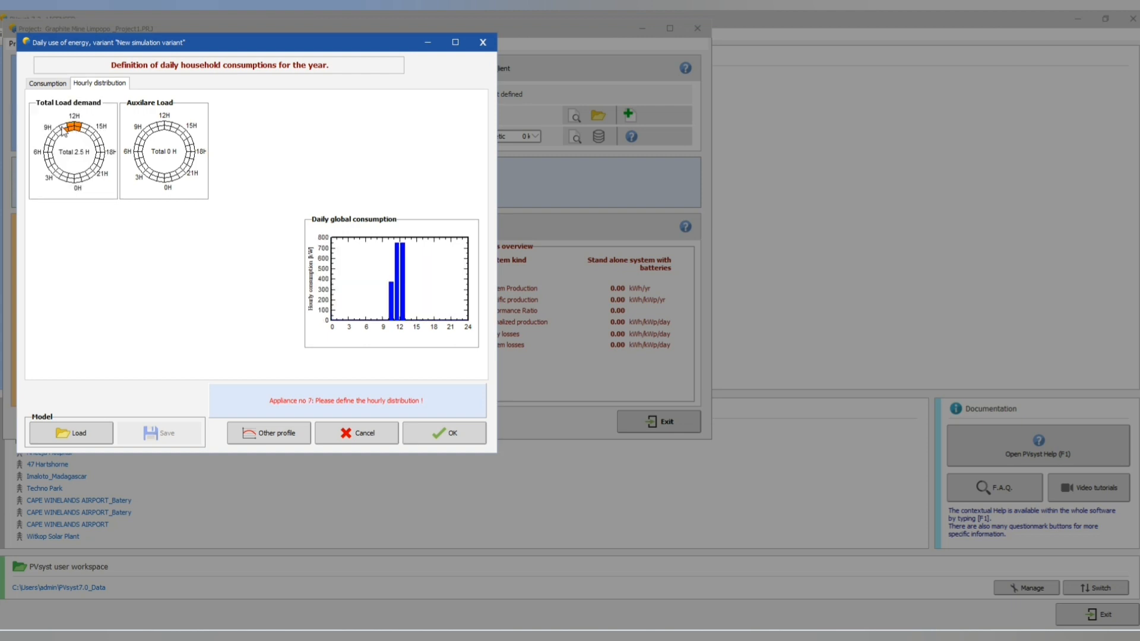
click(61, 137)
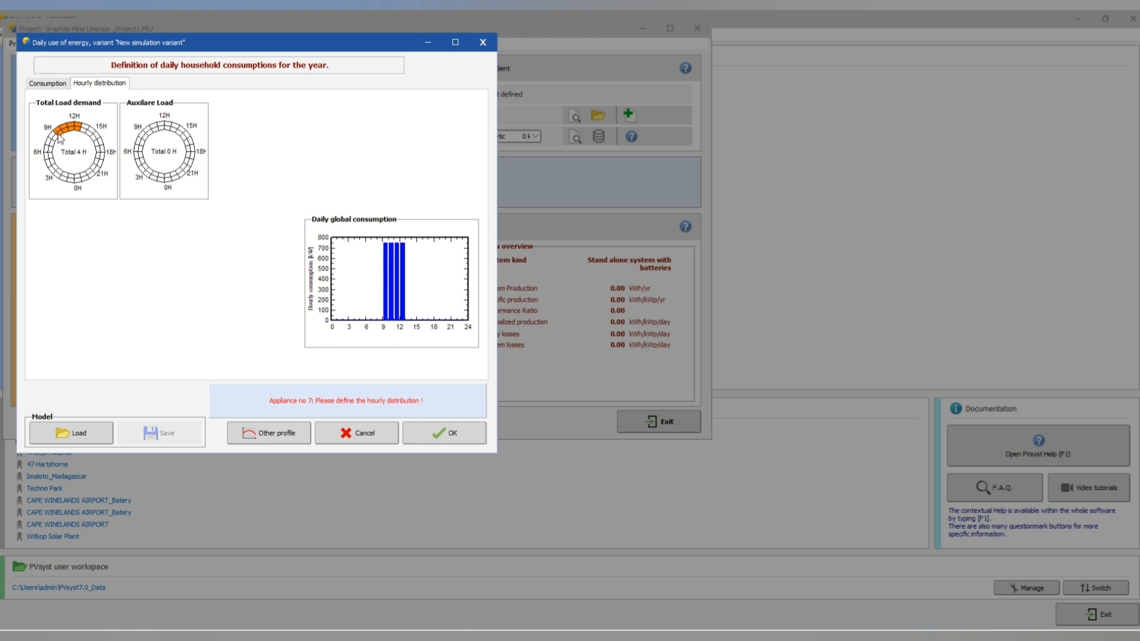
click(61, 140)
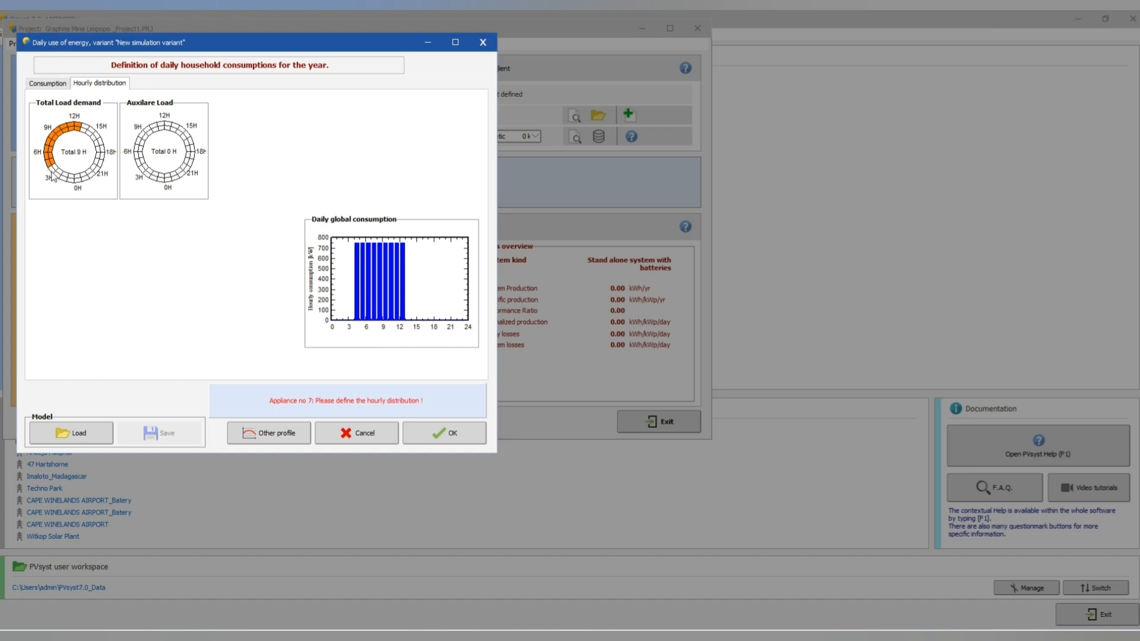
click(60, 175)
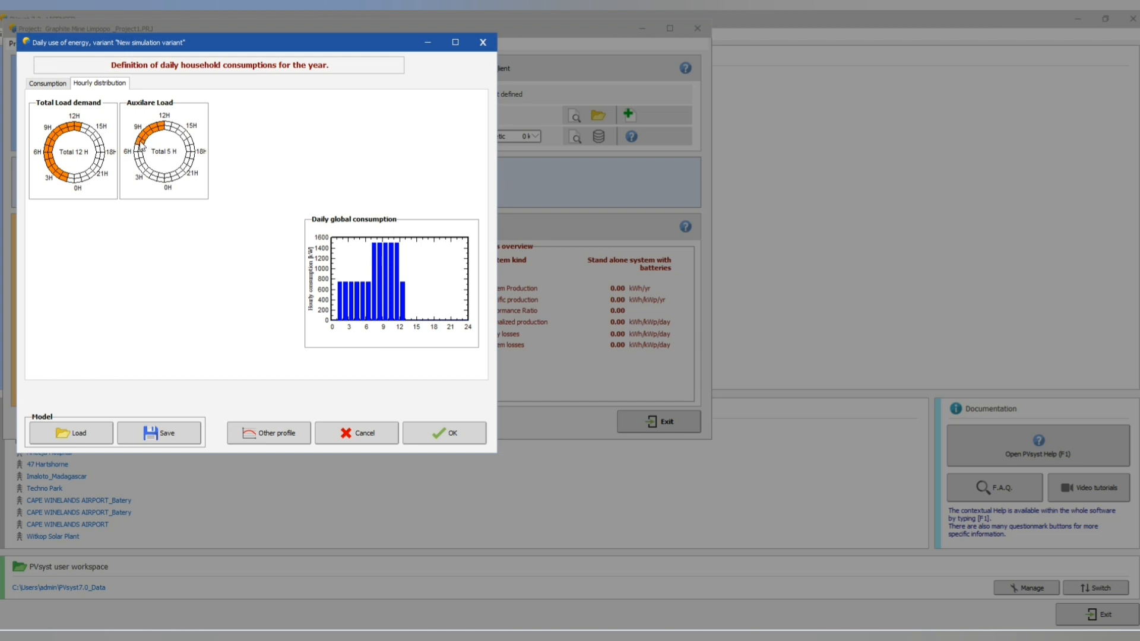
click(153, 154)
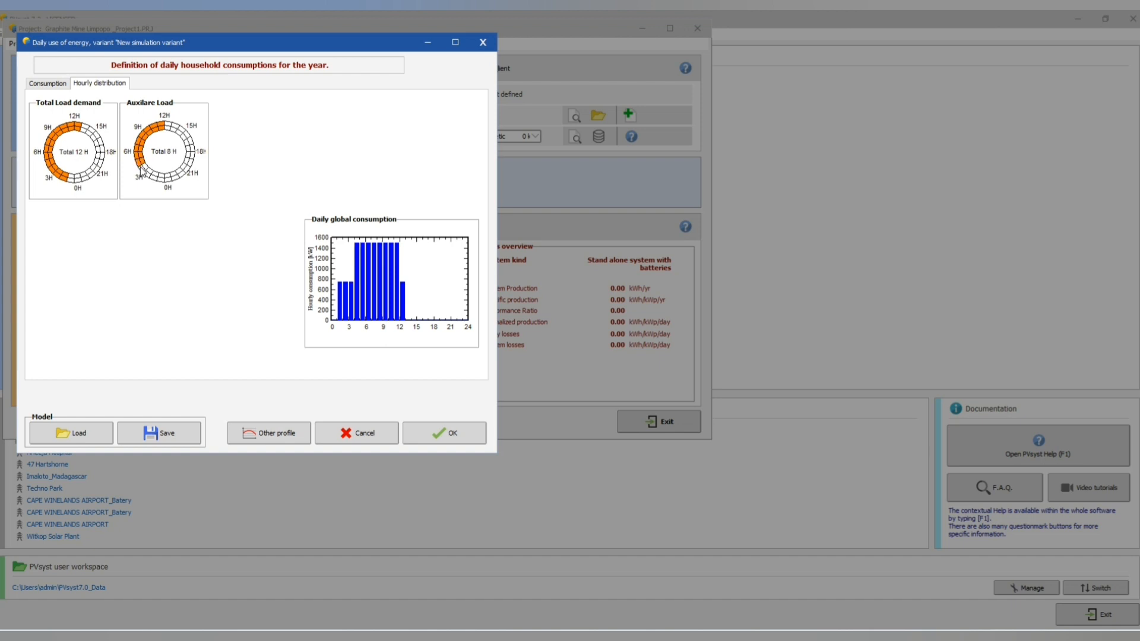
click(145, 177)
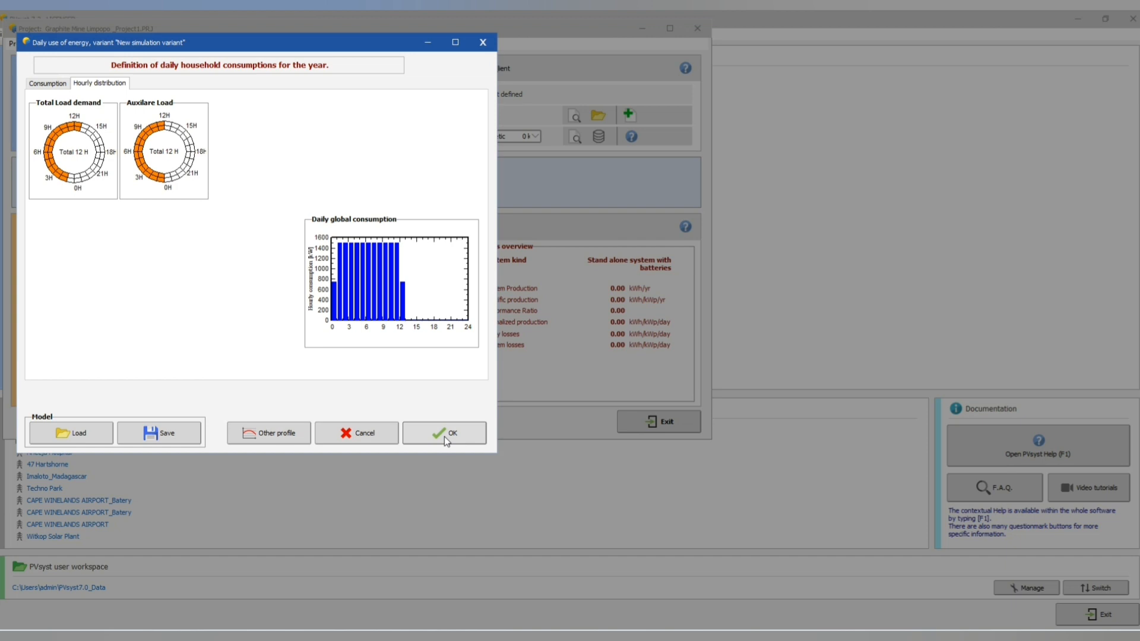
Confirm the user's needs definition and cancel the 'Save domestic uses as' prompt.
click(48, 83)
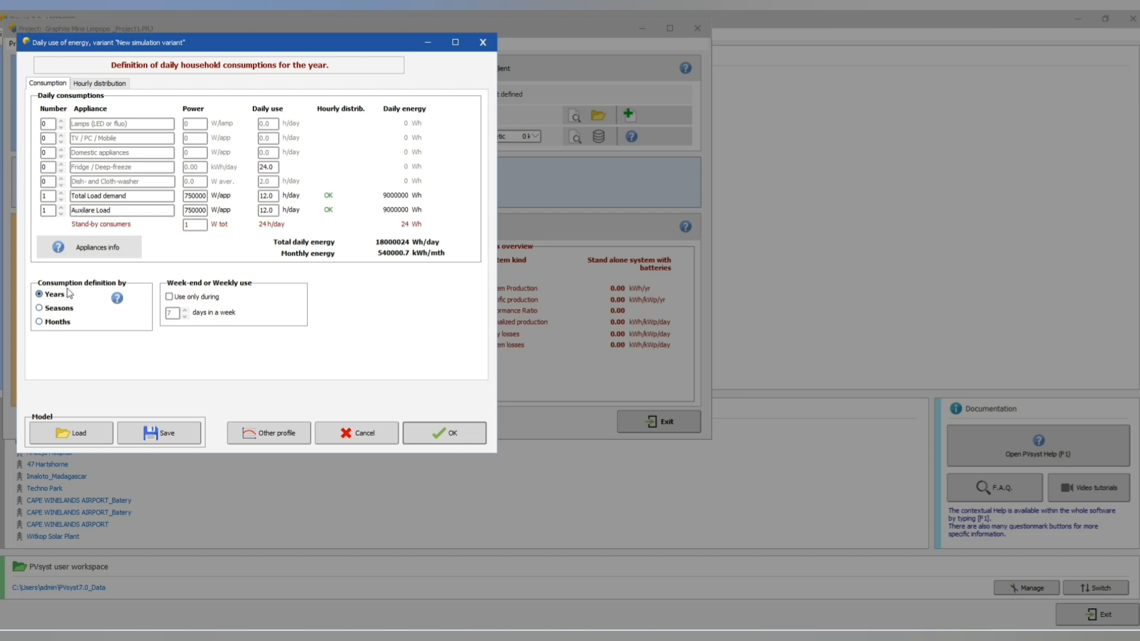
mouse_move(73, 297)
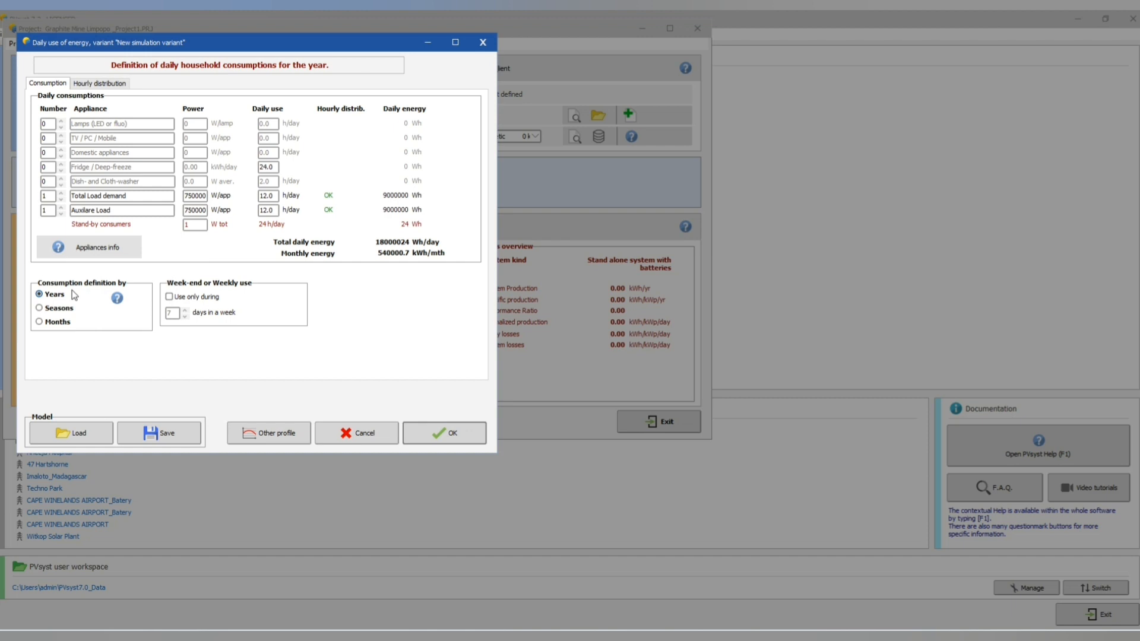
mouse_move(335, 232)
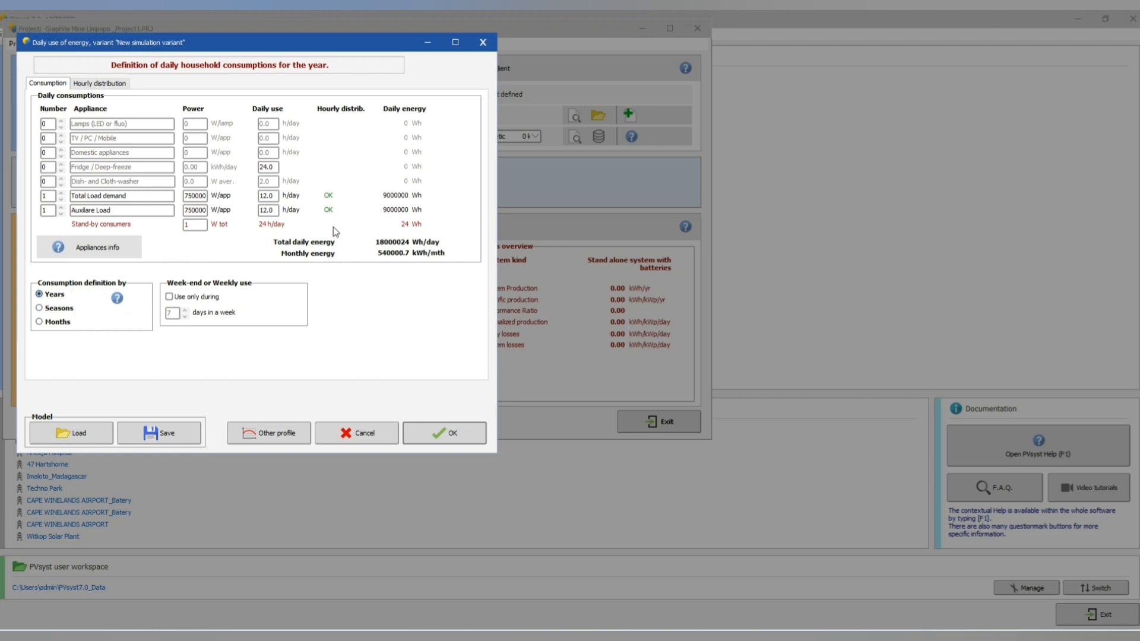
mouse_move(317, 248)
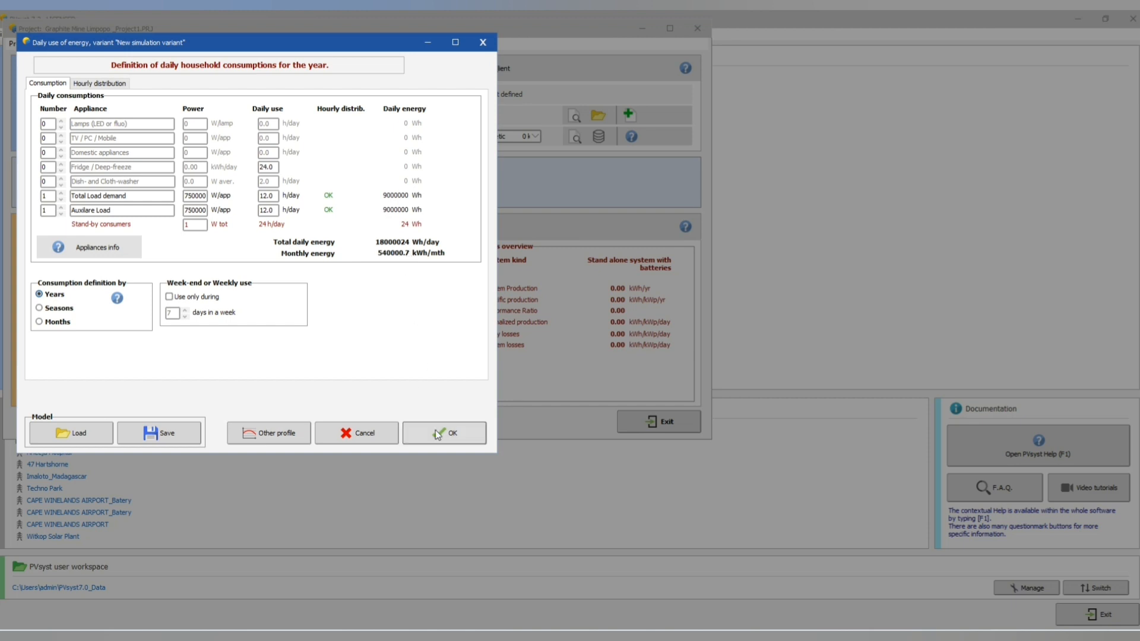
mouse_move(437, 435)
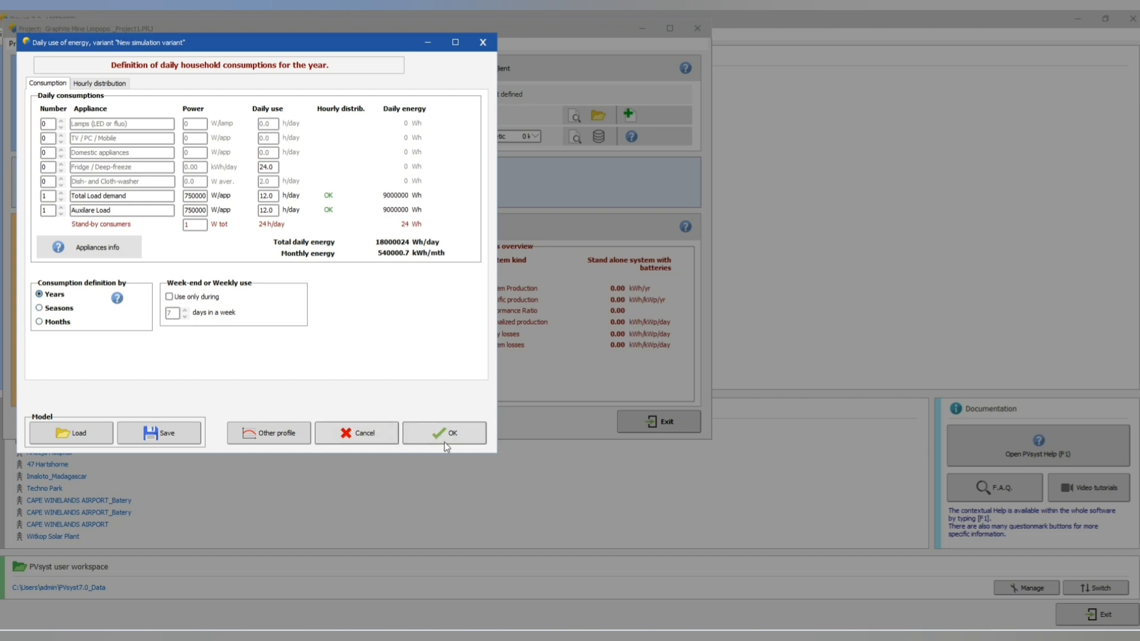
click(159, 432)
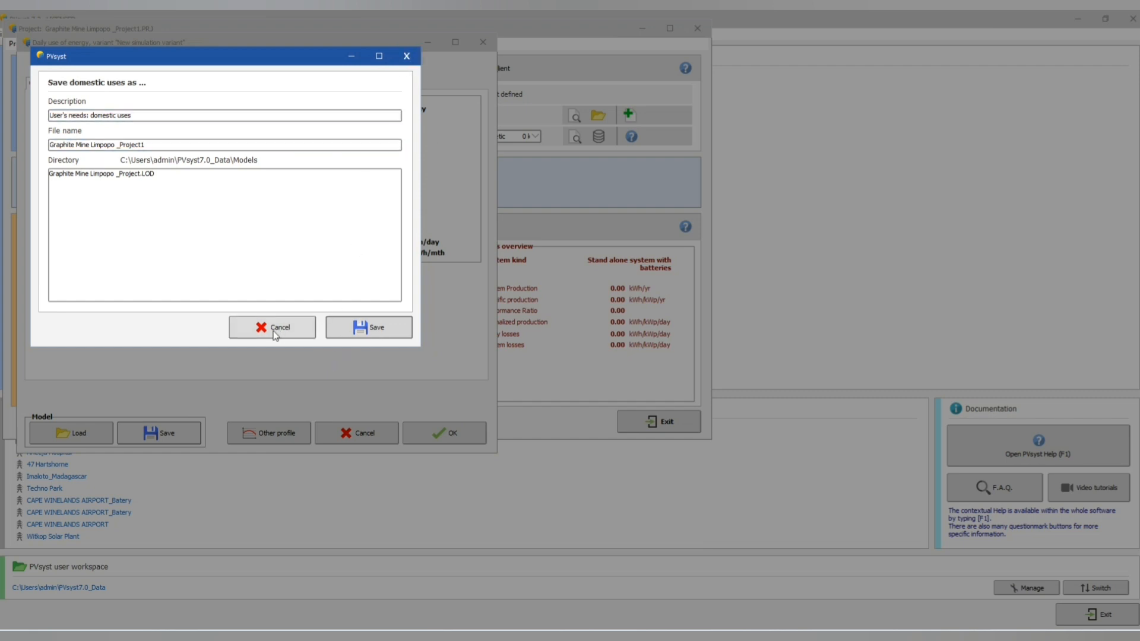
click(271, 328)
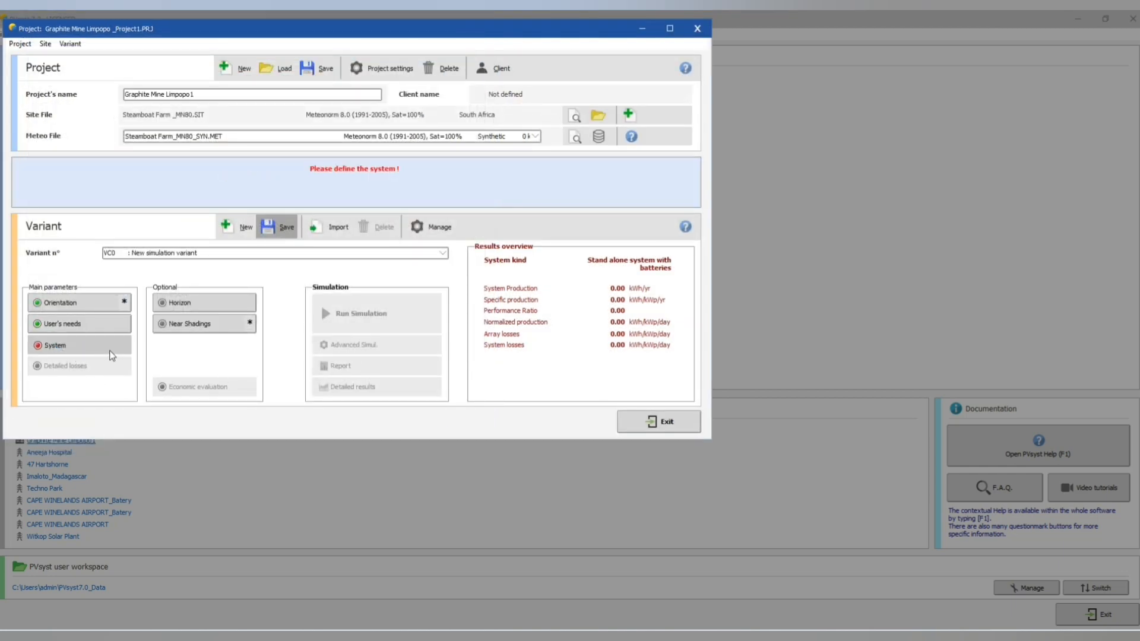
Choose the Pylontech 384 V 51 Ah Li LFP rack with 970 racks in parallel (~15078 kWh).
click(55, 345)
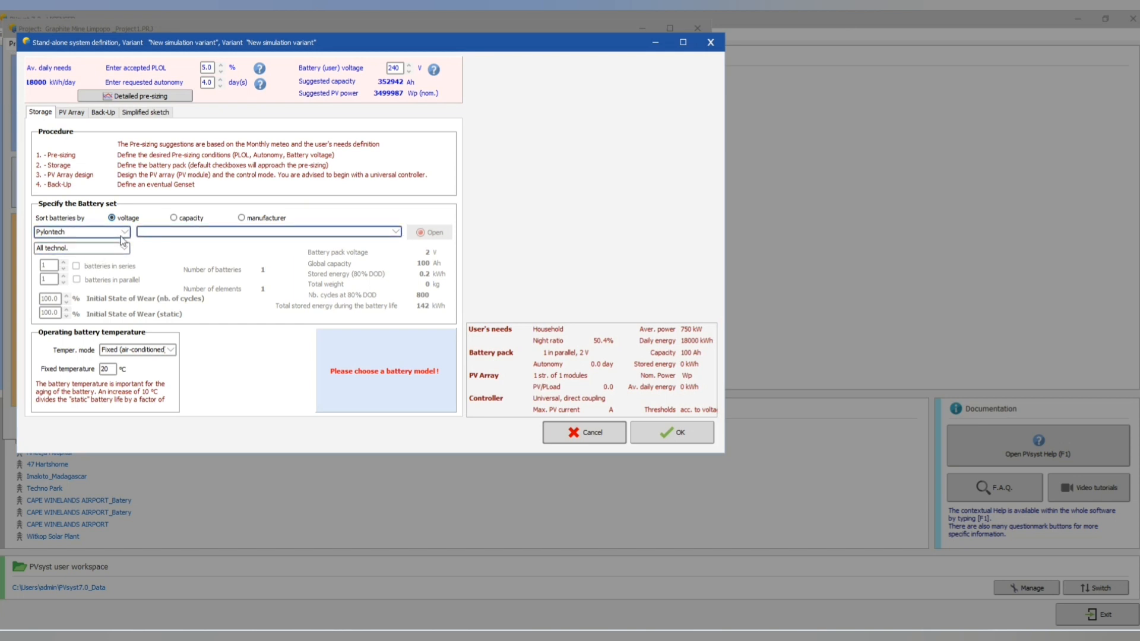
click(395, 231)
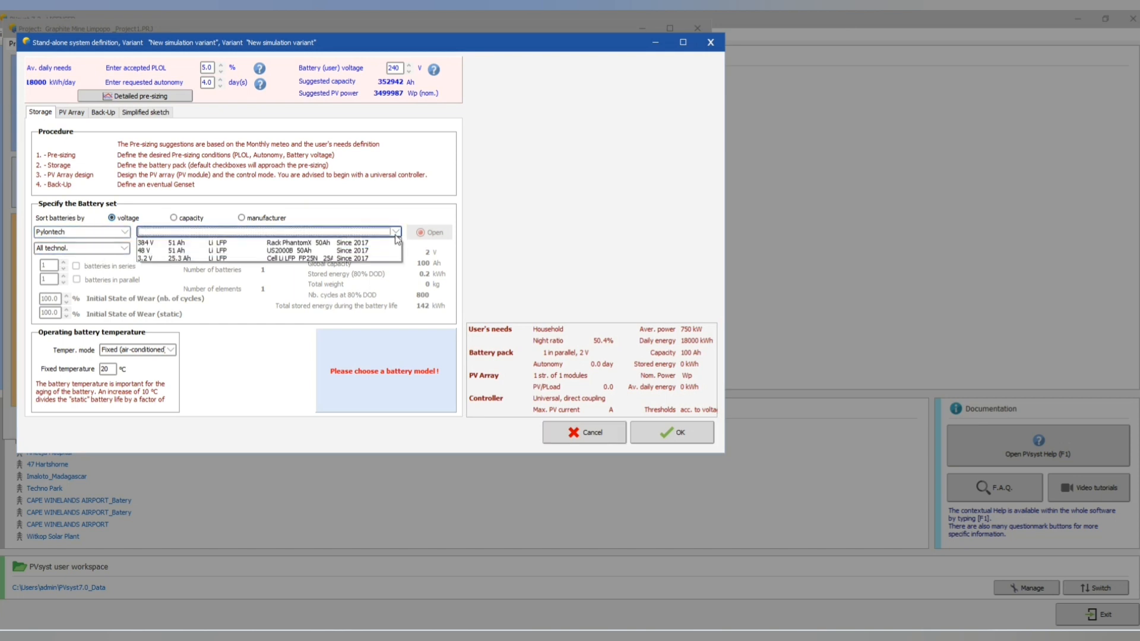
click(254, 231)
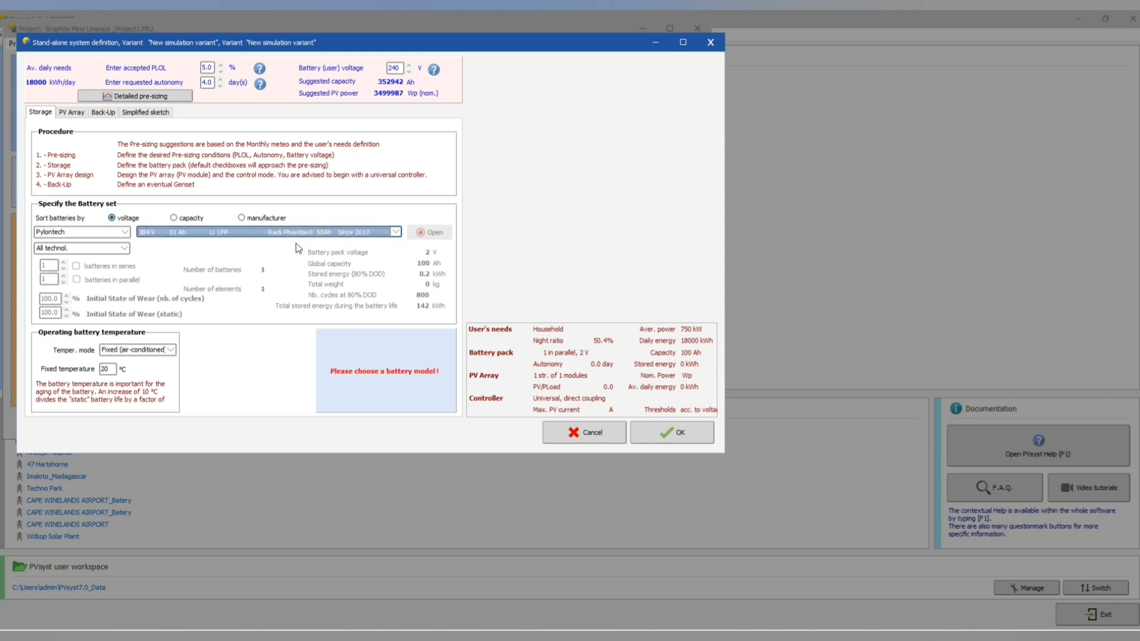
click(428, 232)
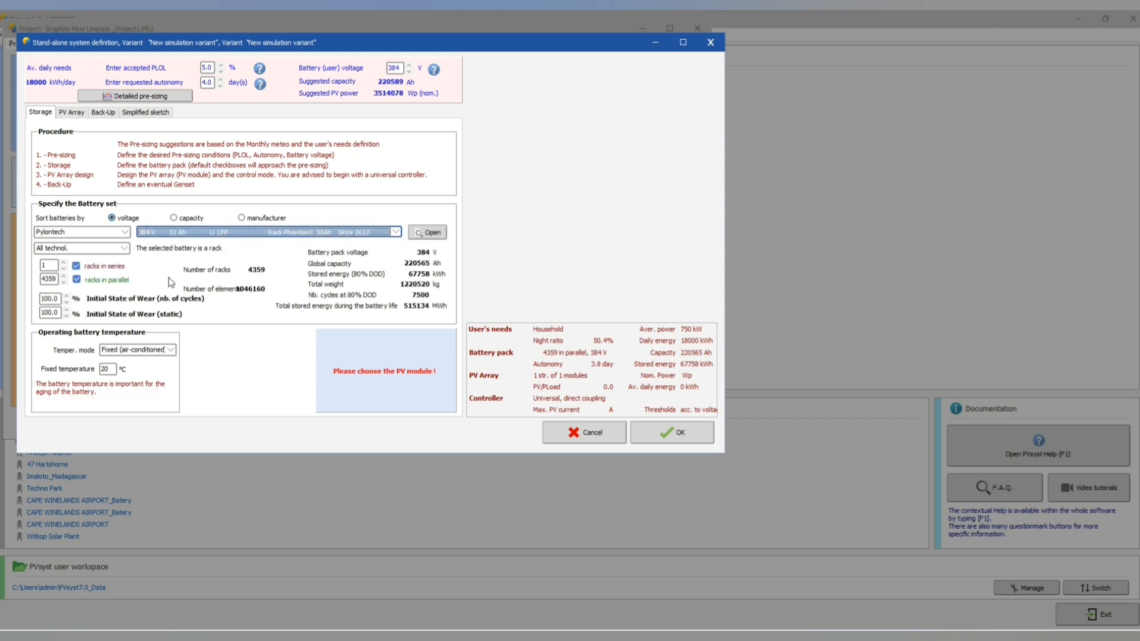
mouse_move(138, 282)
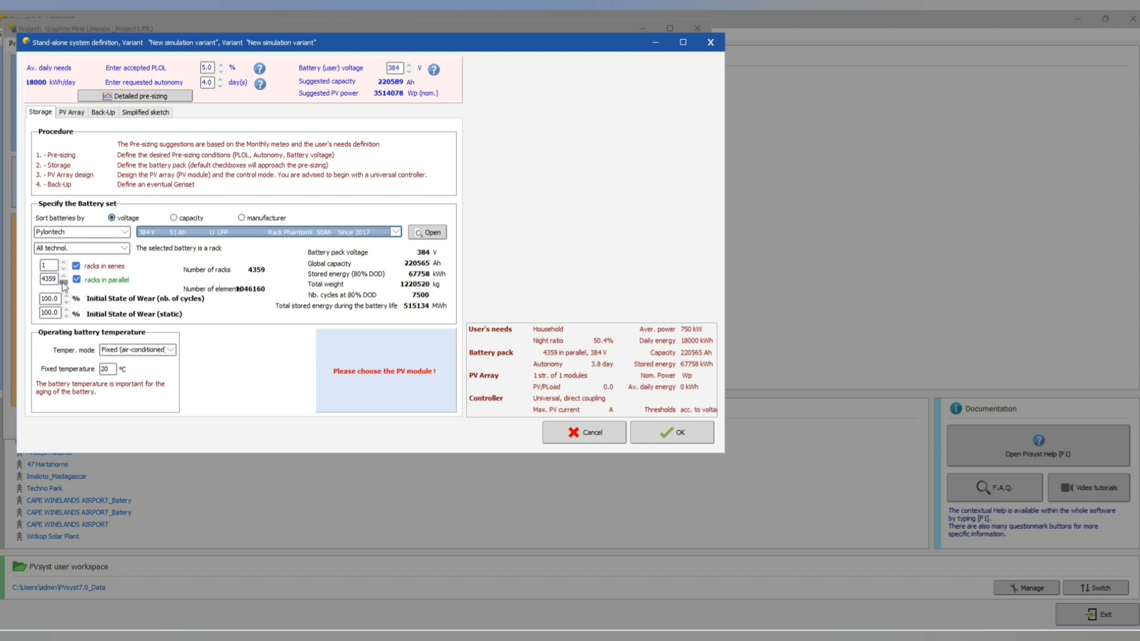
click(47, 279)
text(970)
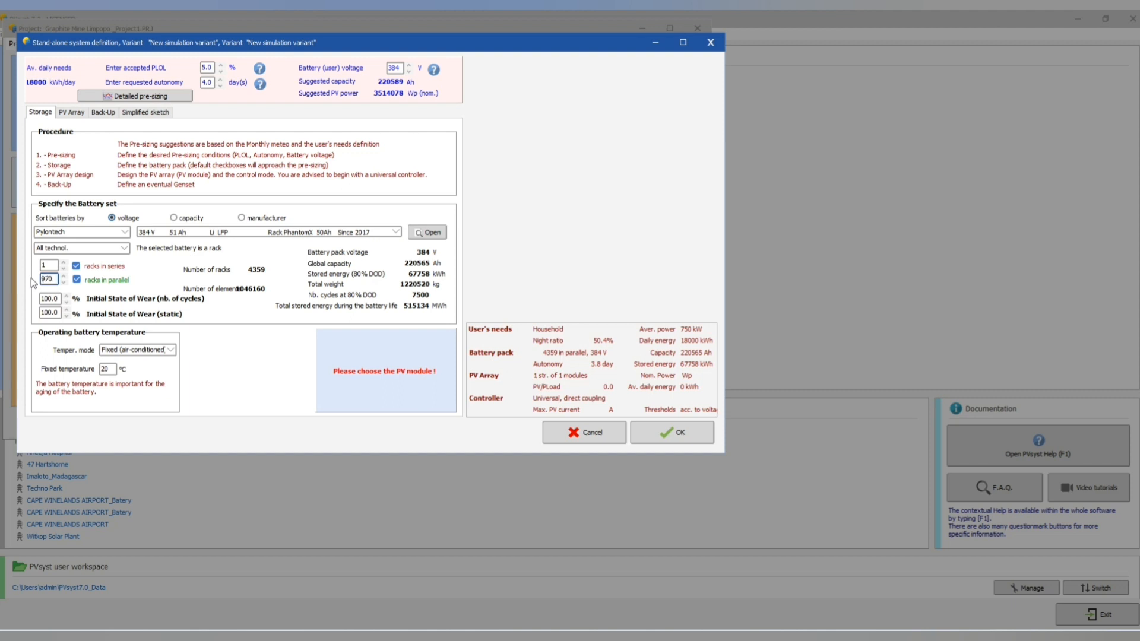
click(76, 280)
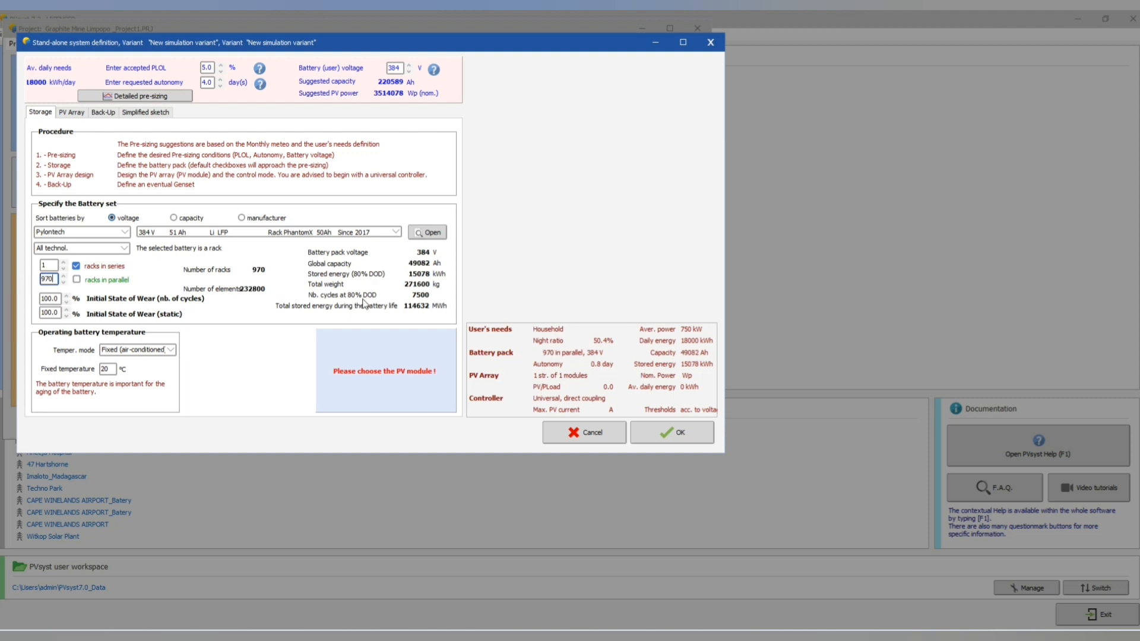
mouse_move(434, 261)
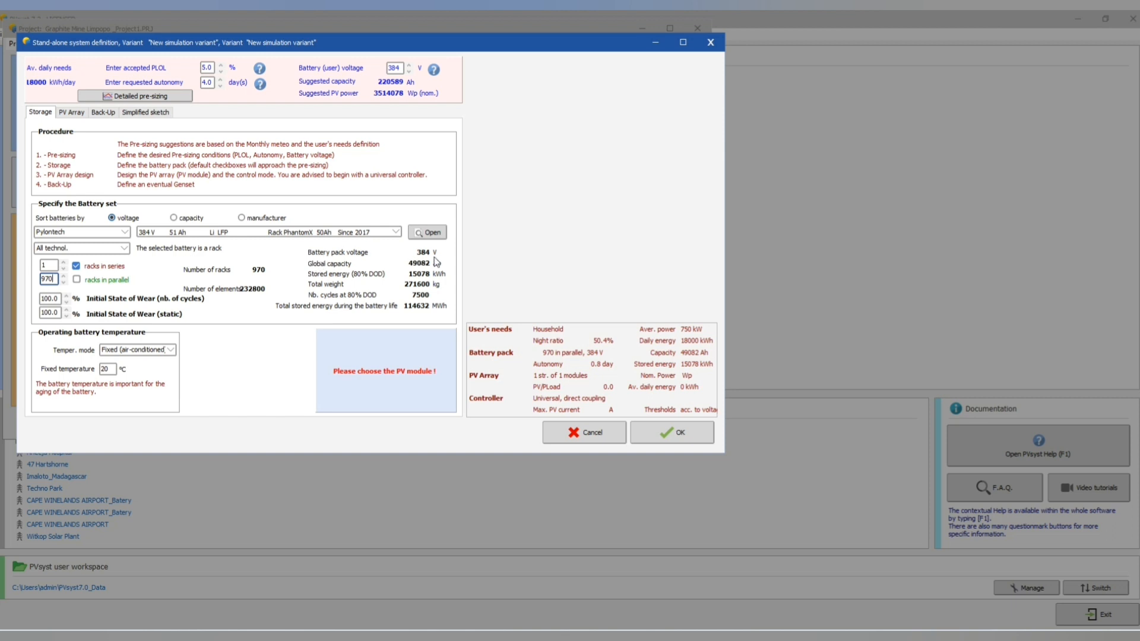
mouse_move(422, 271)
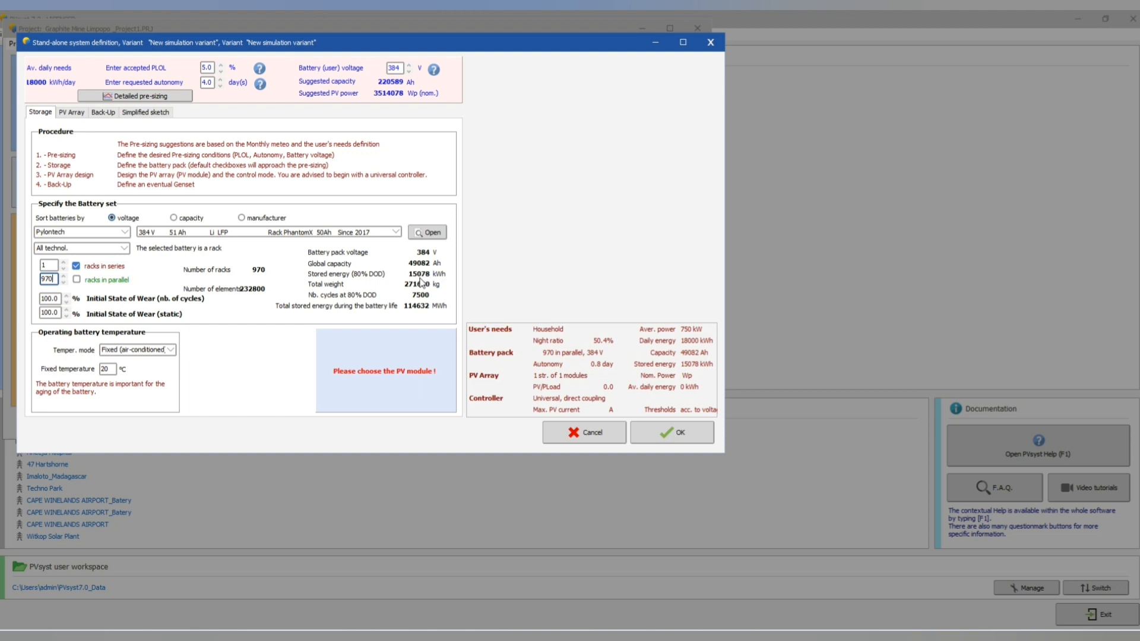
mouse_move(298, 309)
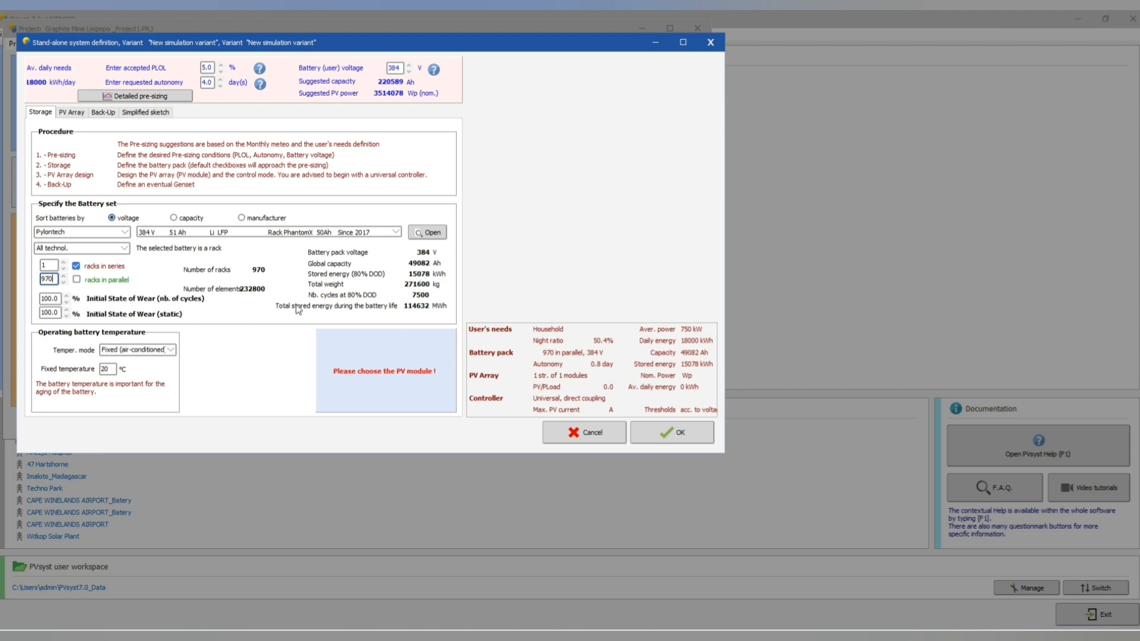
mouse_move(250, 359)
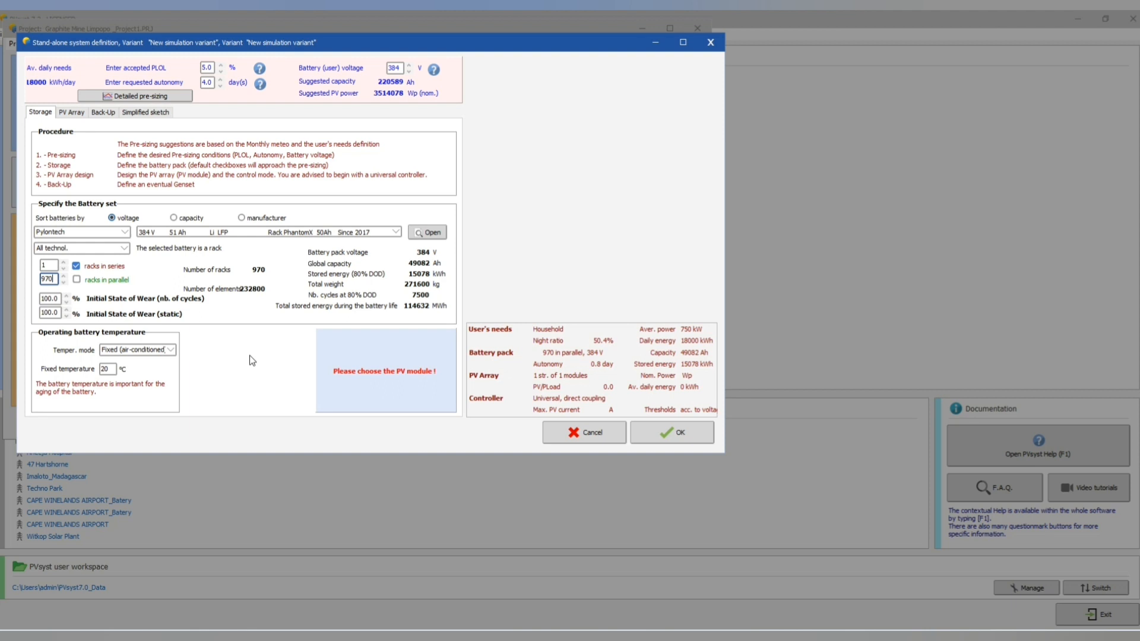
mouse_move(144, 210)
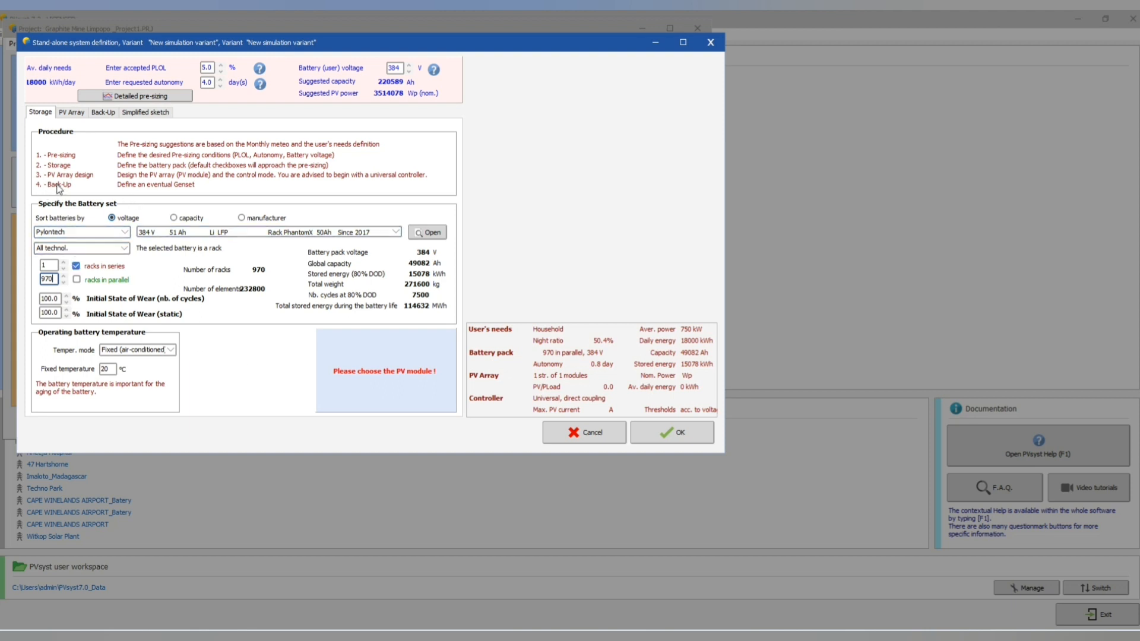
Define the PV array with the JA Solar JAM78-S10-455-MR 455 Wp module and start raising the string count.
click(71, 111)
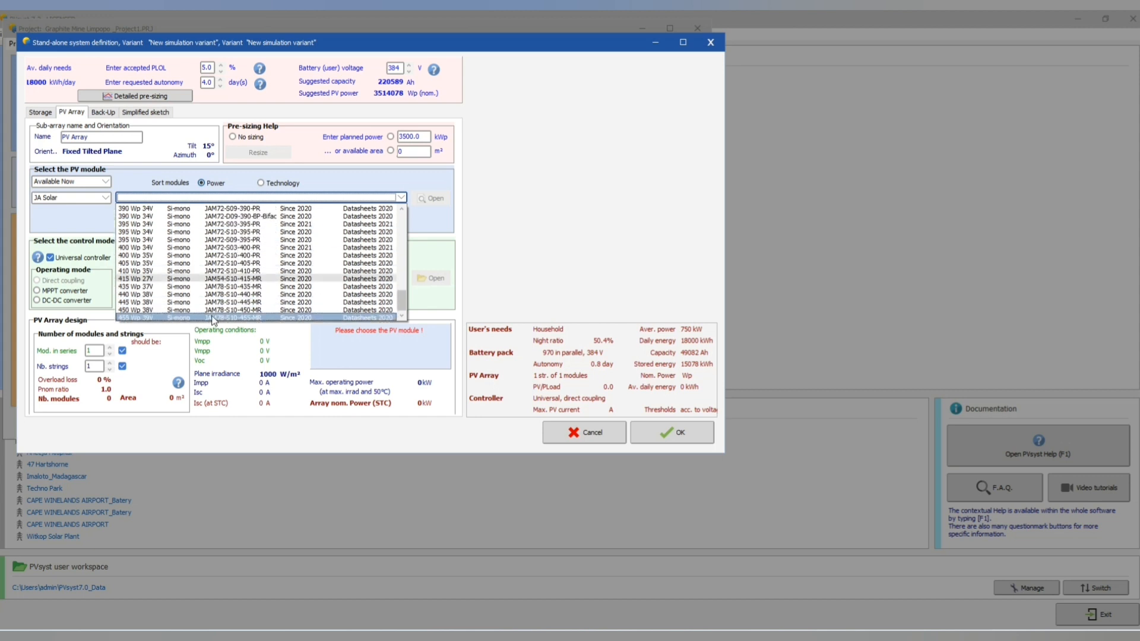
click(219, 319)
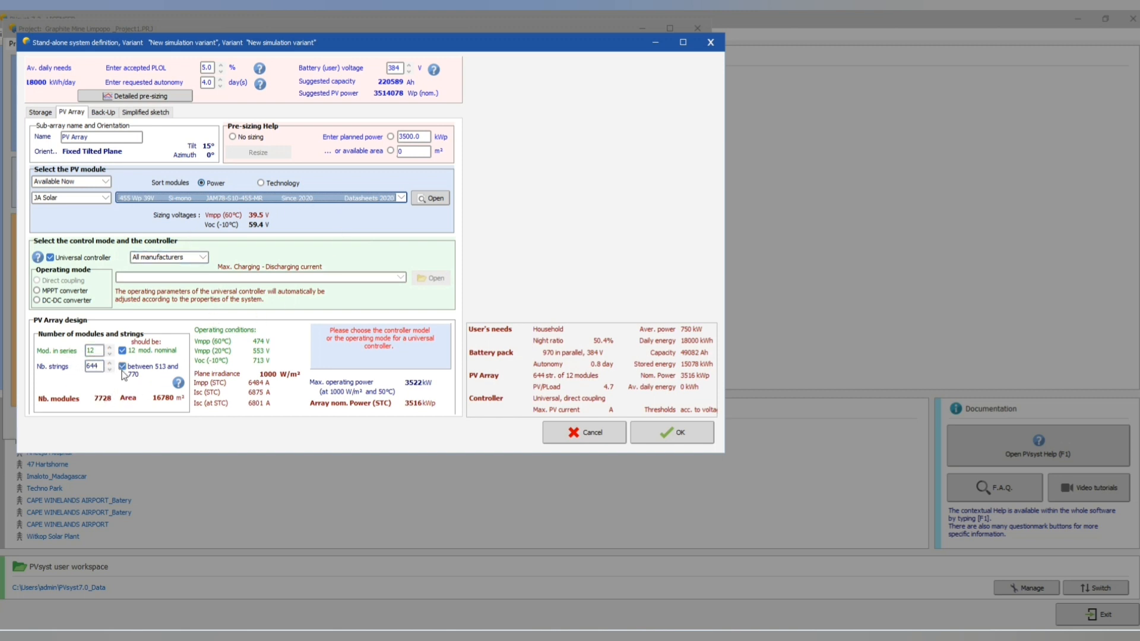
click(106, 363)
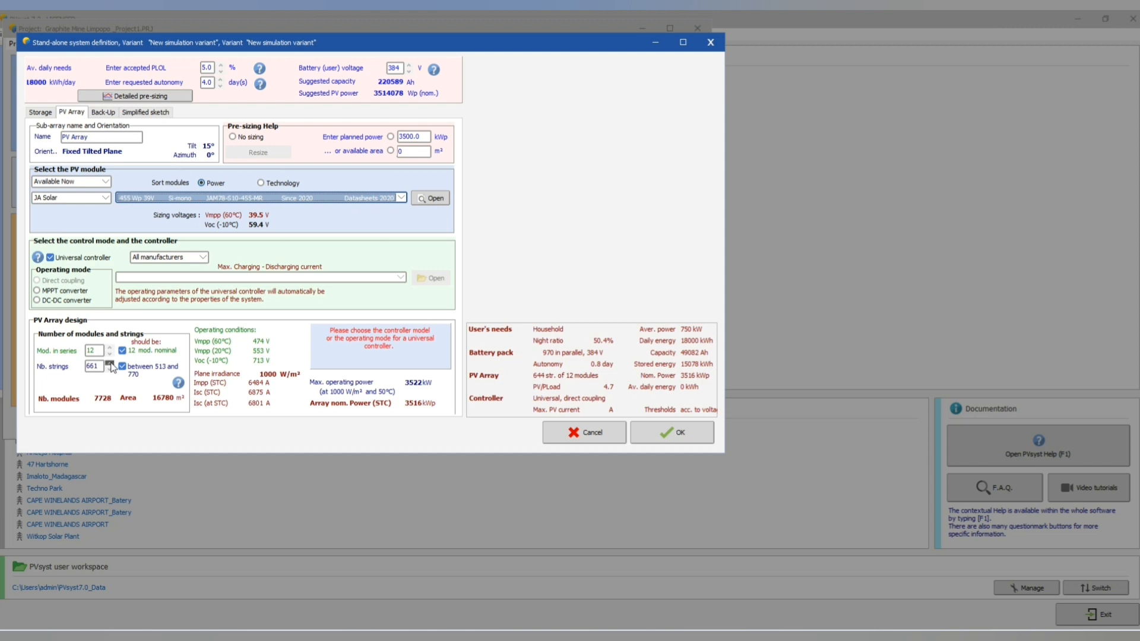
click(108, 363)
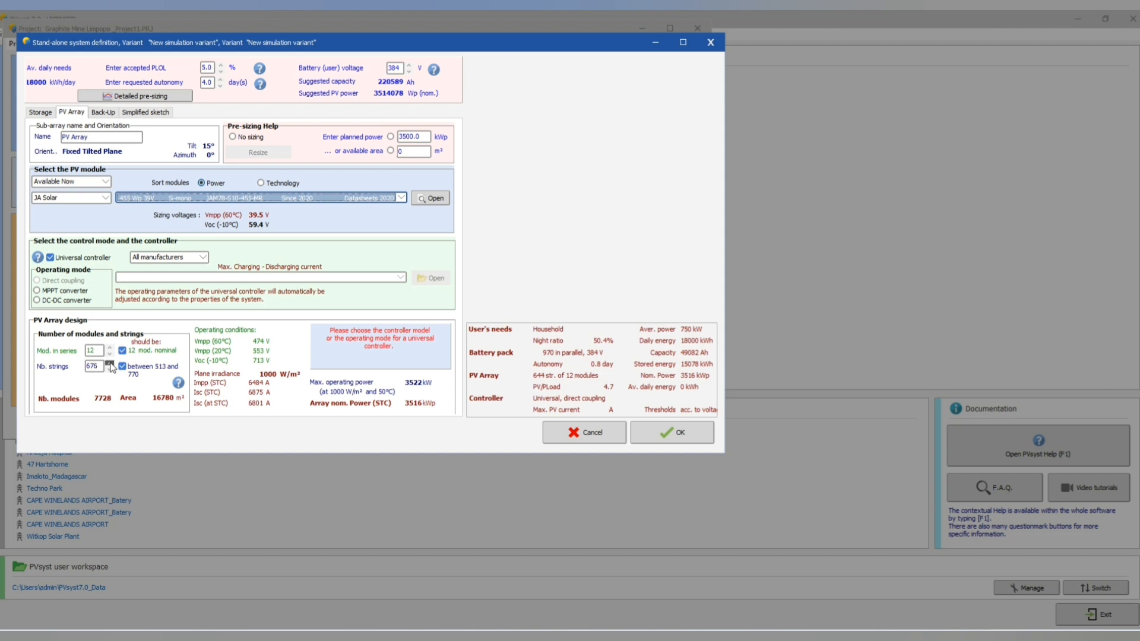
click(107, 363)
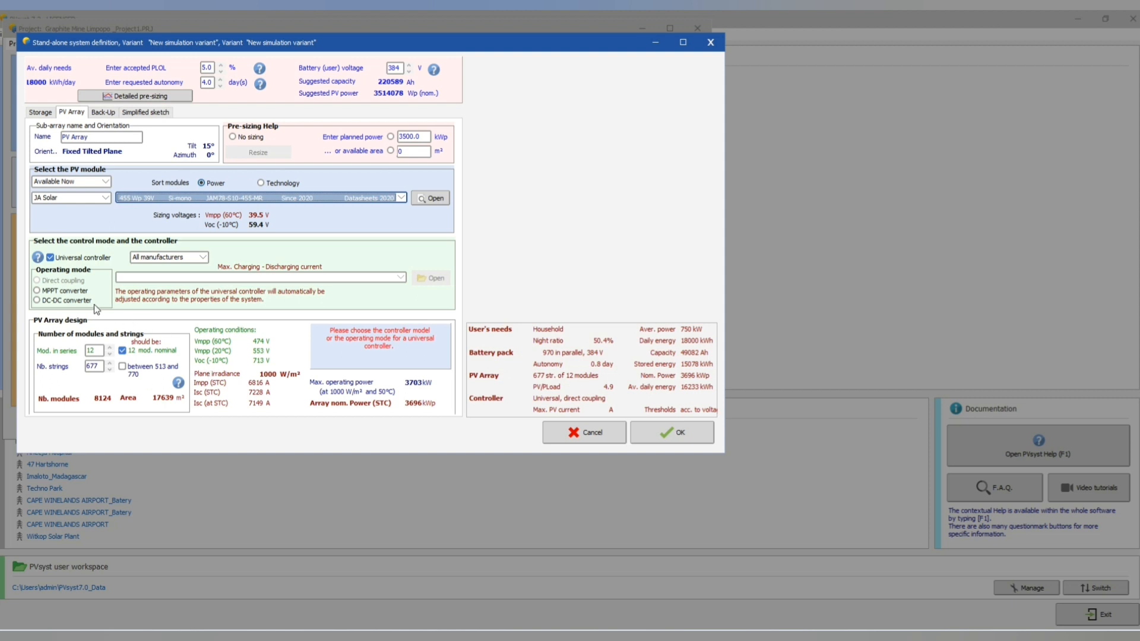
Use an MPPT converter and raise the array to 677 strings of 12 modules (3696 kWp).
click(36, 291)
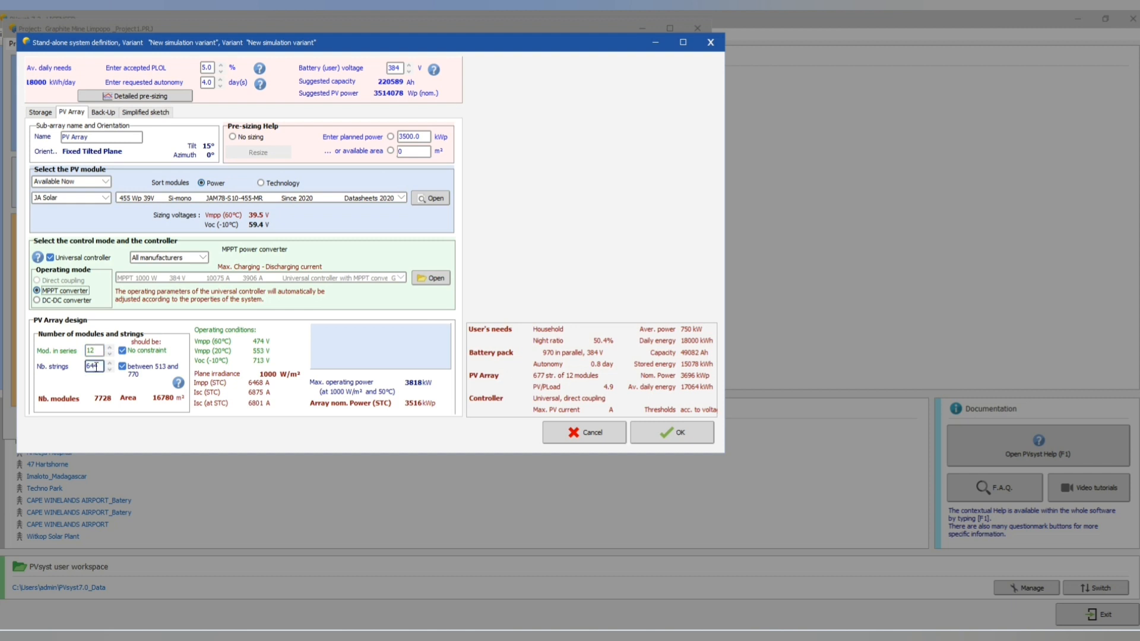
click(106, 364)
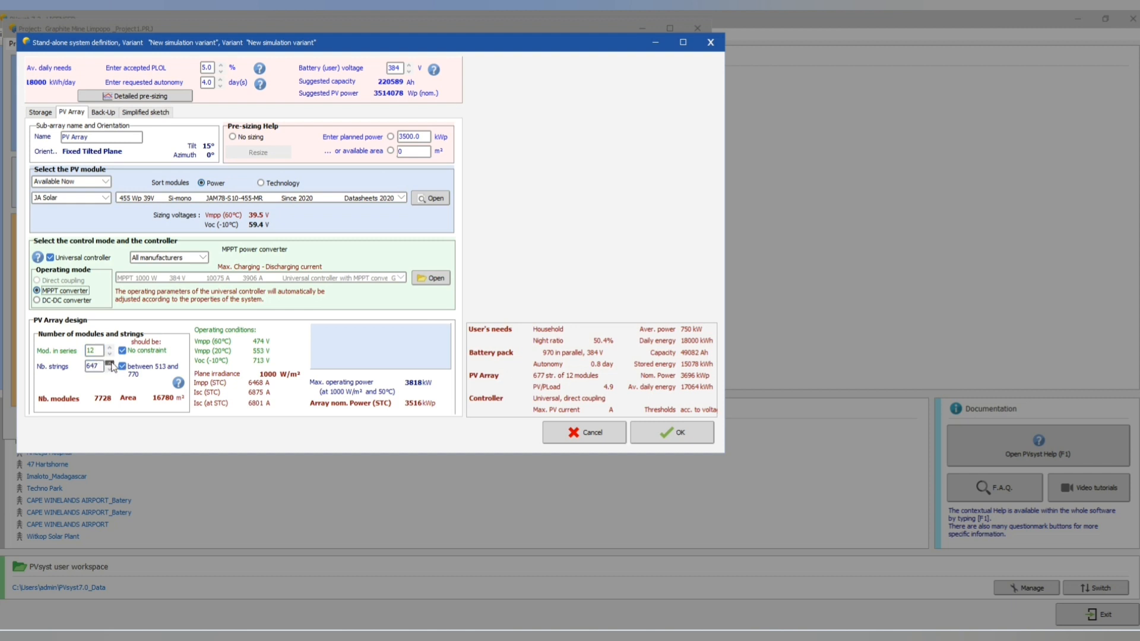
click(107, 364)
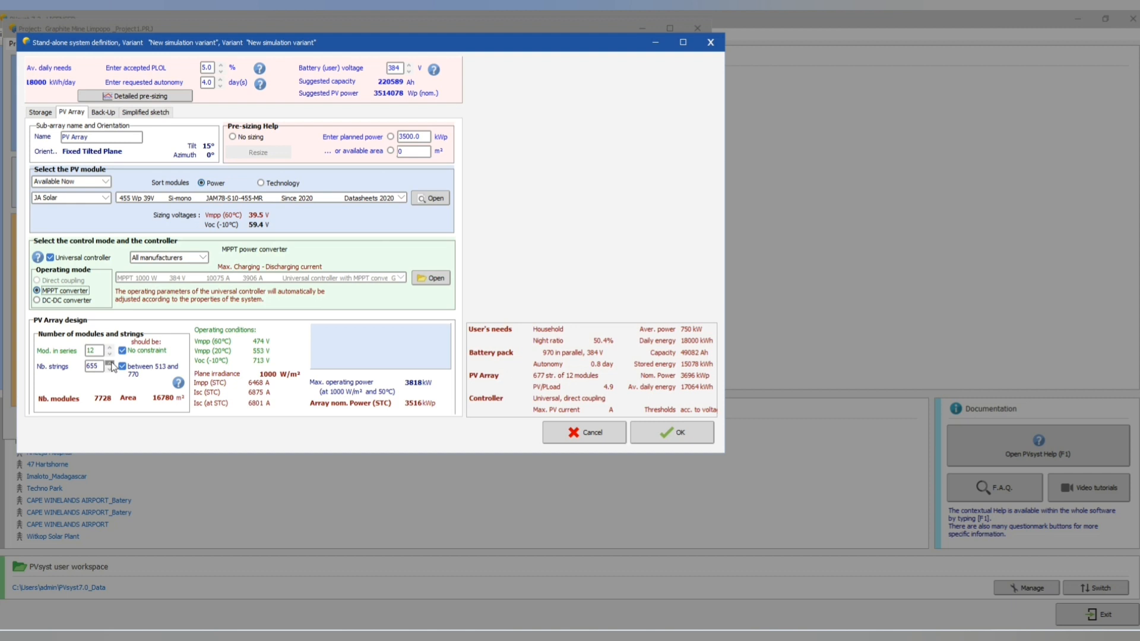
click(108, 364)
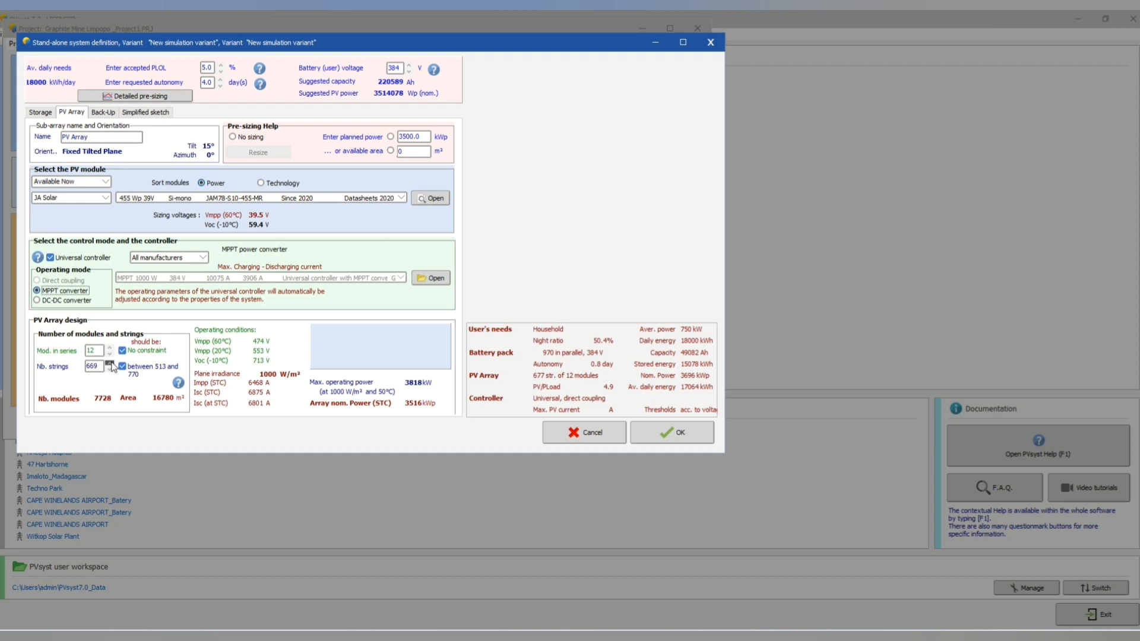
click(107, 363)
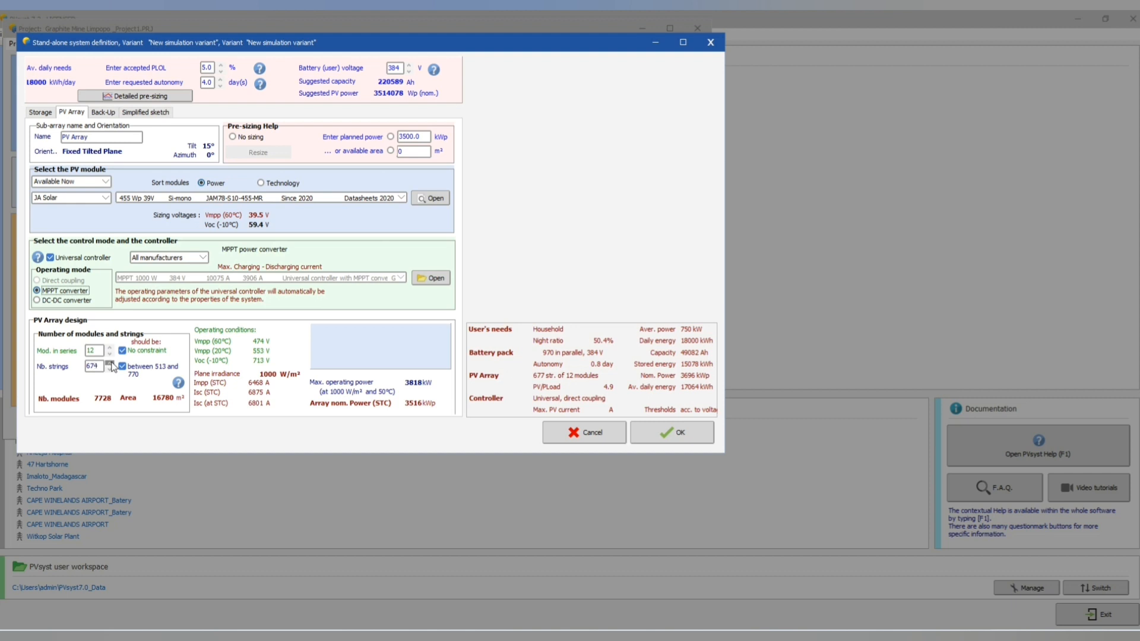
click(107, 363)
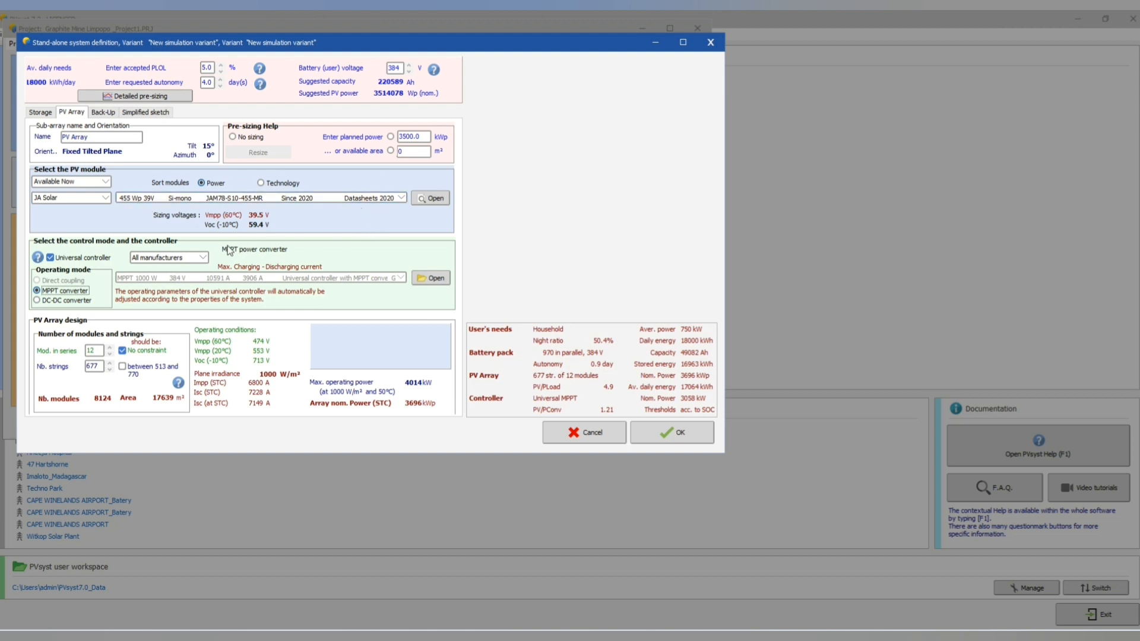
mouse_move(57, 355)
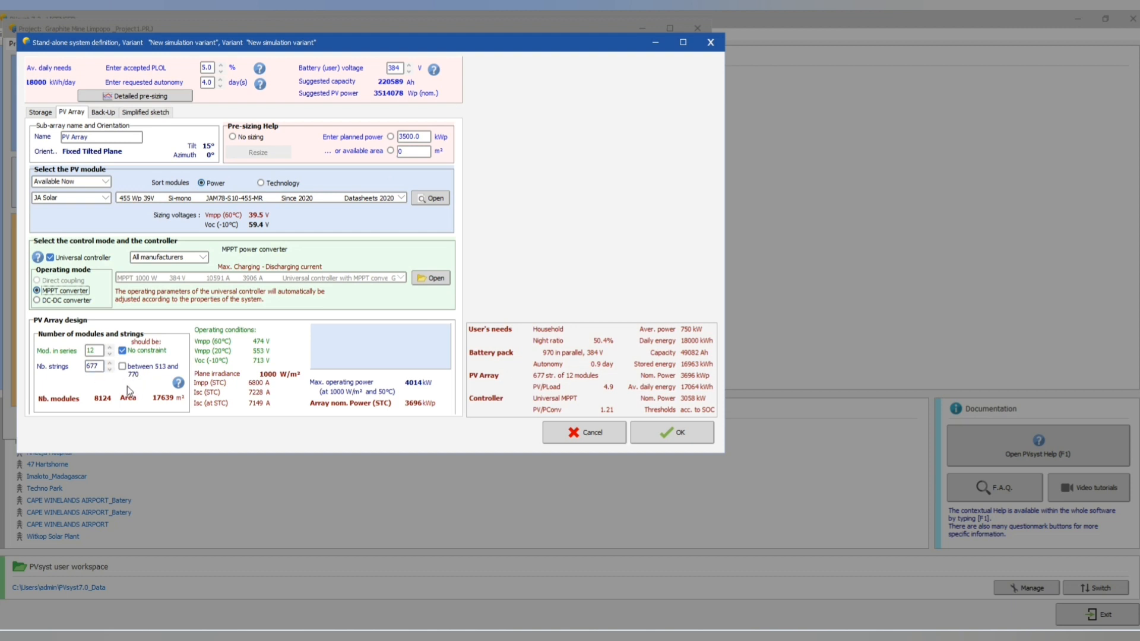
mouse_move(127, 390)
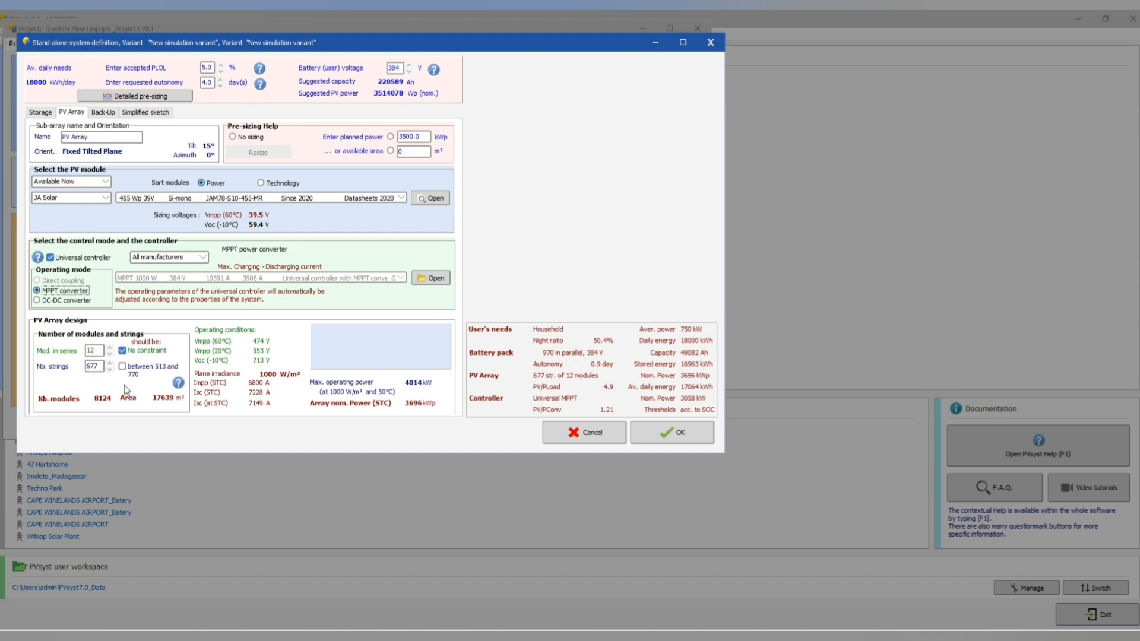
mouse_move(332, 324)
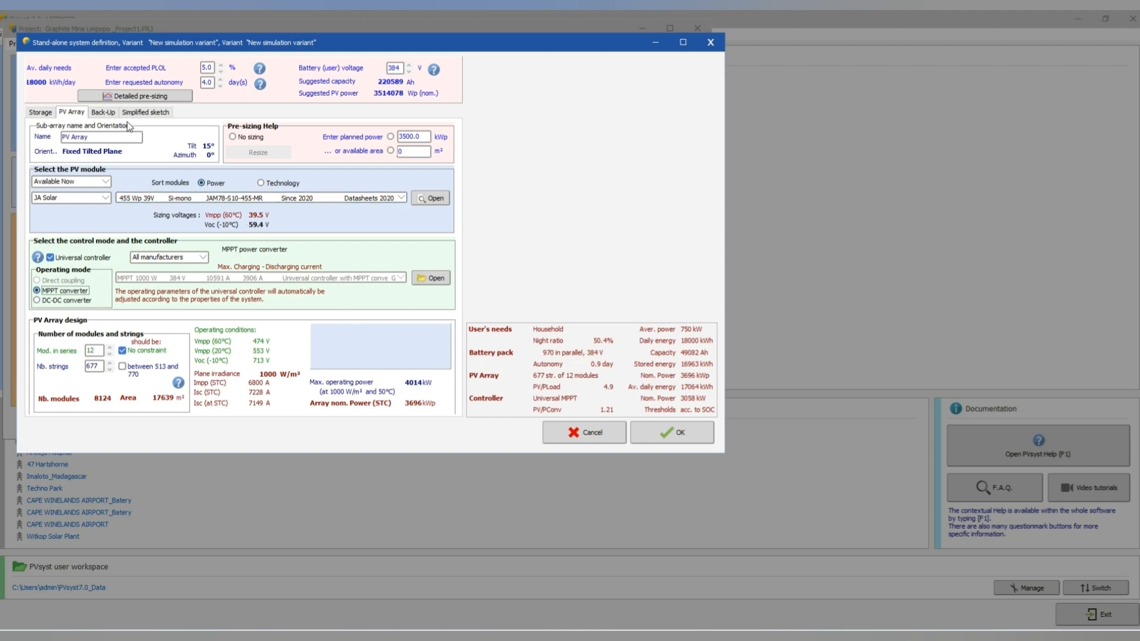
click(102, 111)
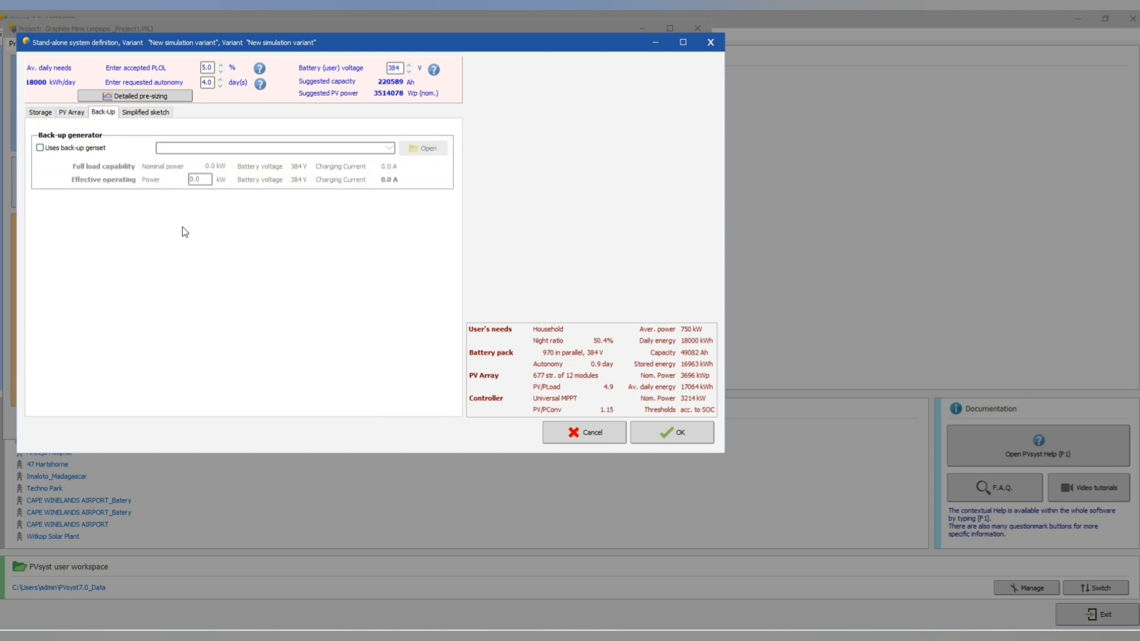
Check the simplified sketch, accept the stand-alone system, and go to detailed losses.
click(145, 112)
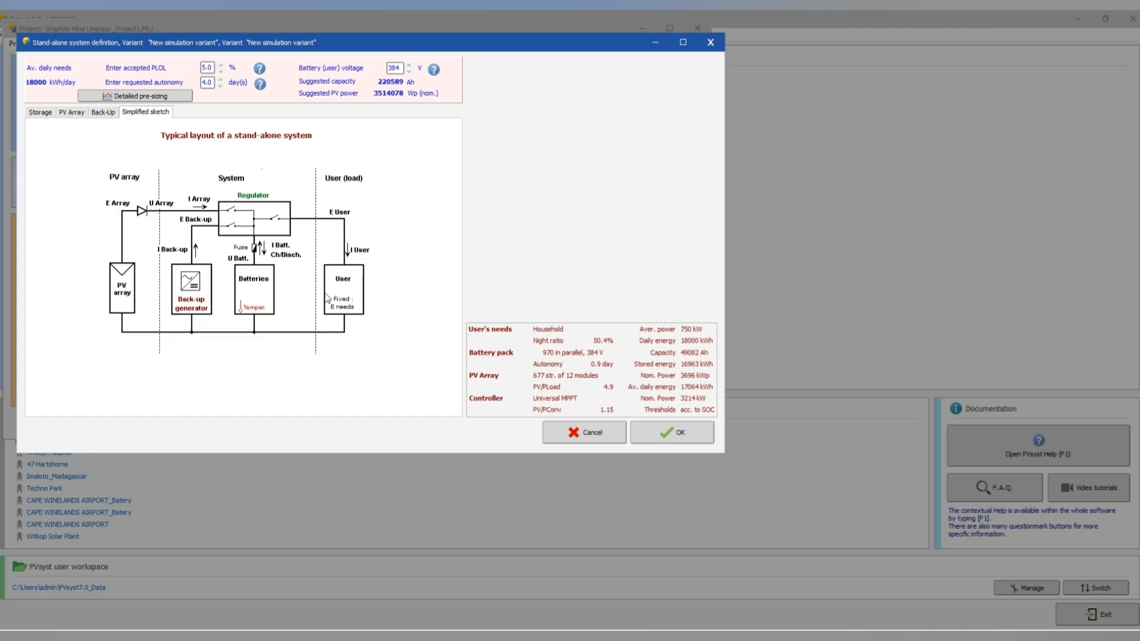
click(40, 112)
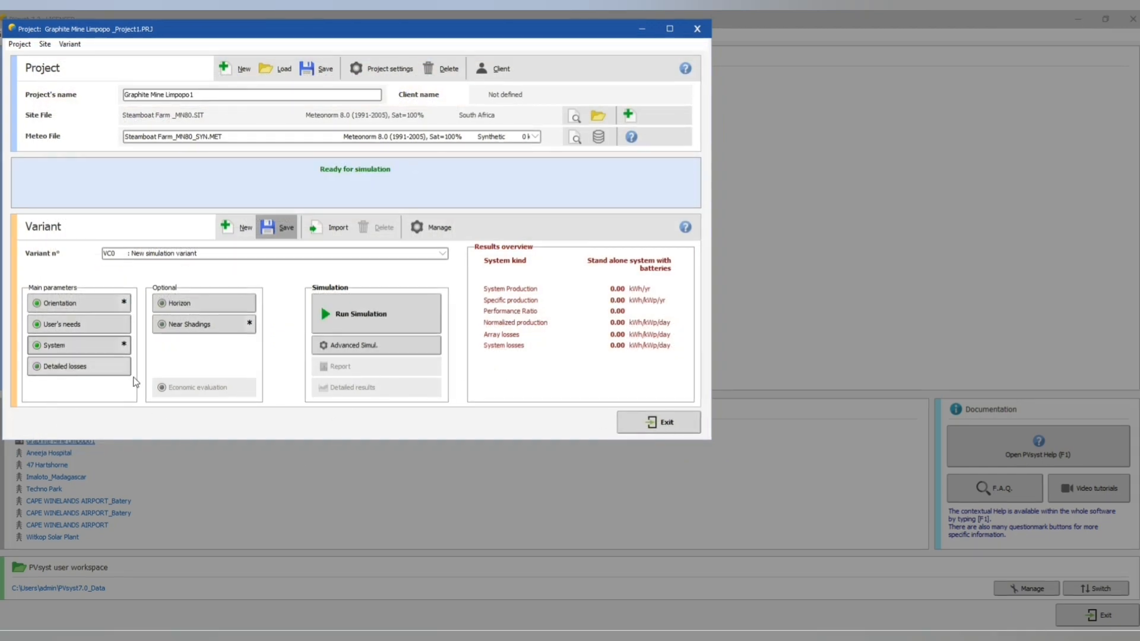
click(64, 367)
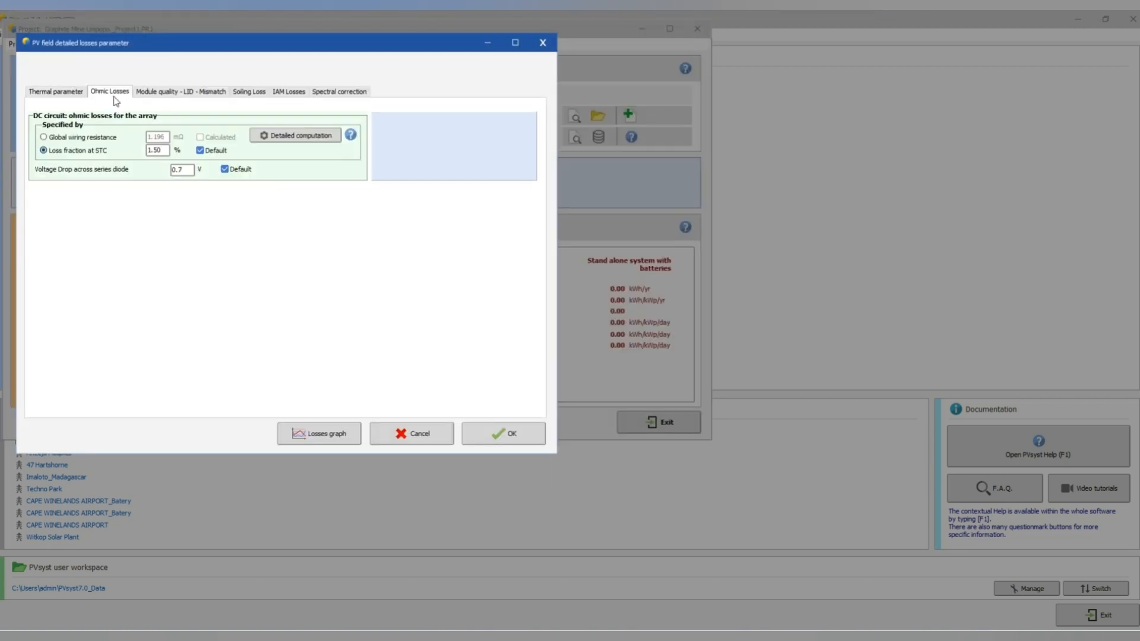
Review module quality, soiling, ohmic and IAM losses at defaults and accept them.
click(180, 92)
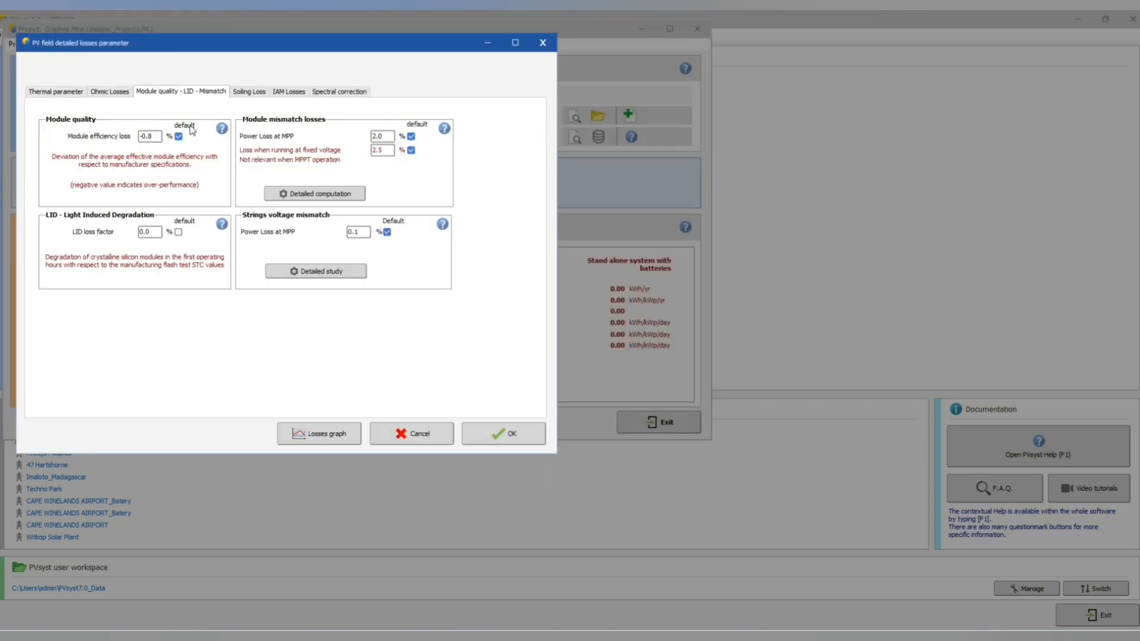
mouse_move(282, 262)
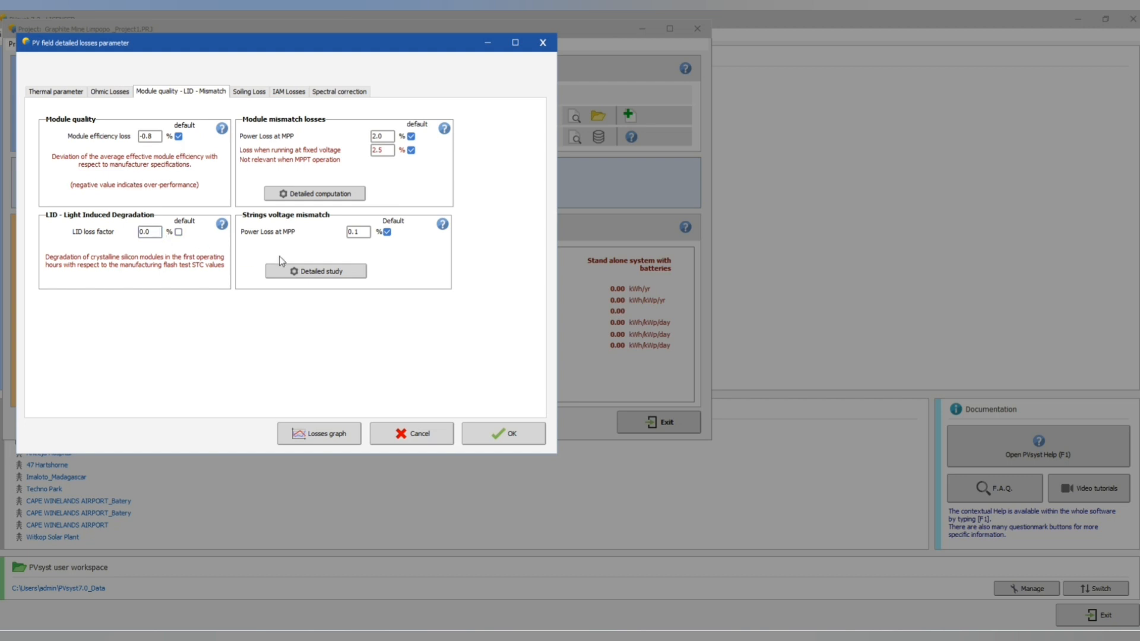
click(248, 91)
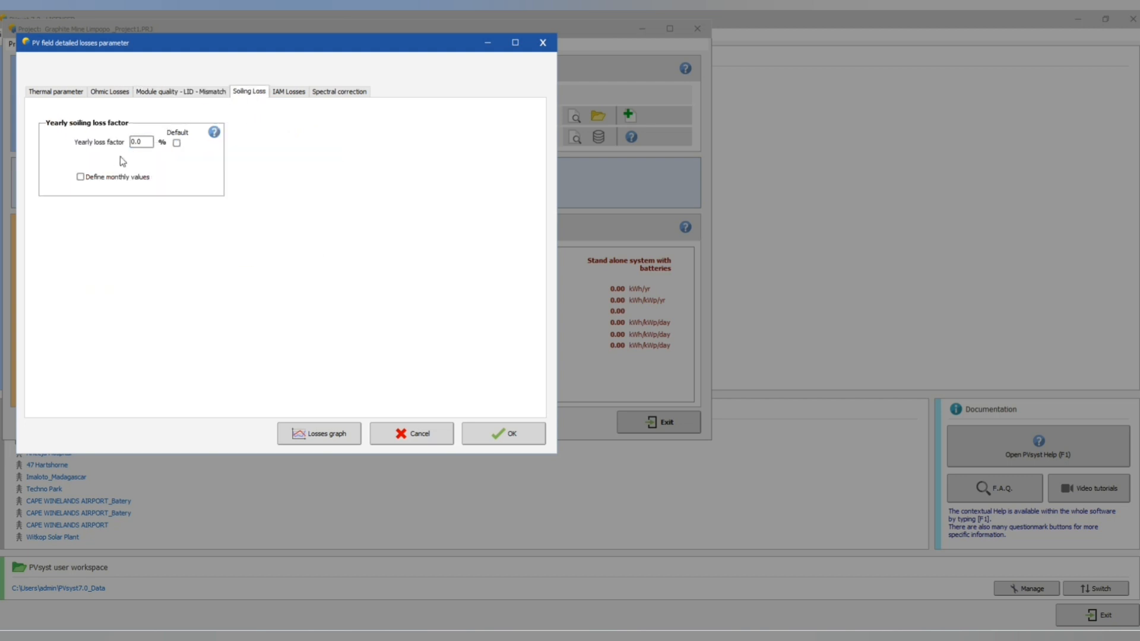
click(109, 92)
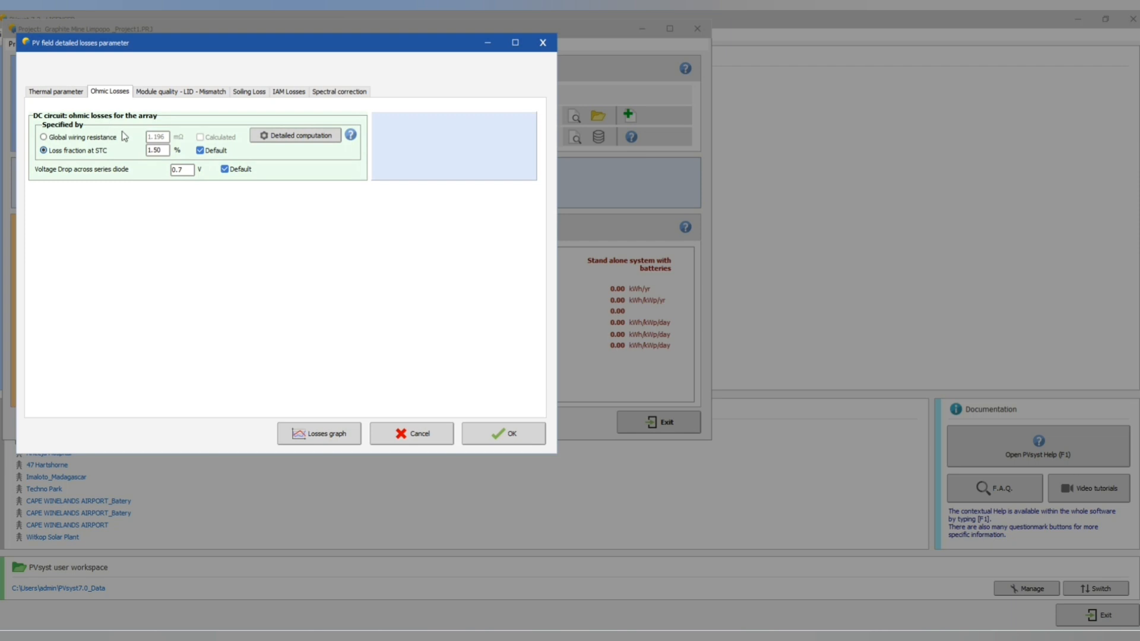
click(289, 91)
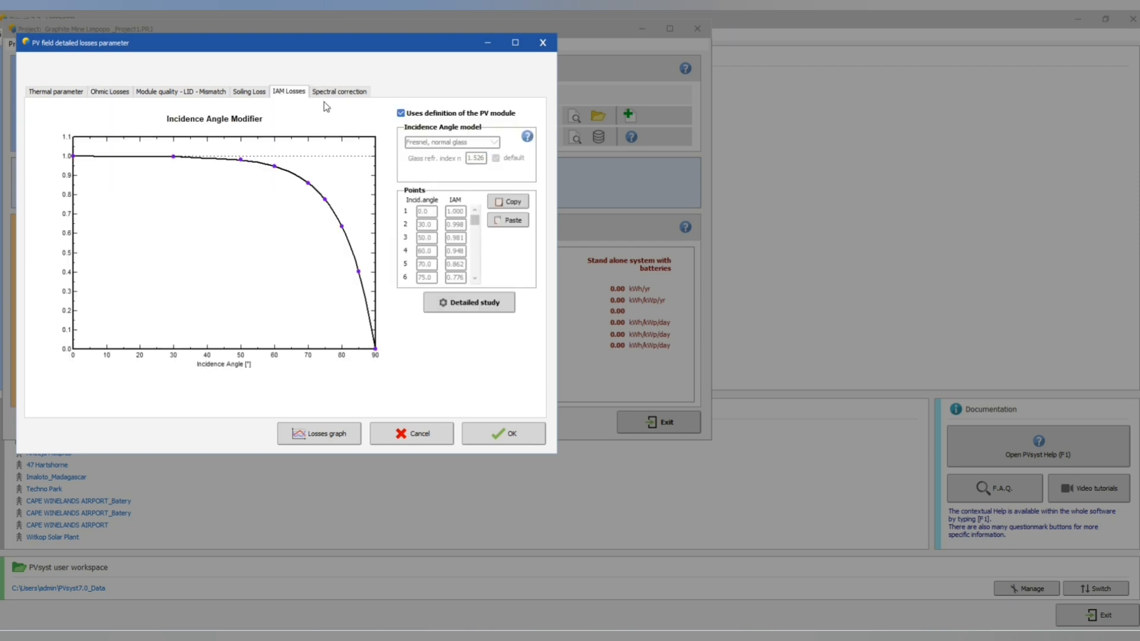
click(56, 91)
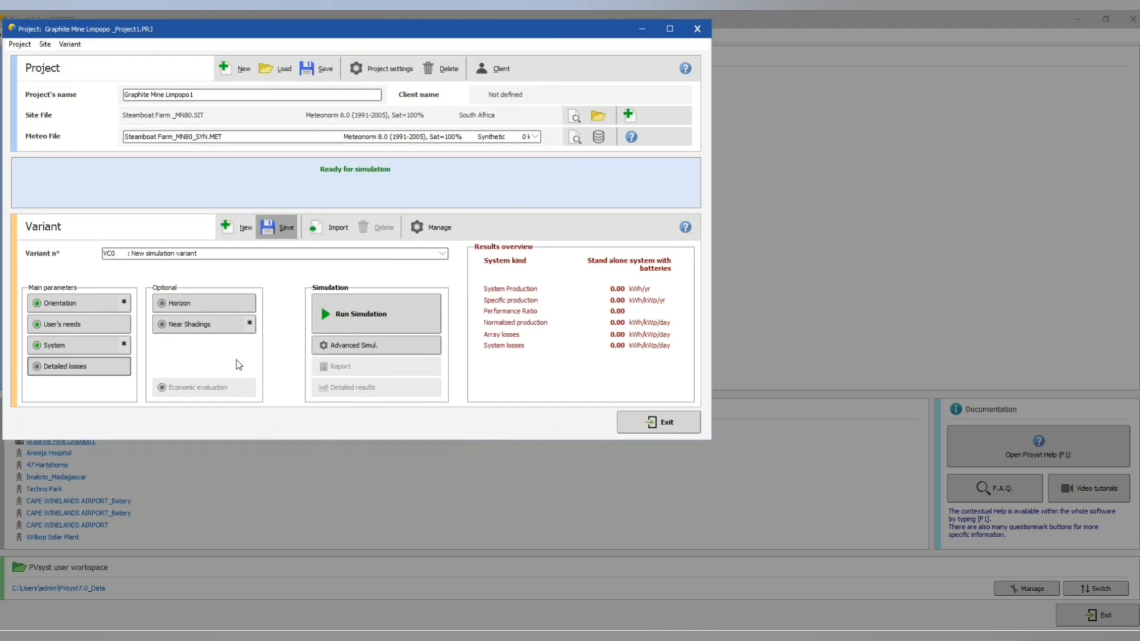
click(177, 302)
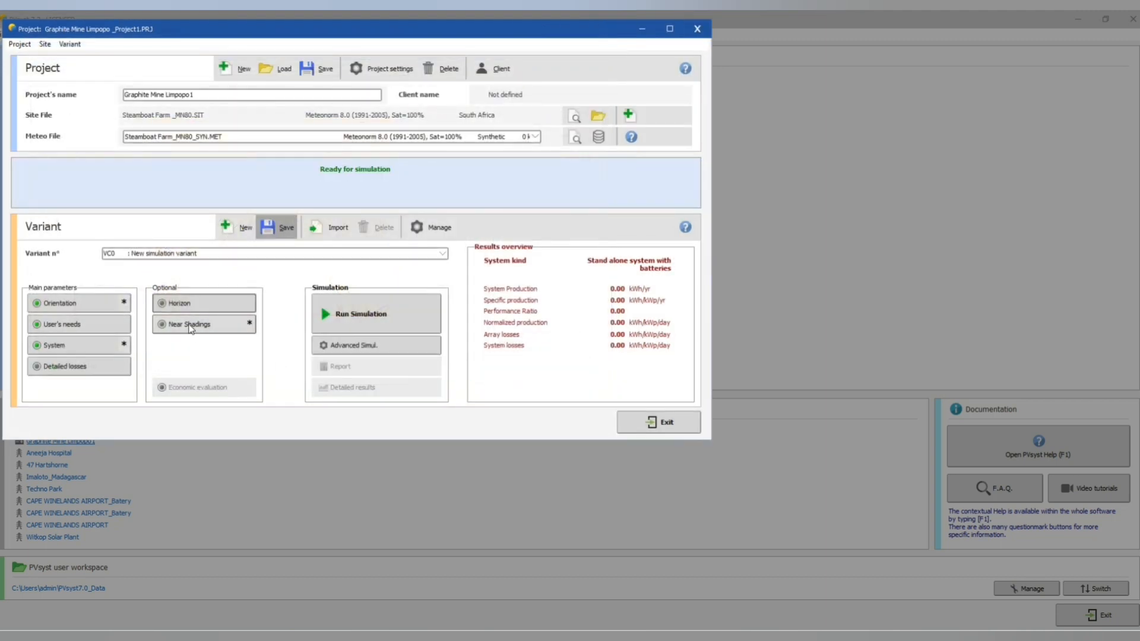
Run the simulation (7224 MWh/yr, PR 0.720) and generate the report for Graphite Mine Limpopo1.
click(189, 324)
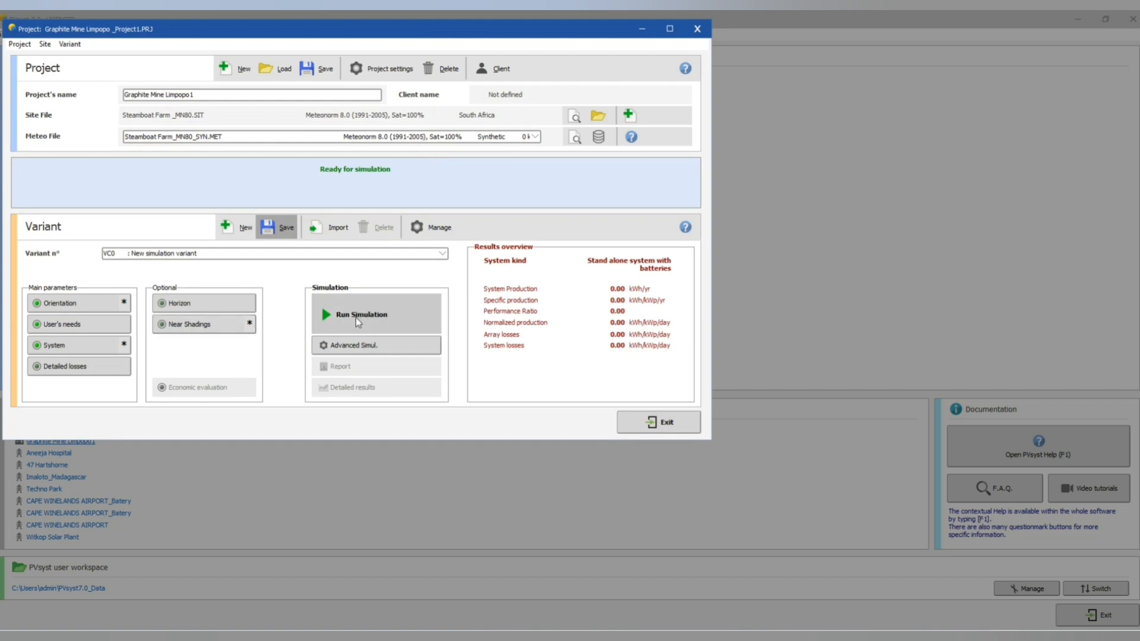
click(361, 314)
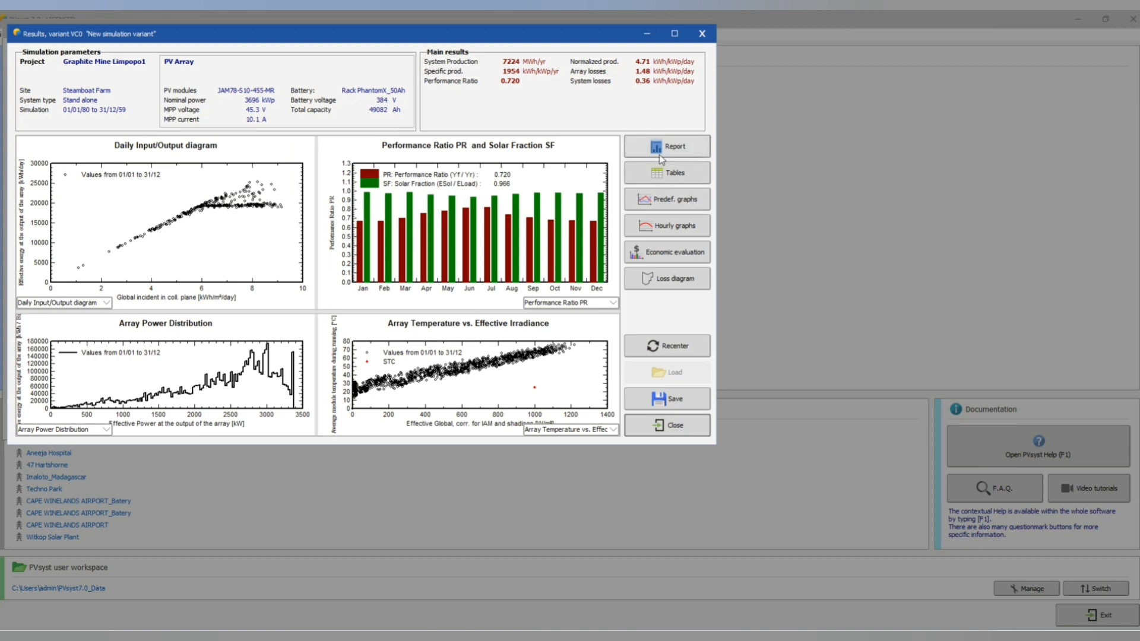
click(666, 146)
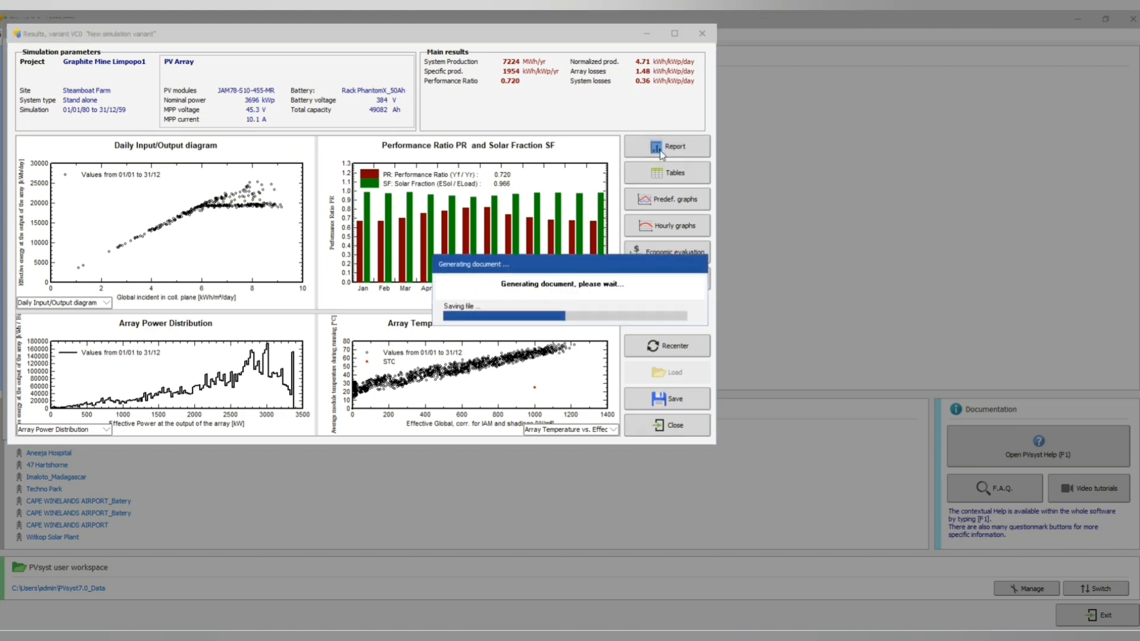
click(675, 146)
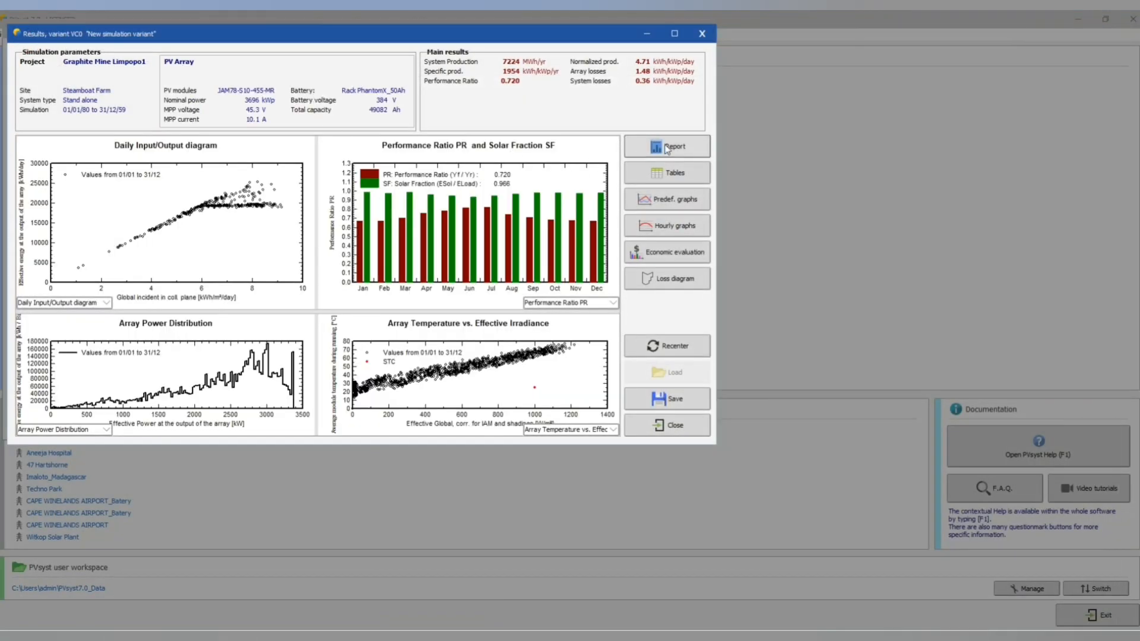
click(675, 146)
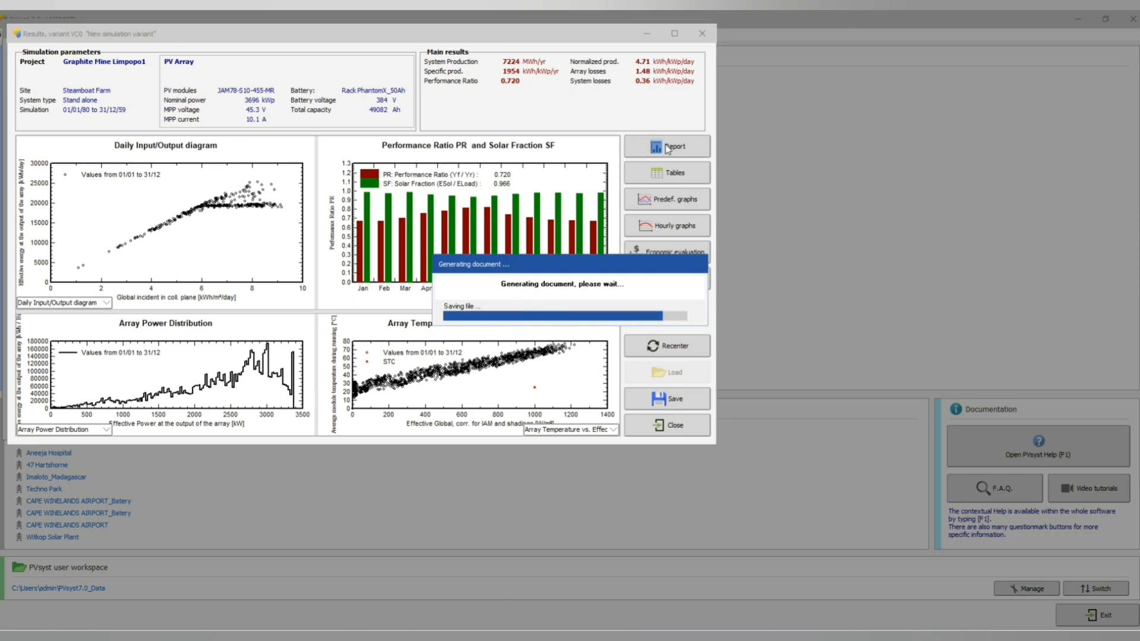
click(673, 146)
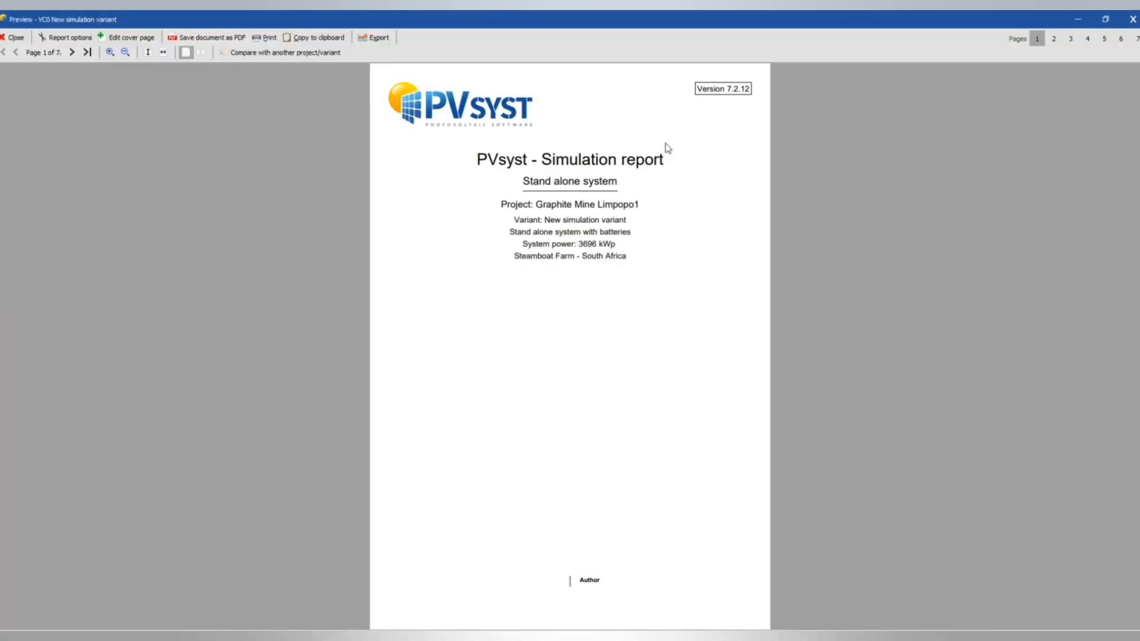
mouse_move(714, 151)
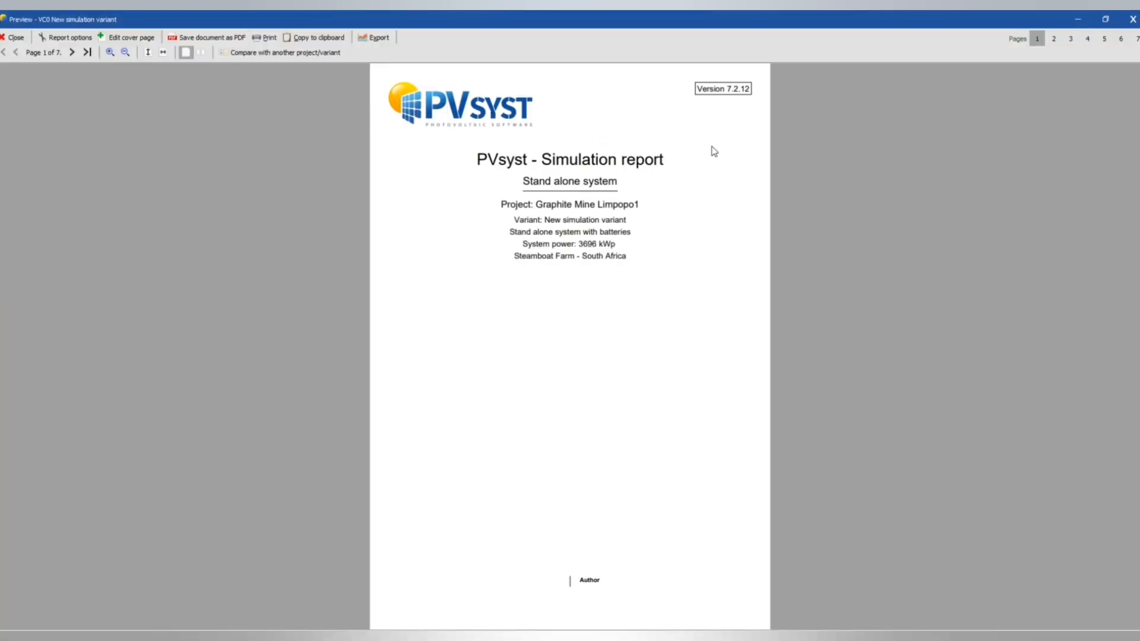
Go to the report's project and results summary page with the table of contents.
click(1071, 38)
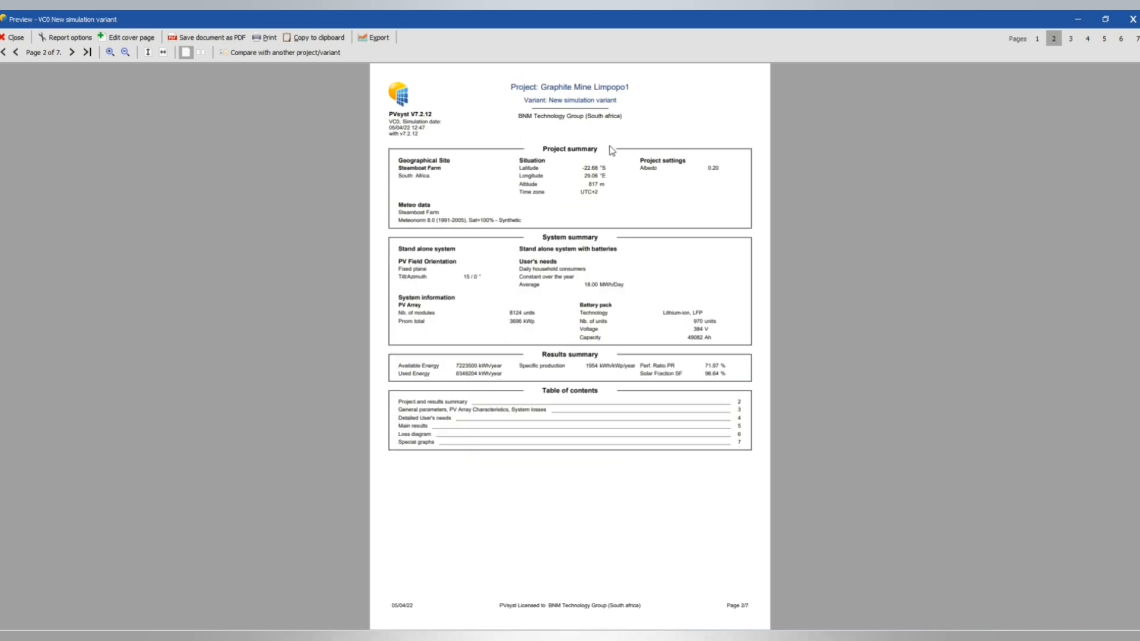
mouse_move(572, 256)
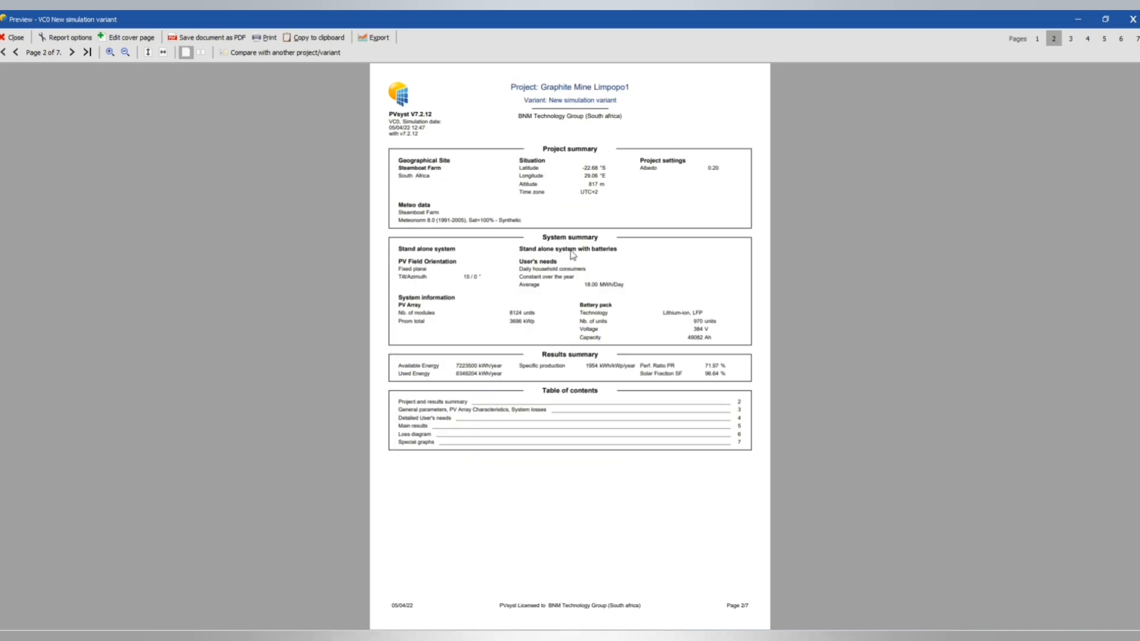
mouse_move(487, 319)
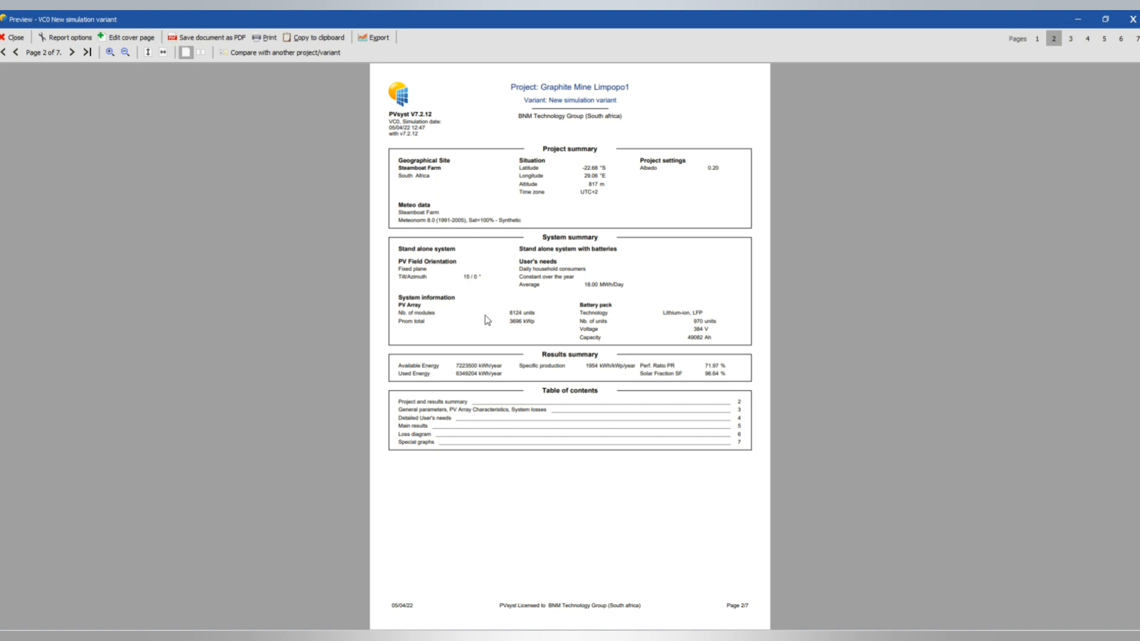
mouse_move(548, 331)
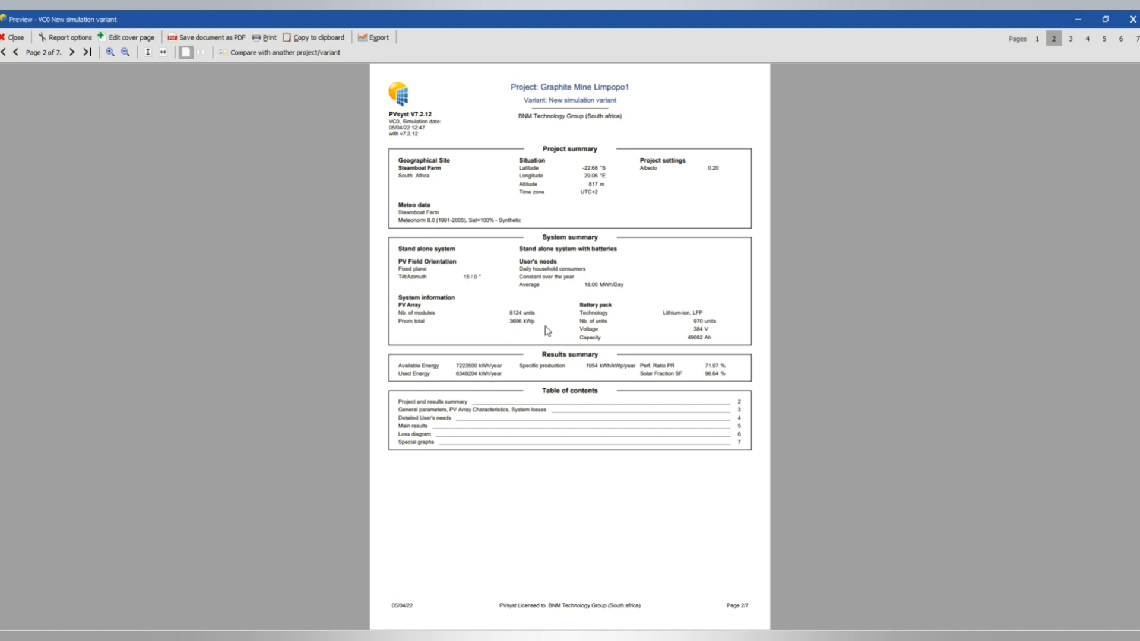
mouse_move(713, 335)
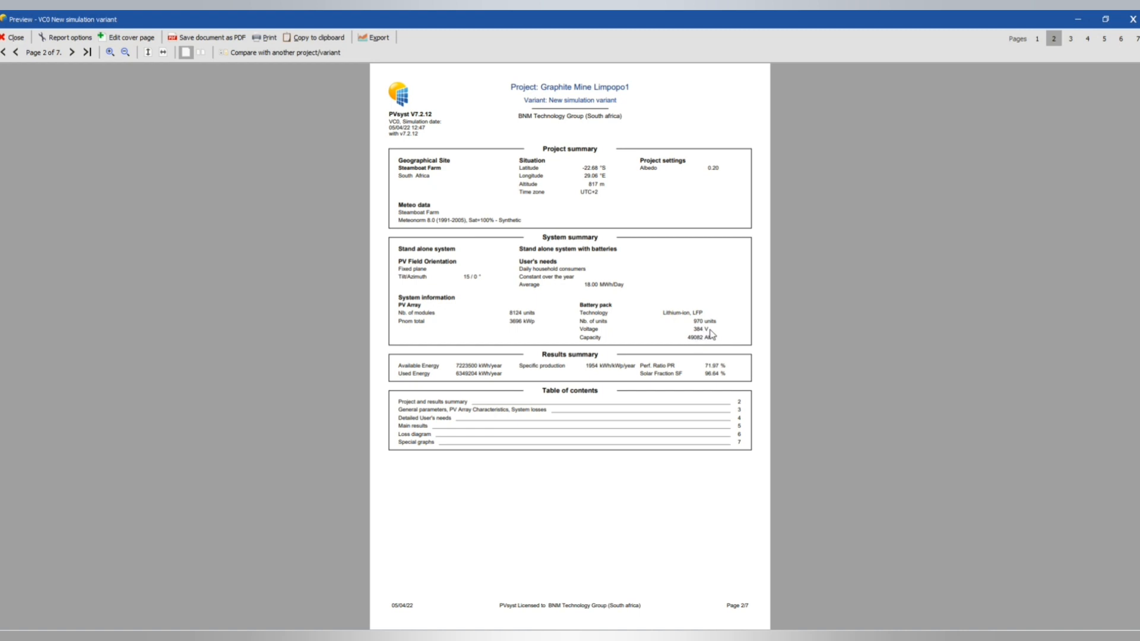
mouse_move(484, 358)
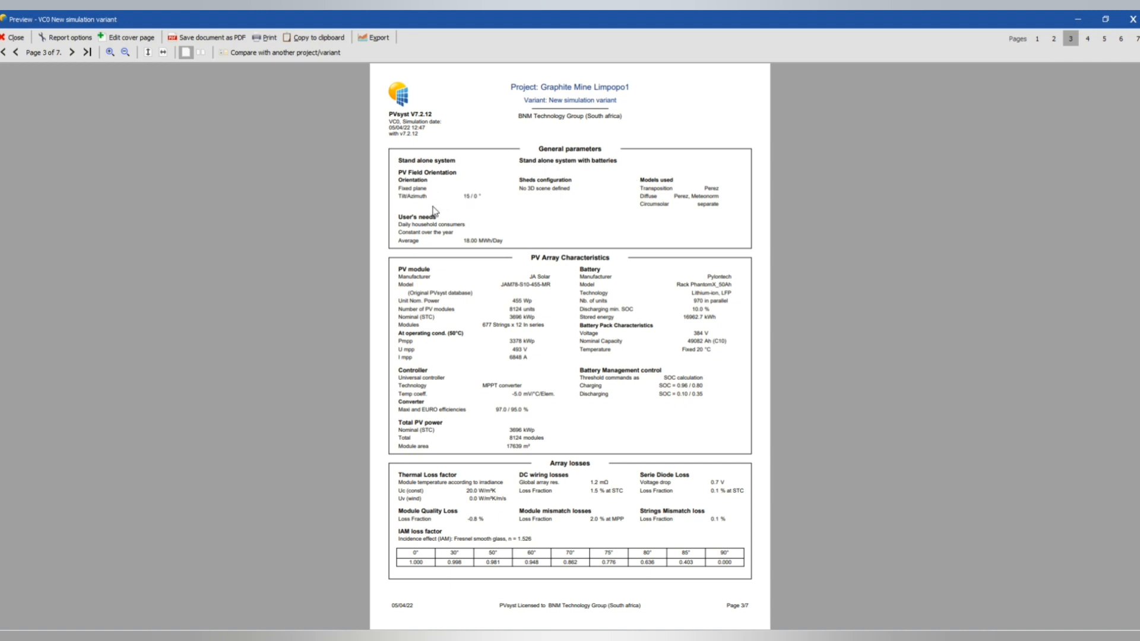
mouse_move(559, 325)
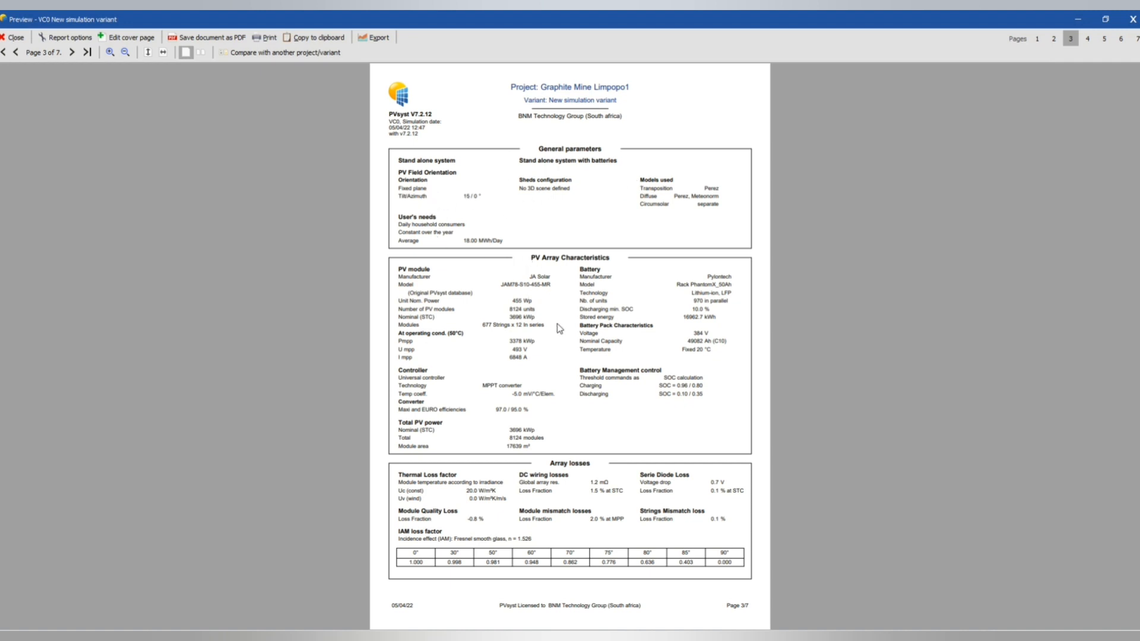
mouse_move(601, 319)
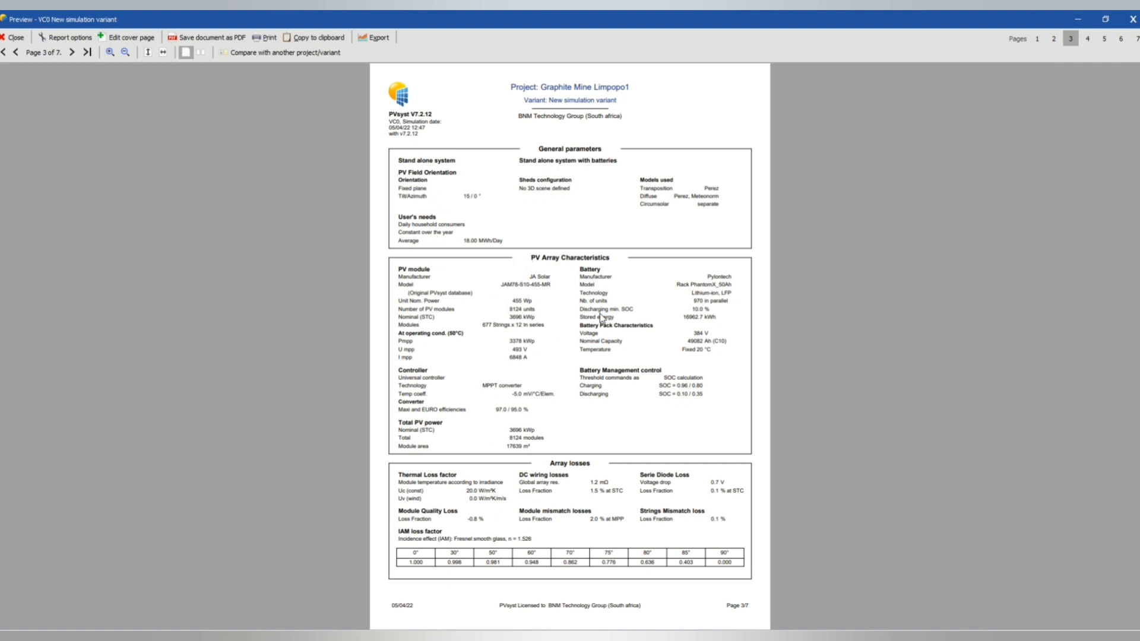
mouse_move(586, 326)
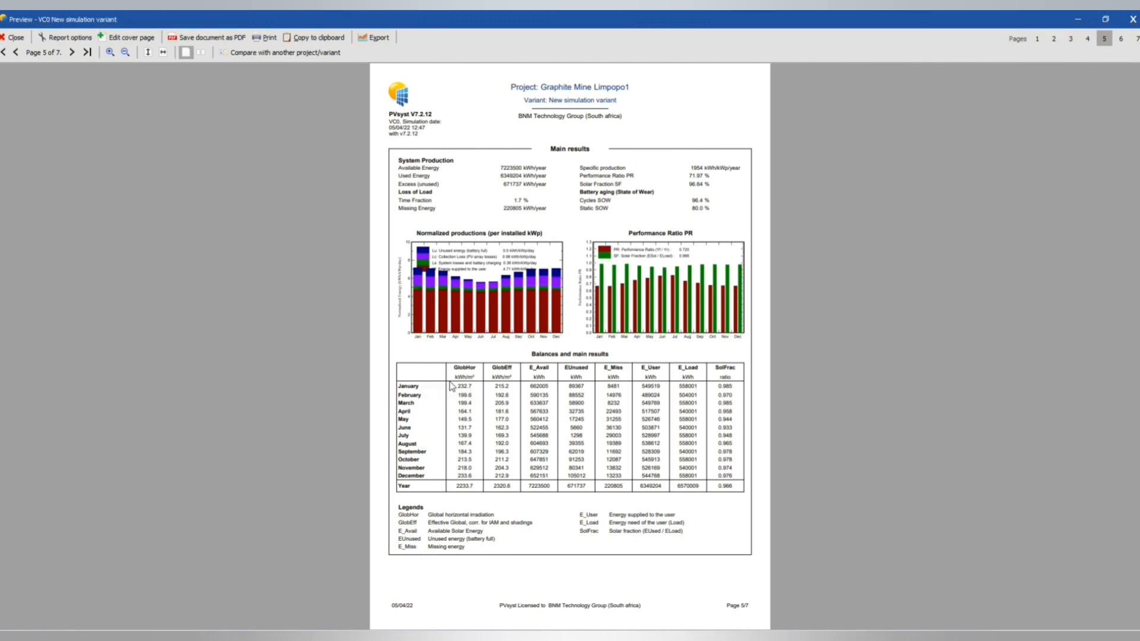
mouse_move(599, 381)
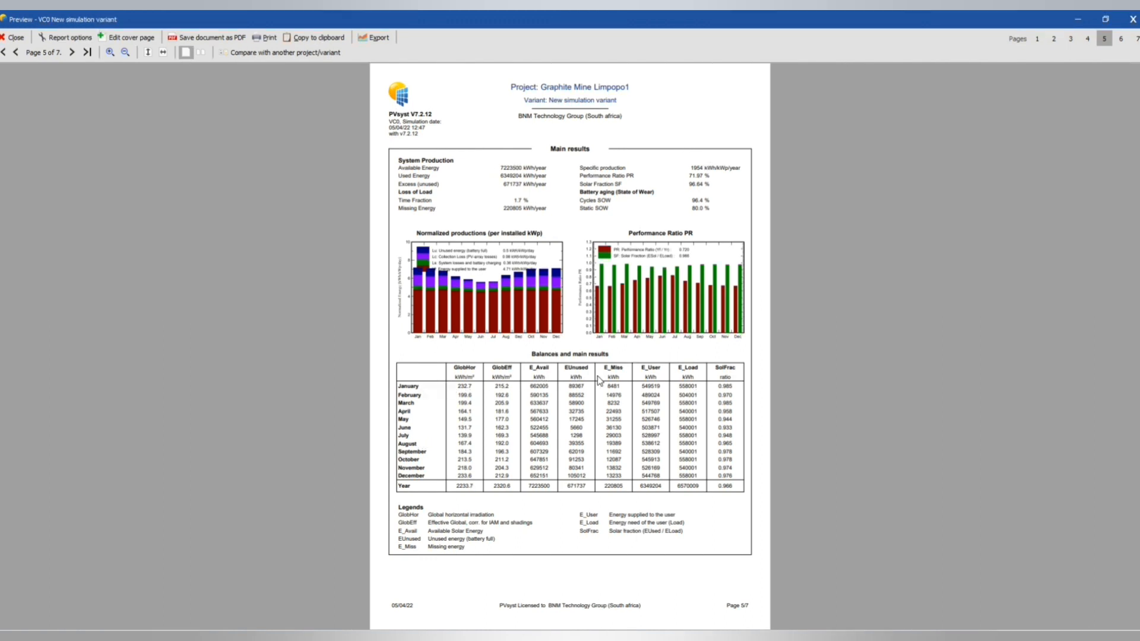
mouse_move(733, 377)
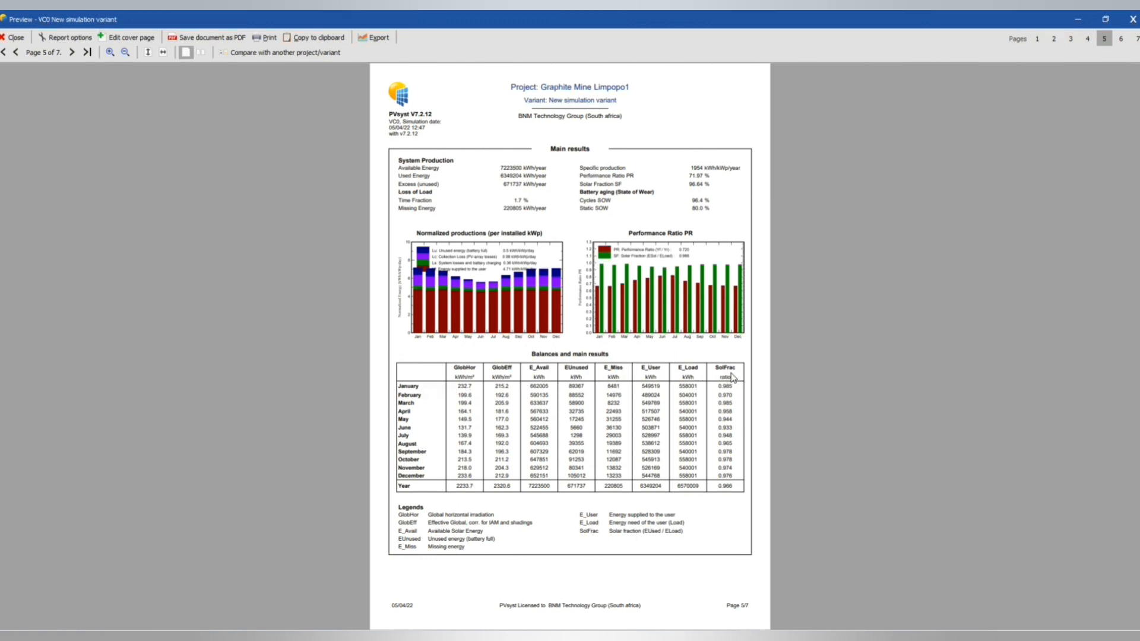
mouse_move(713, 504)
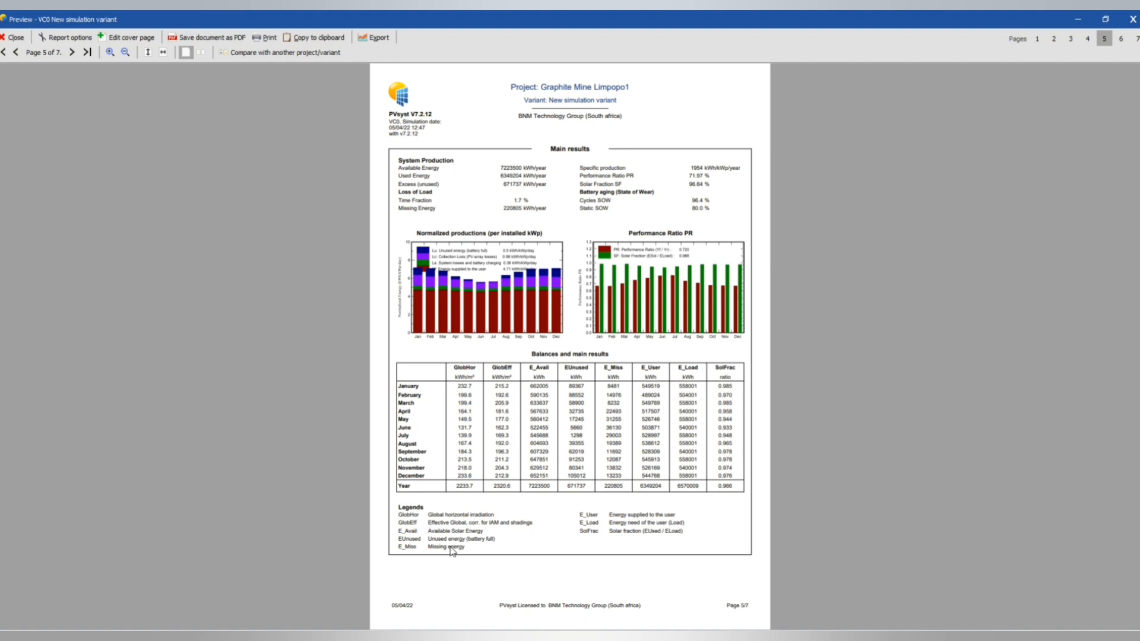
mouse_move(592, 533)
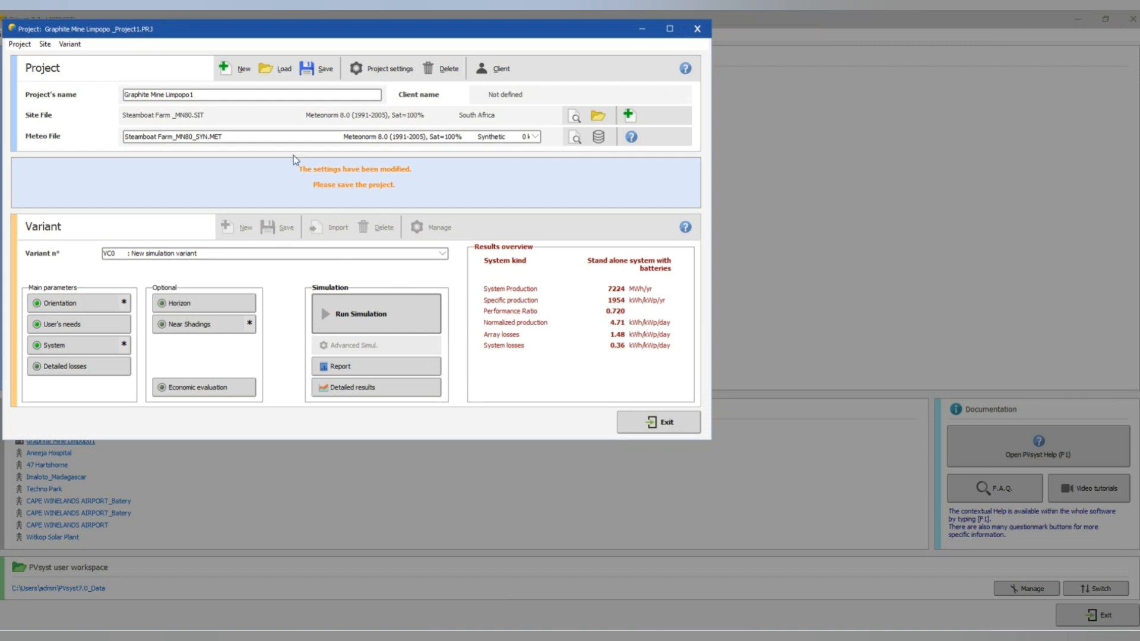
mouse_move(309, 68)
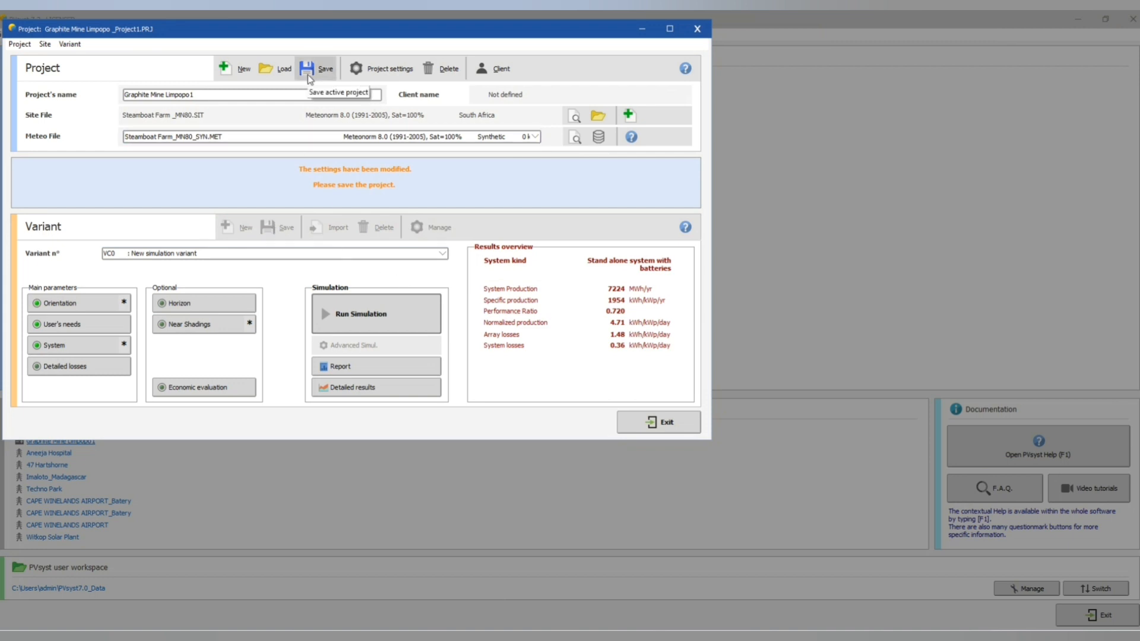
mouse_move(472, 323)
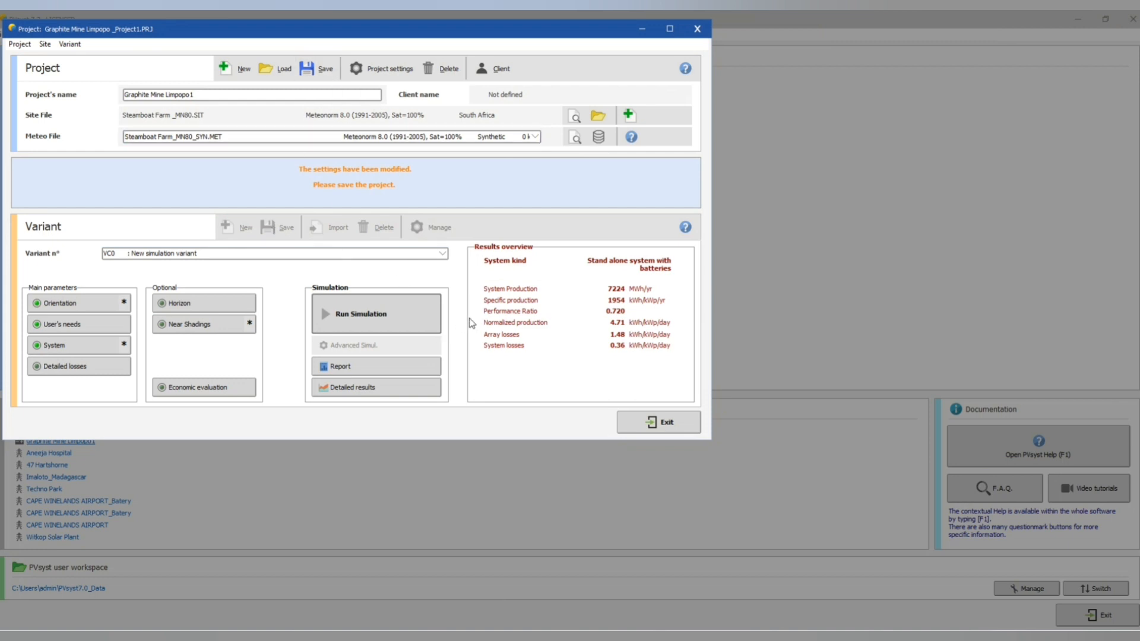